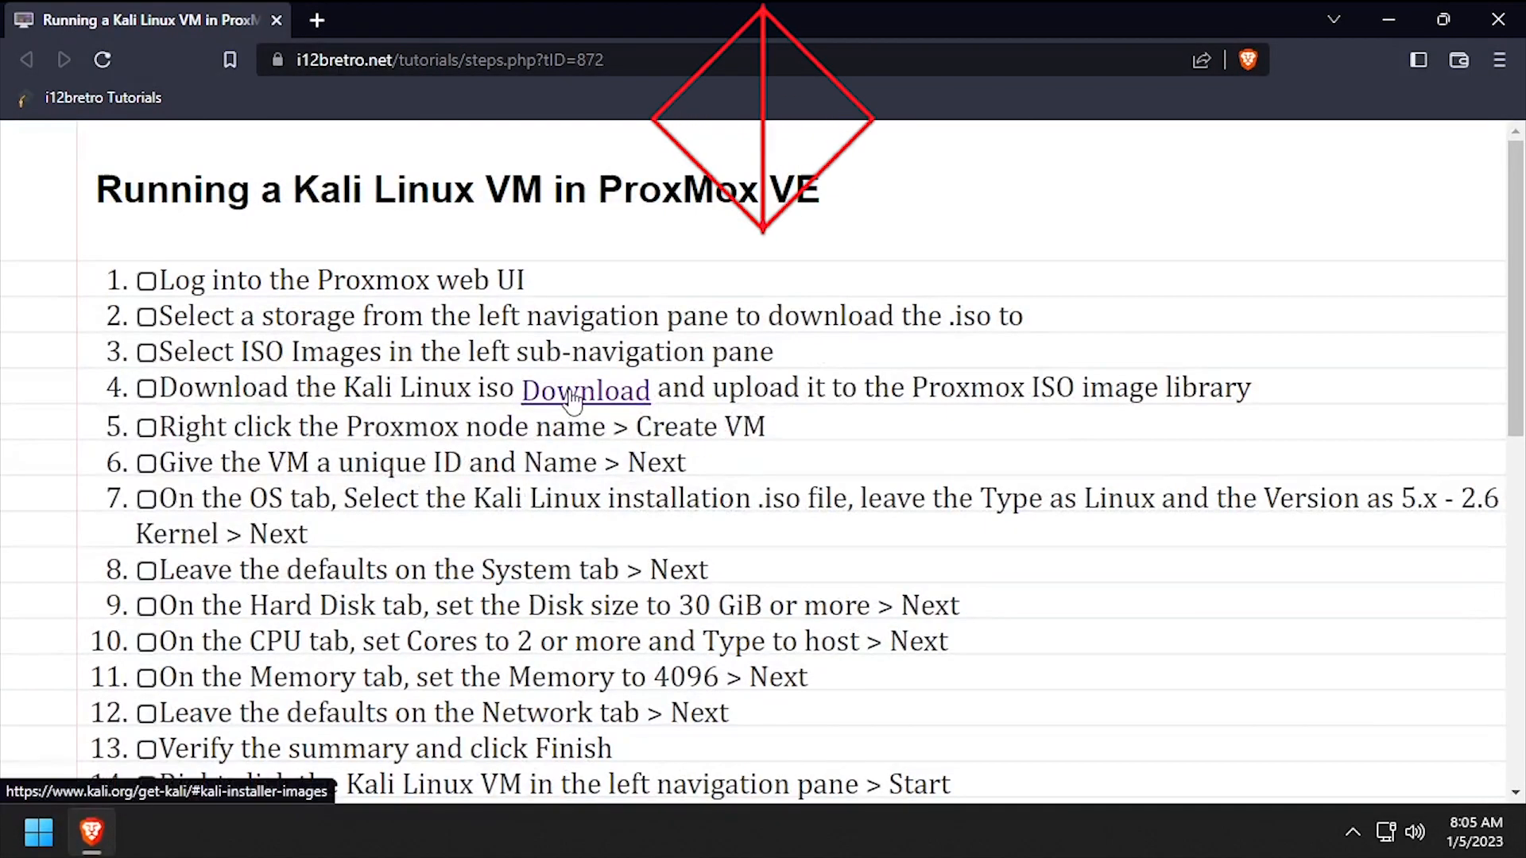
# Open kali.org's Kali Linux Installer Images download page from the tutorial link.
pyautogui.click(585, 390)
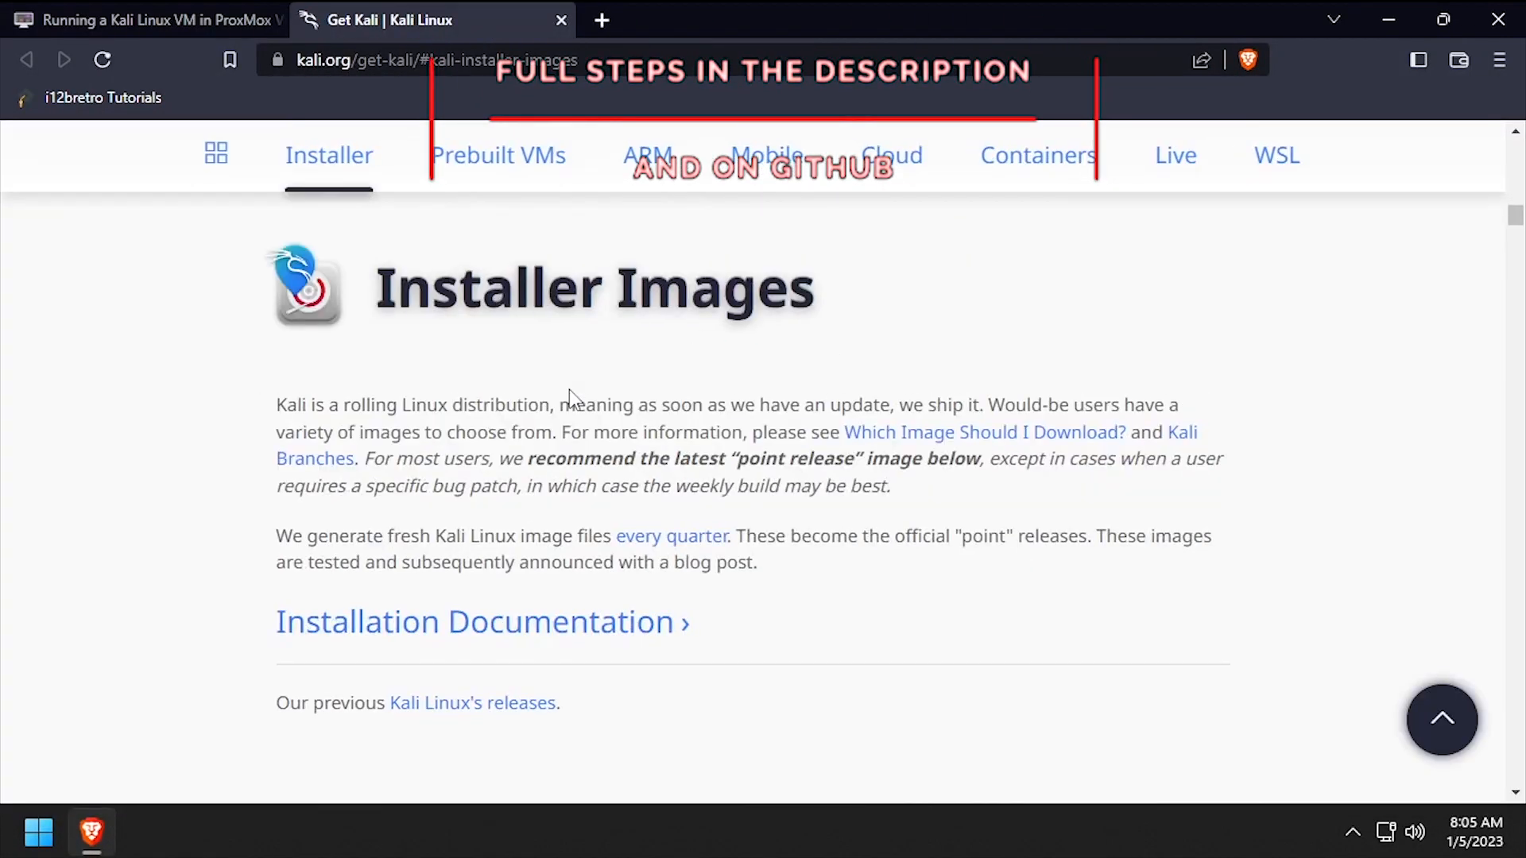
pyautogui.scroll(-3)
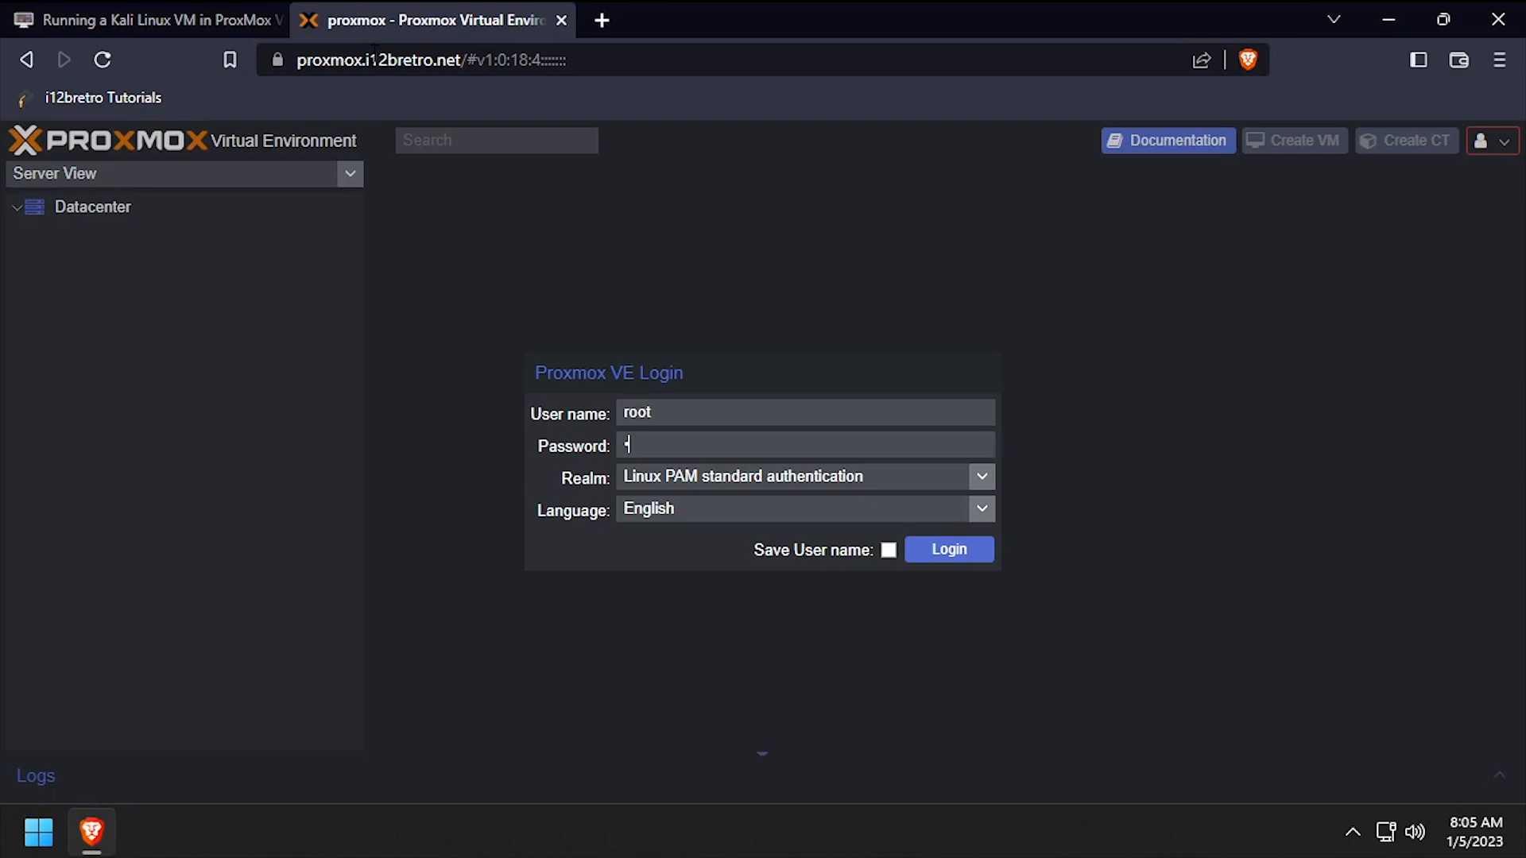
# Log in to Proxmox VE and open the ISOs storage on the proxmox node.
pyautogui.click(948, 549)
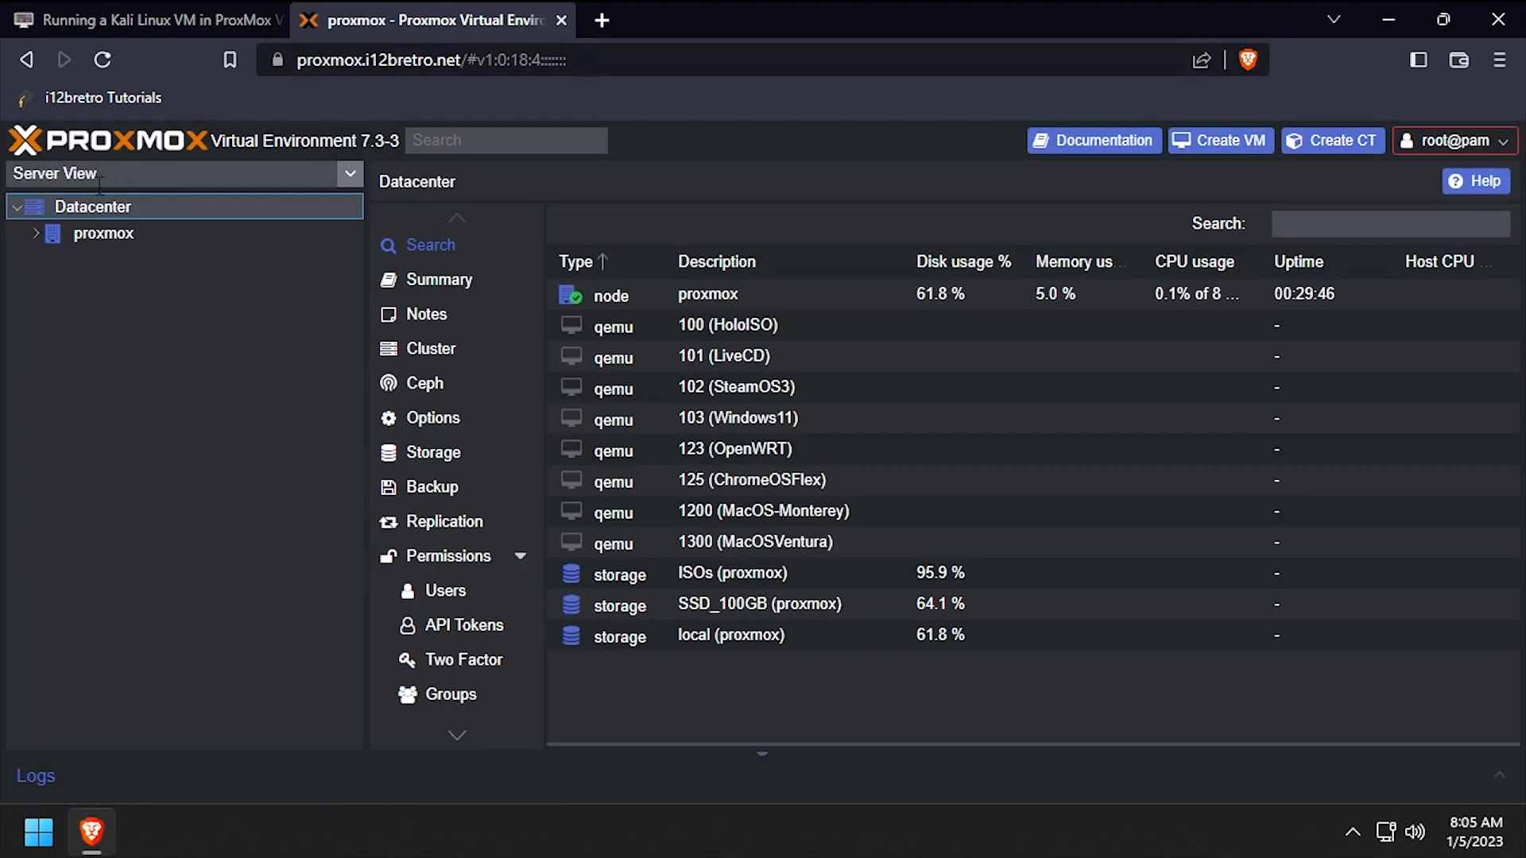
pyautogui.click(36, 233)
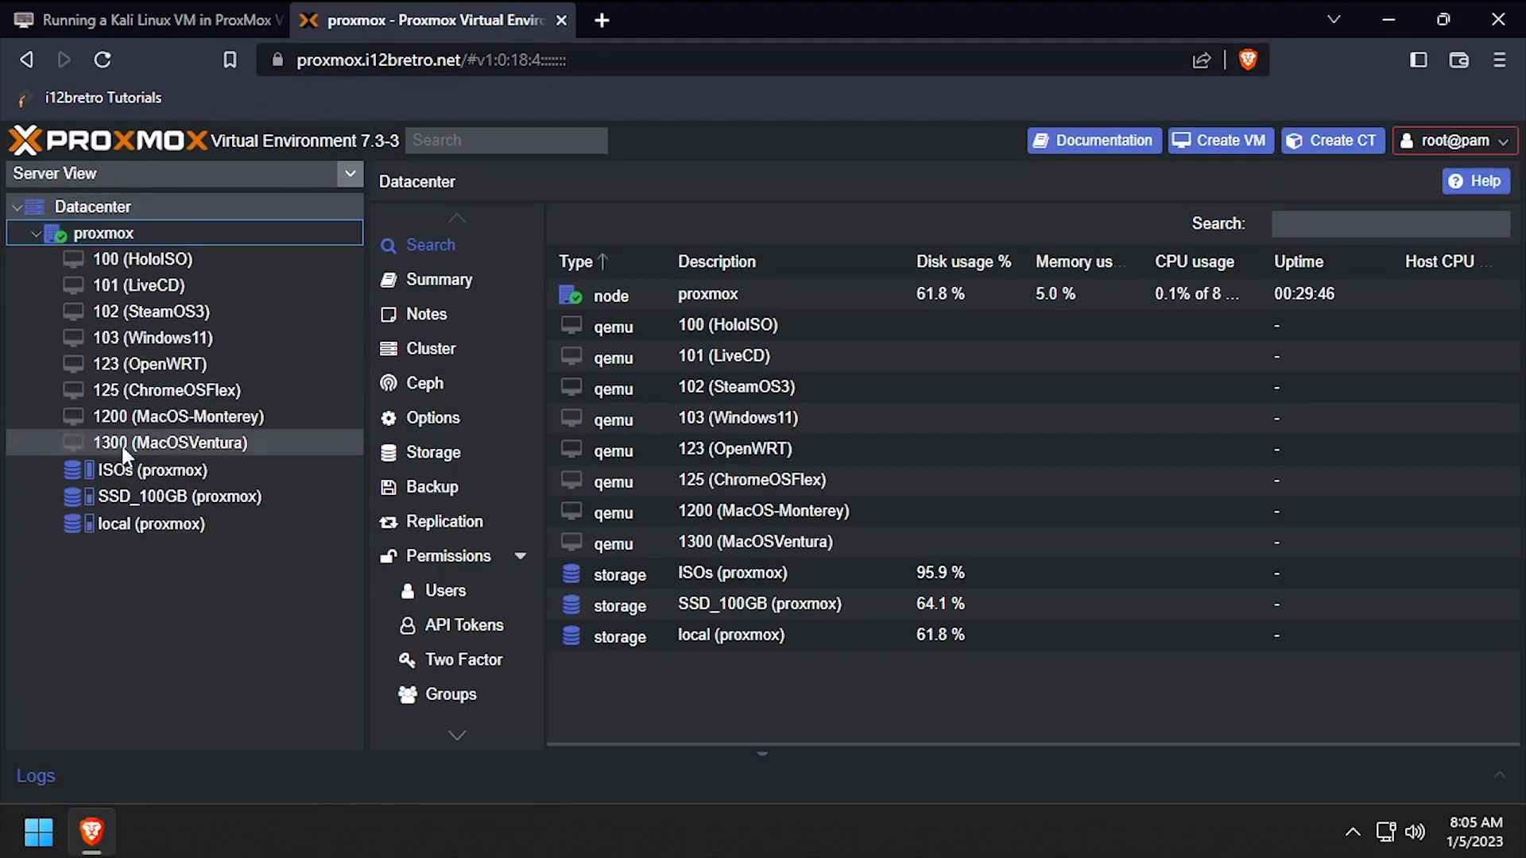
pyautogui.click(153, 470)
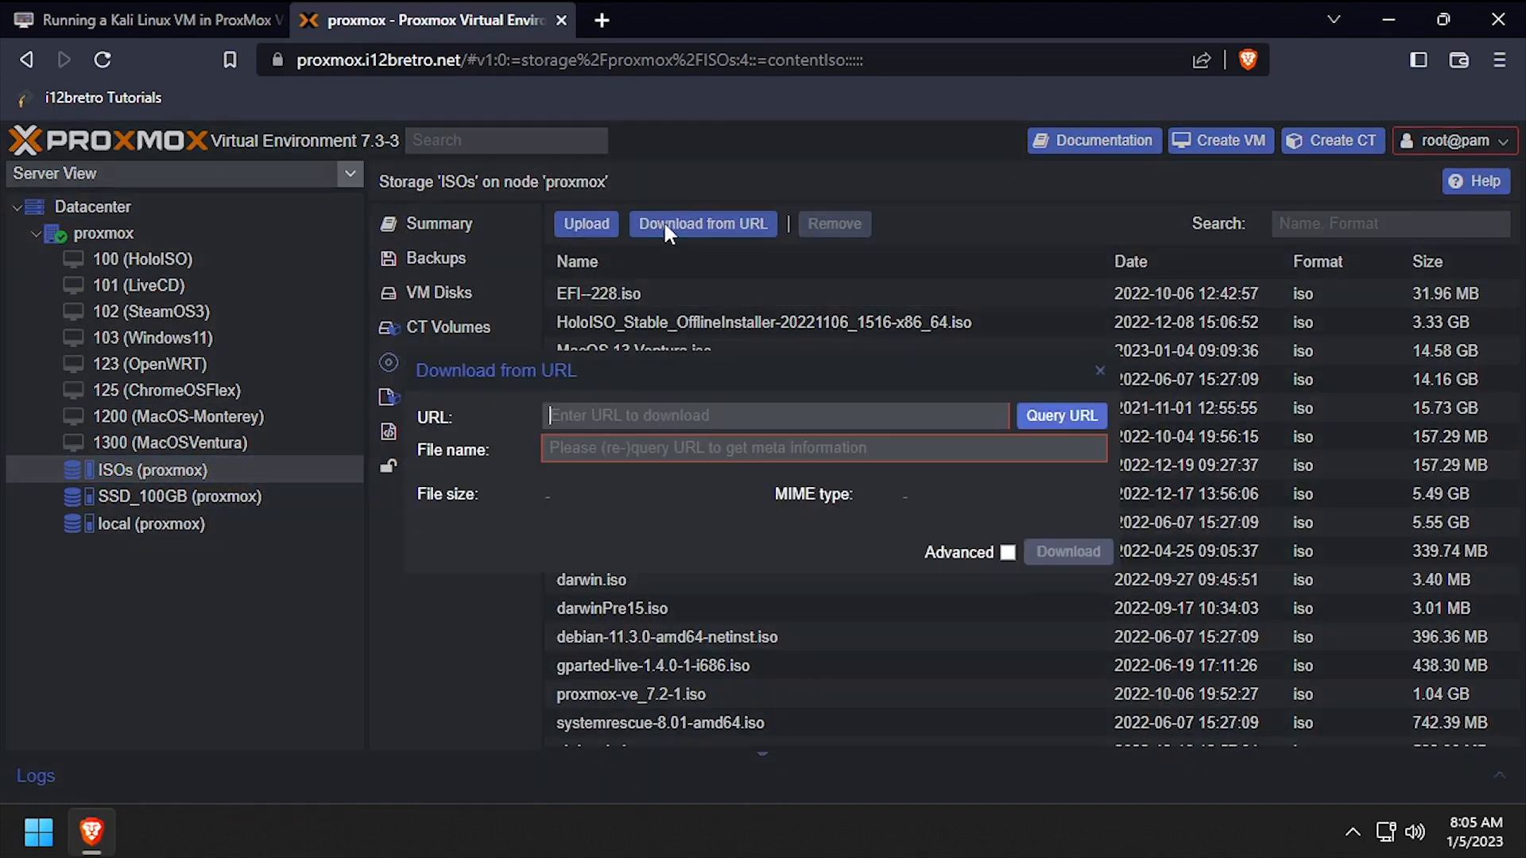
# Download the Kali Linux 2022.4 installer ISO from its pasted URL into ISOs storage.
pyautogui.rightClick(776, 416)
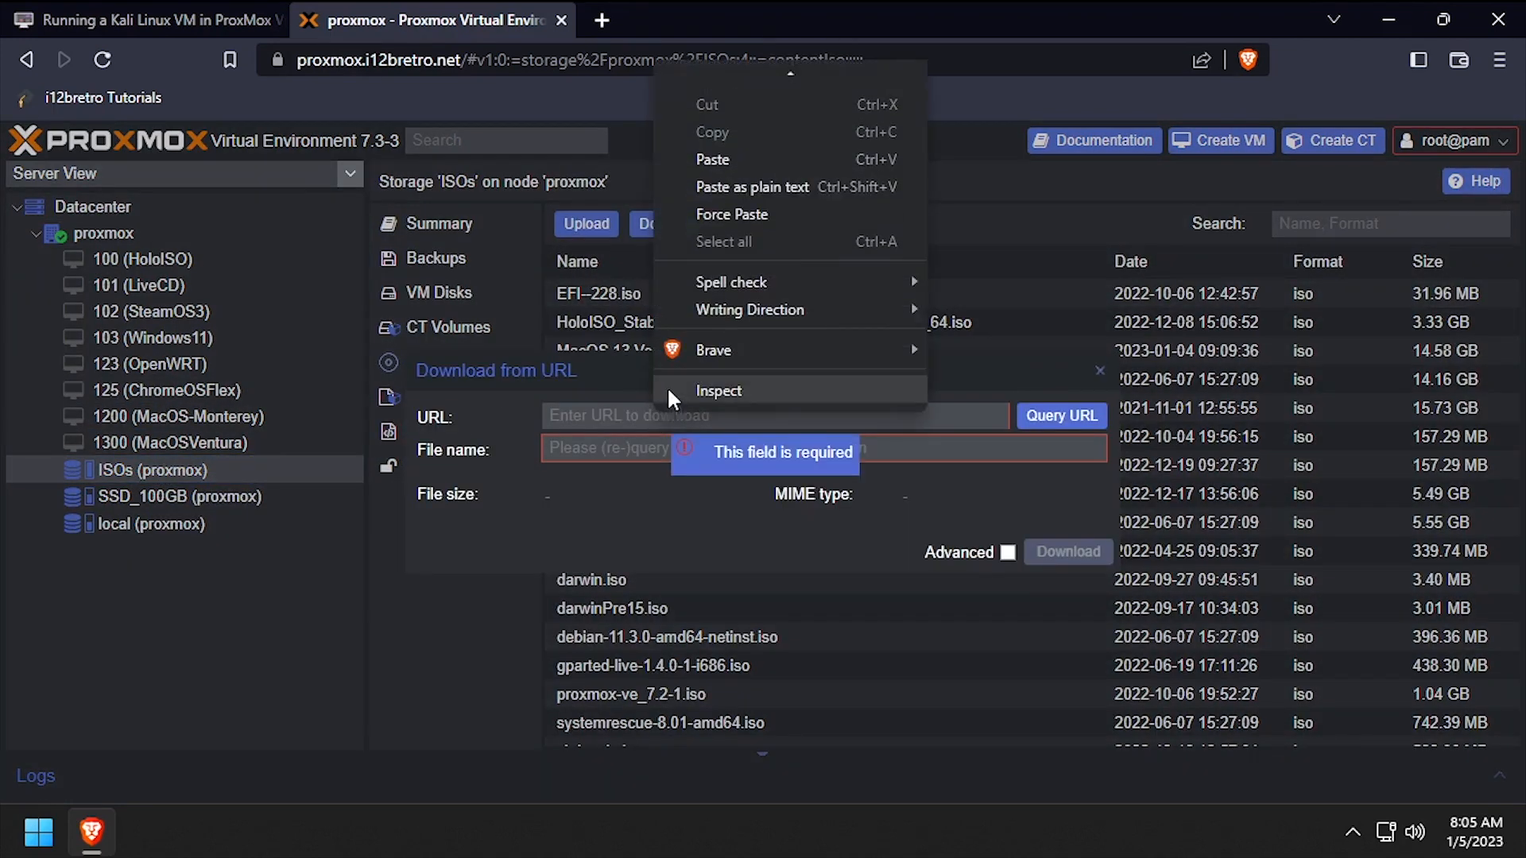
pyautogui.click(713, 159)
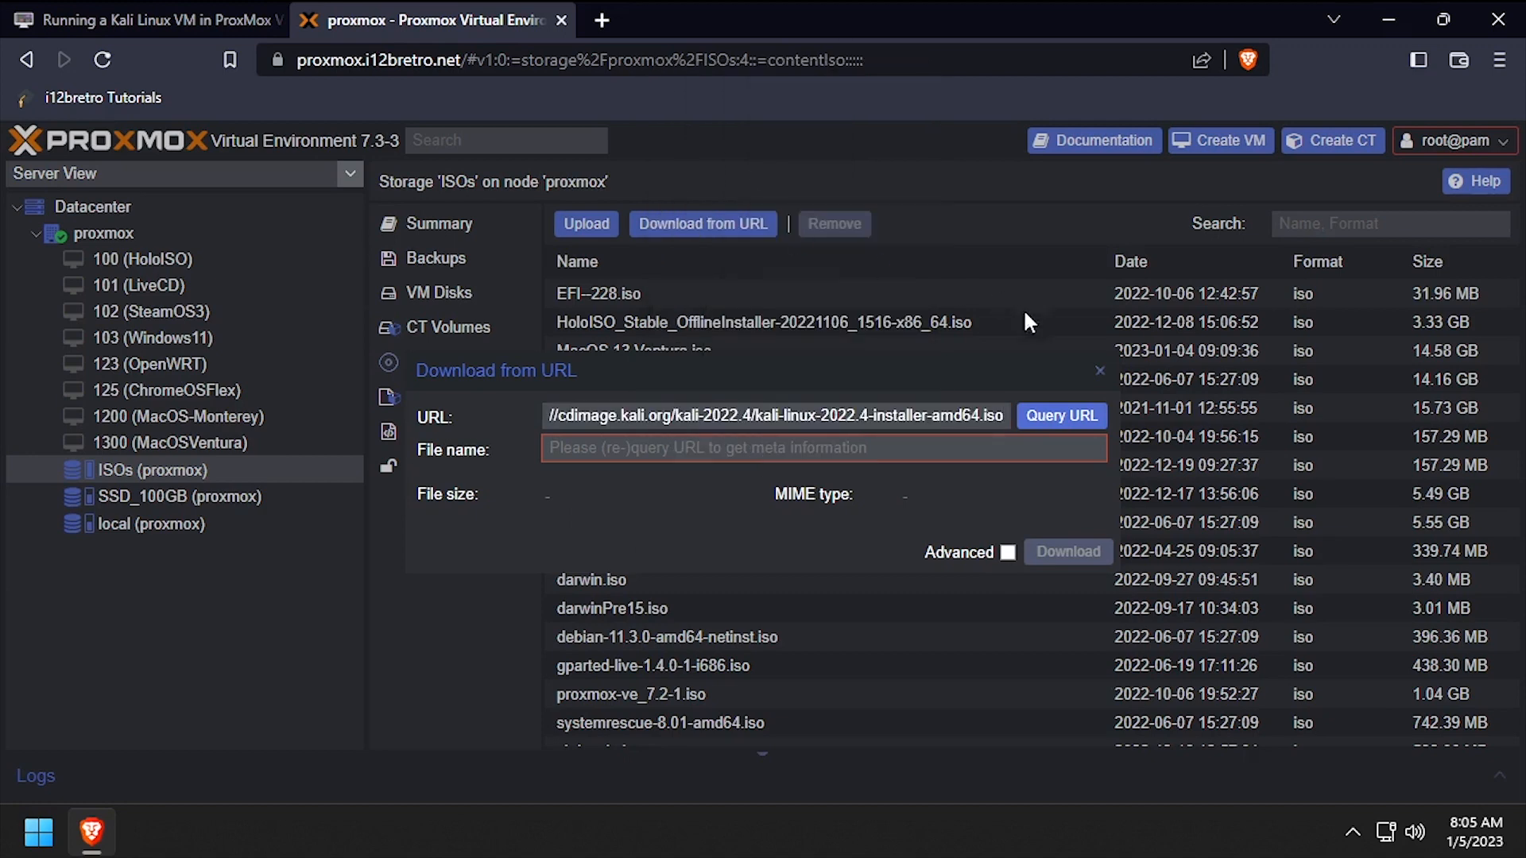
pyautogui.click(1060, 416)
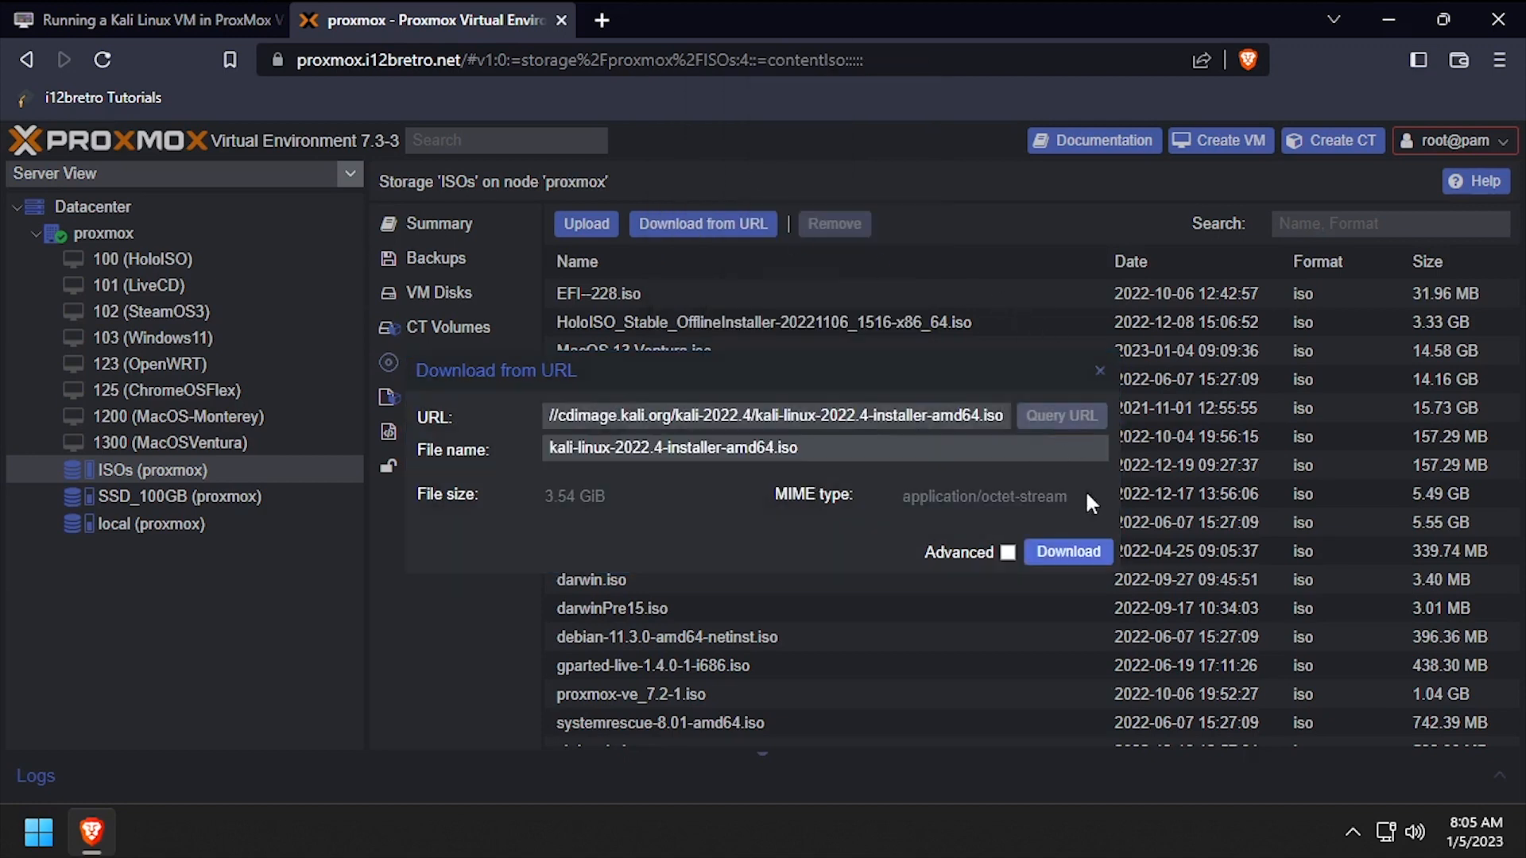
pyautogui.click(1067, 551)
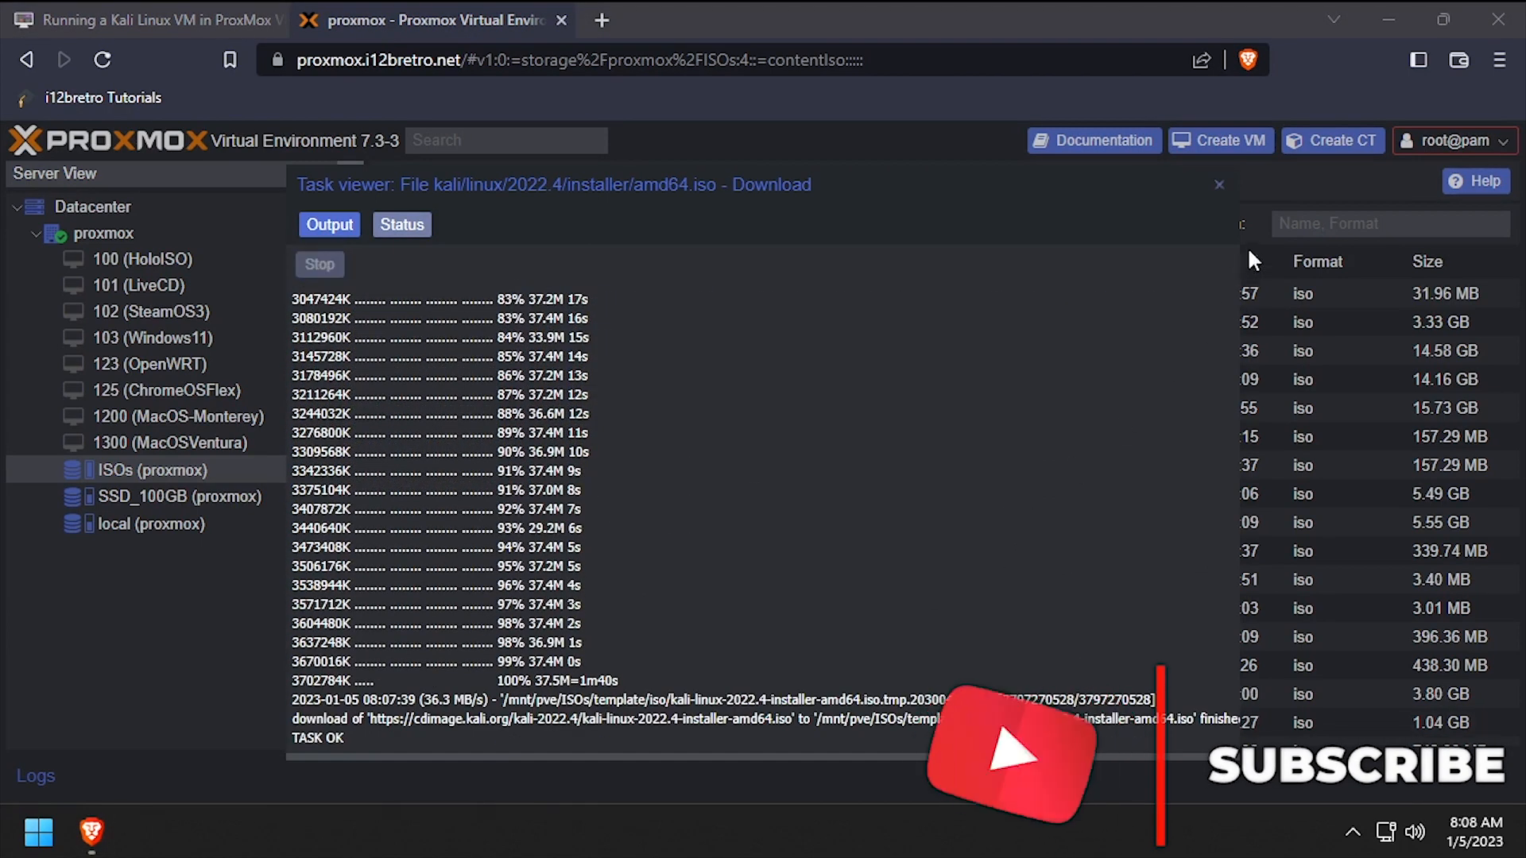
pyautogui.click(1219, 185)
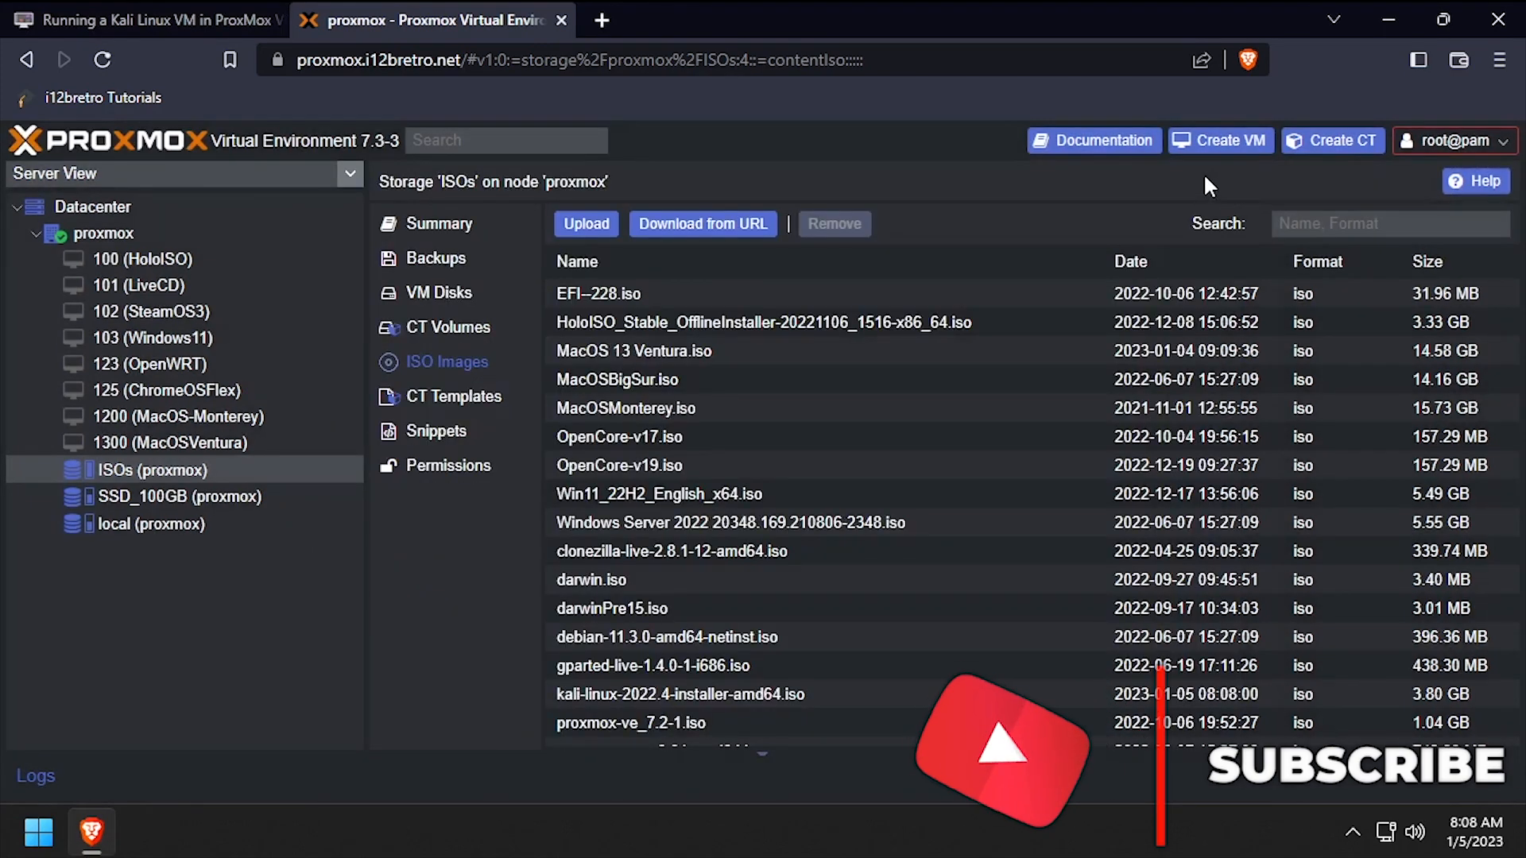
# Start a new VM named KaliLinux using the Kali Linux installer ISO.
pyautogui.rightClick(102, 234)
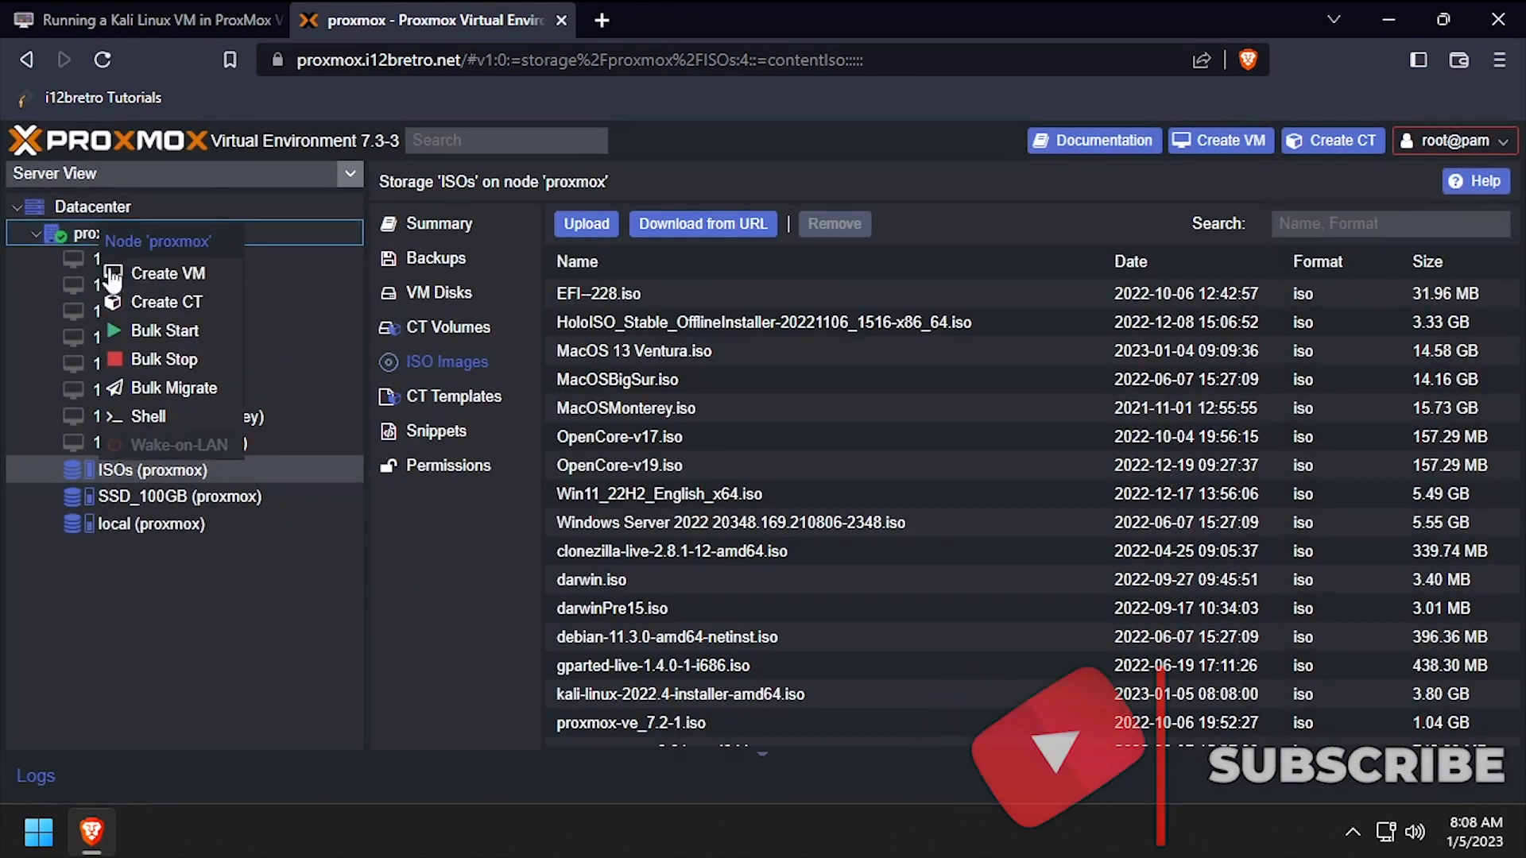
pyautogui.click(168, 273)
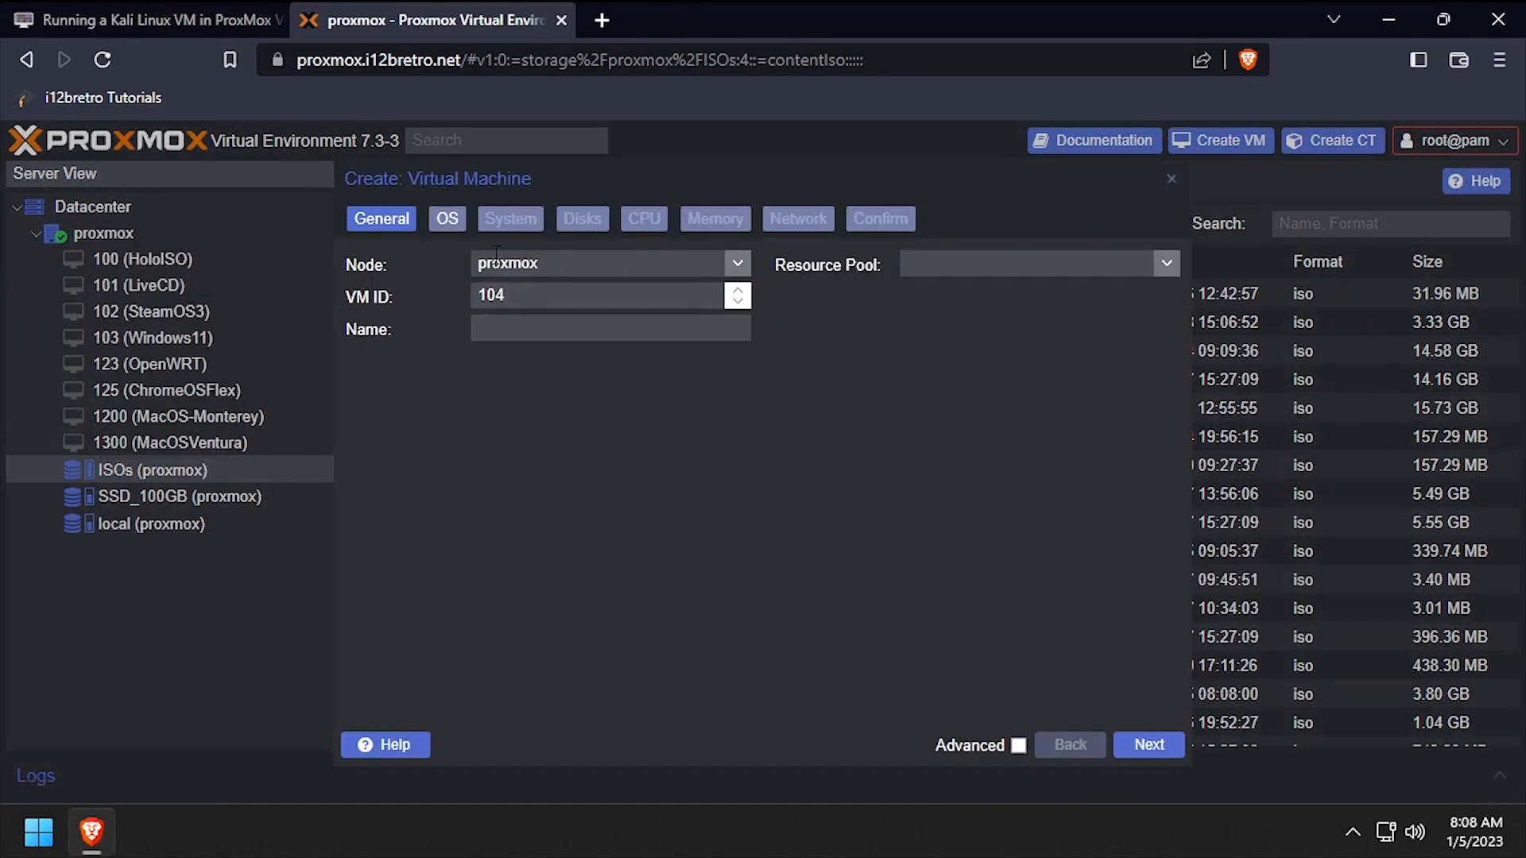
pyautogui.write('KaliLin')
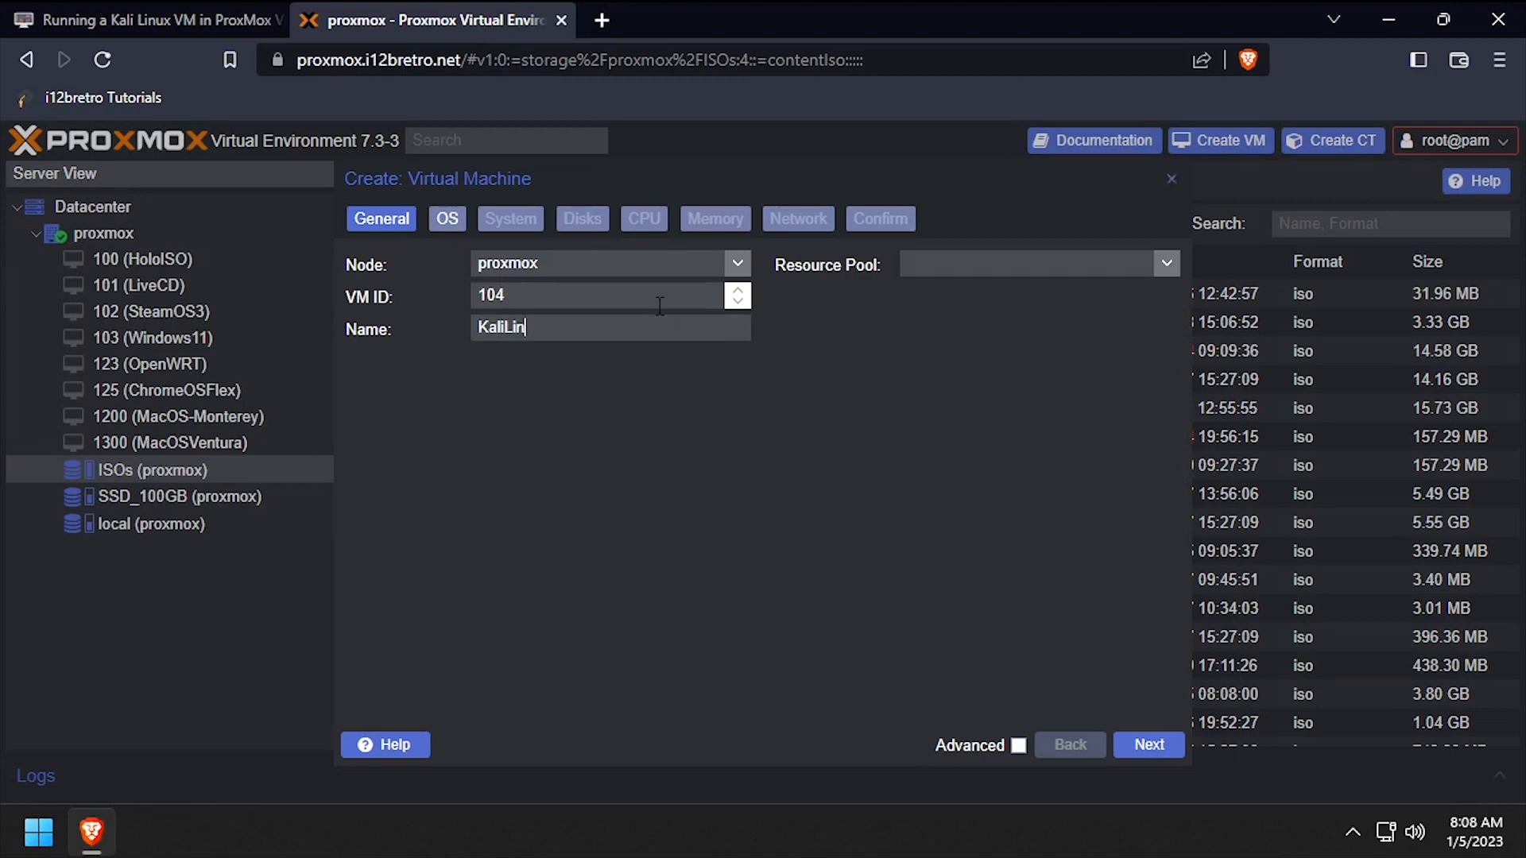
pyautogui.click(447, 218)
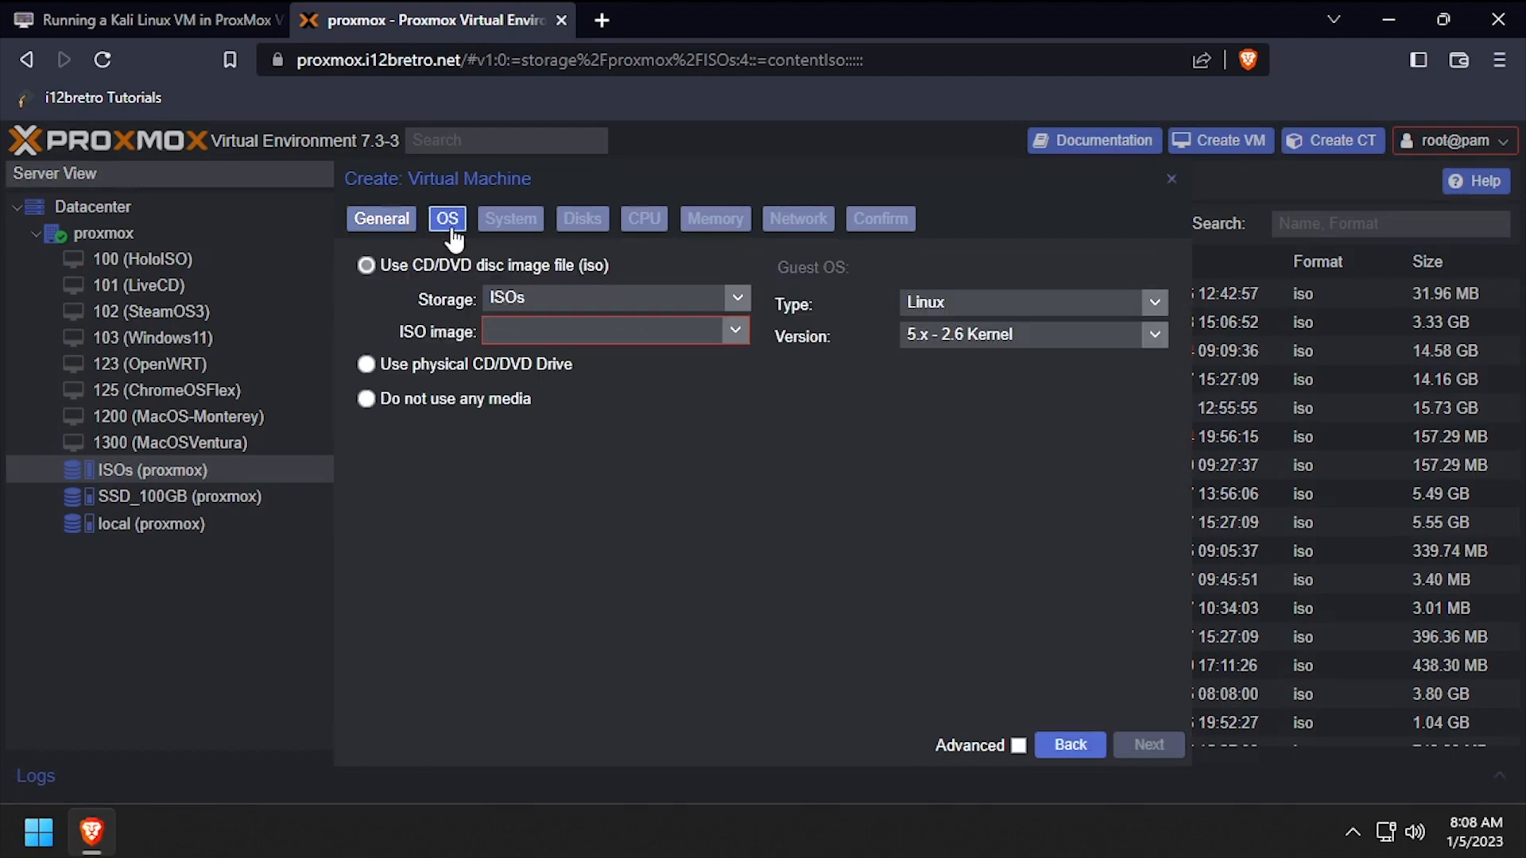
pyautogui.click(735, 331)
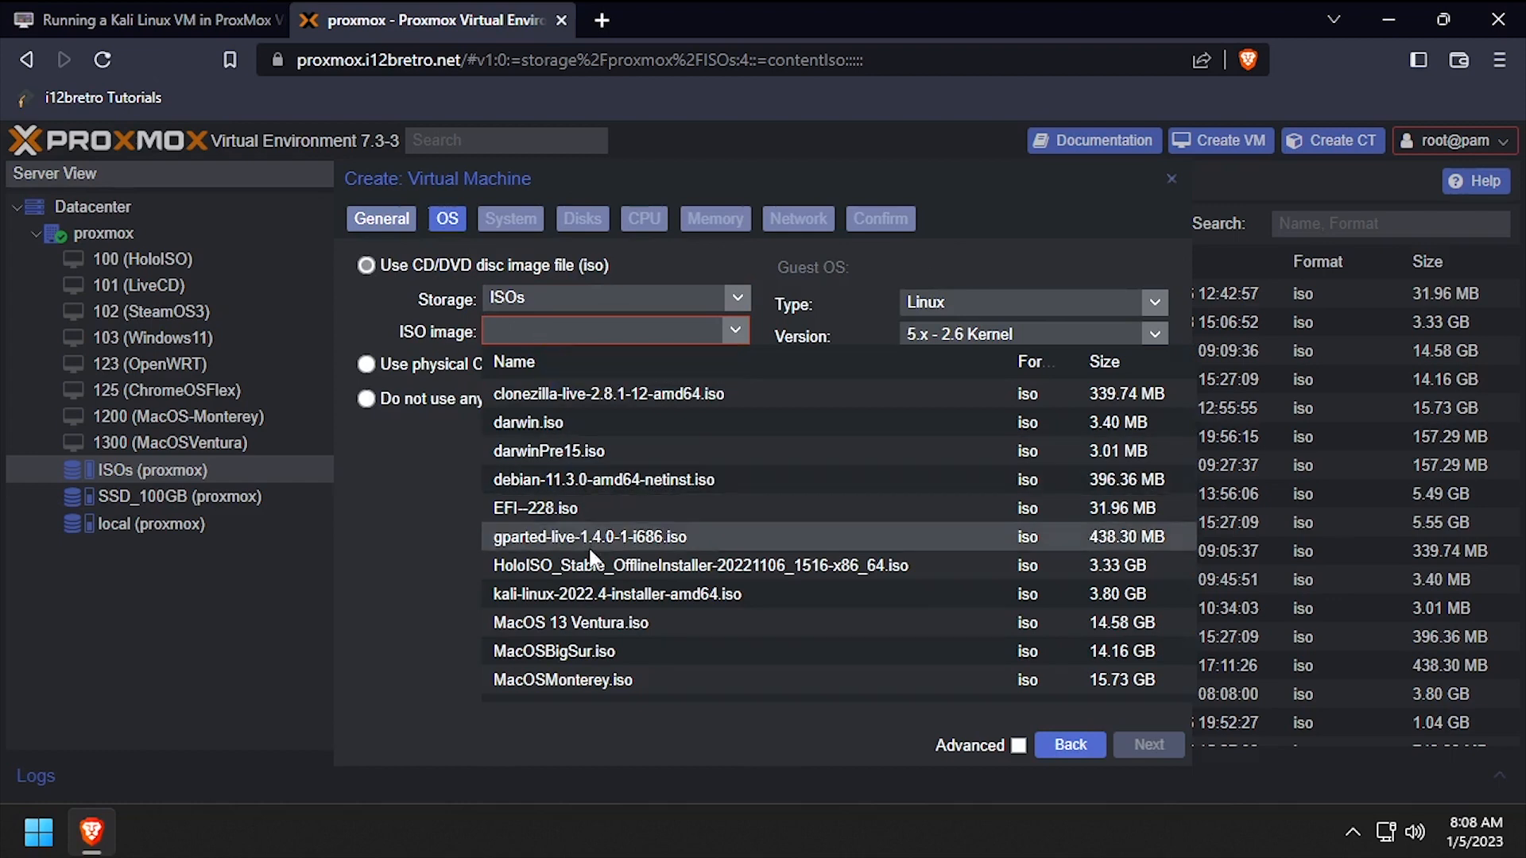
pyautogui.click(616, 594)
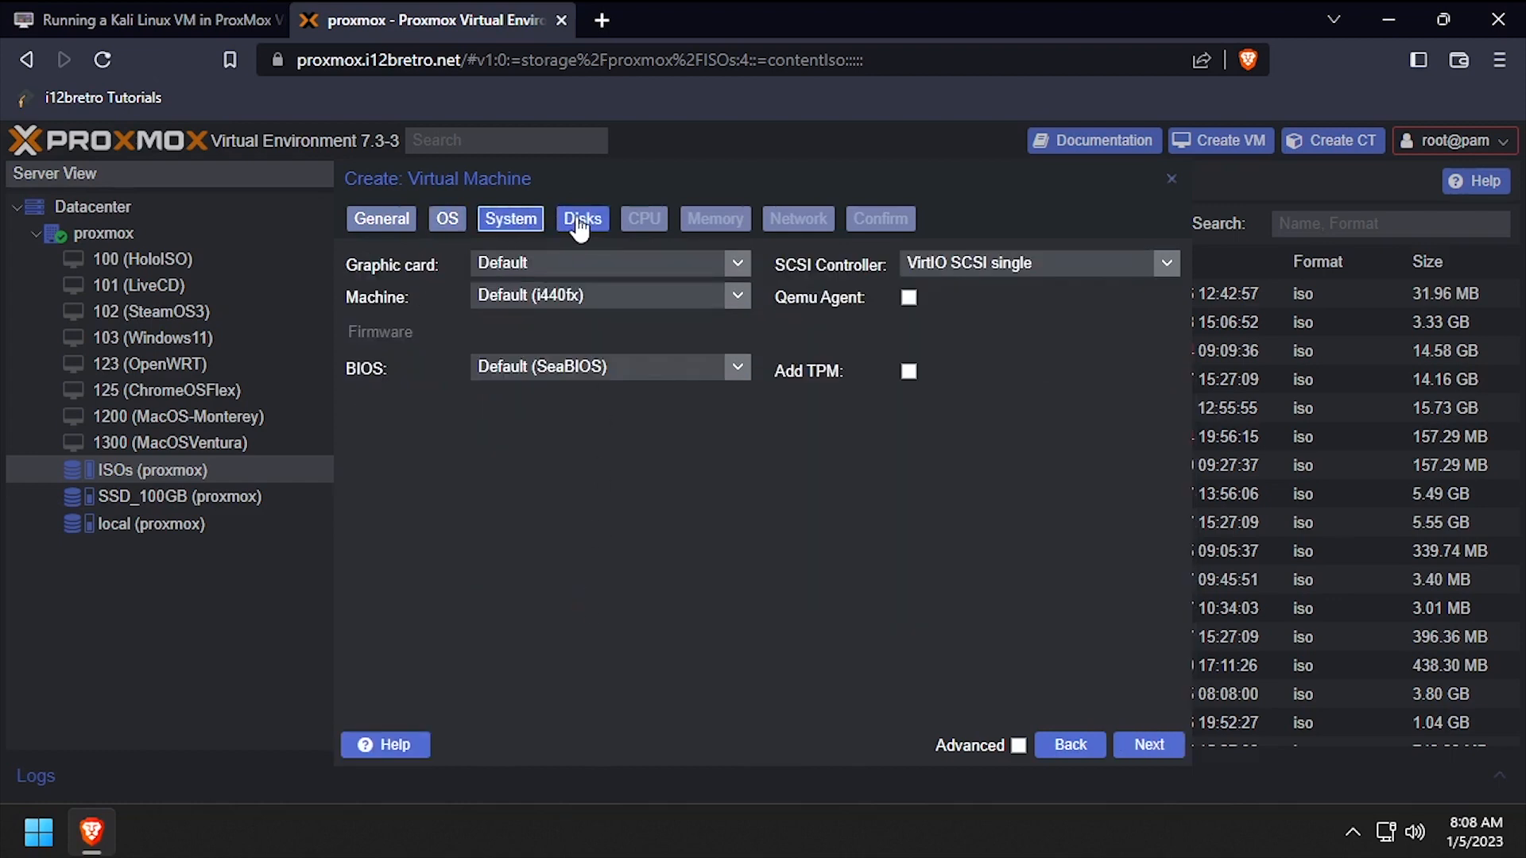
# Give the VM a 30 GB disk on SSD_100GB and host-type CPU with 2 cores.
pyautogui.click(581, 218)
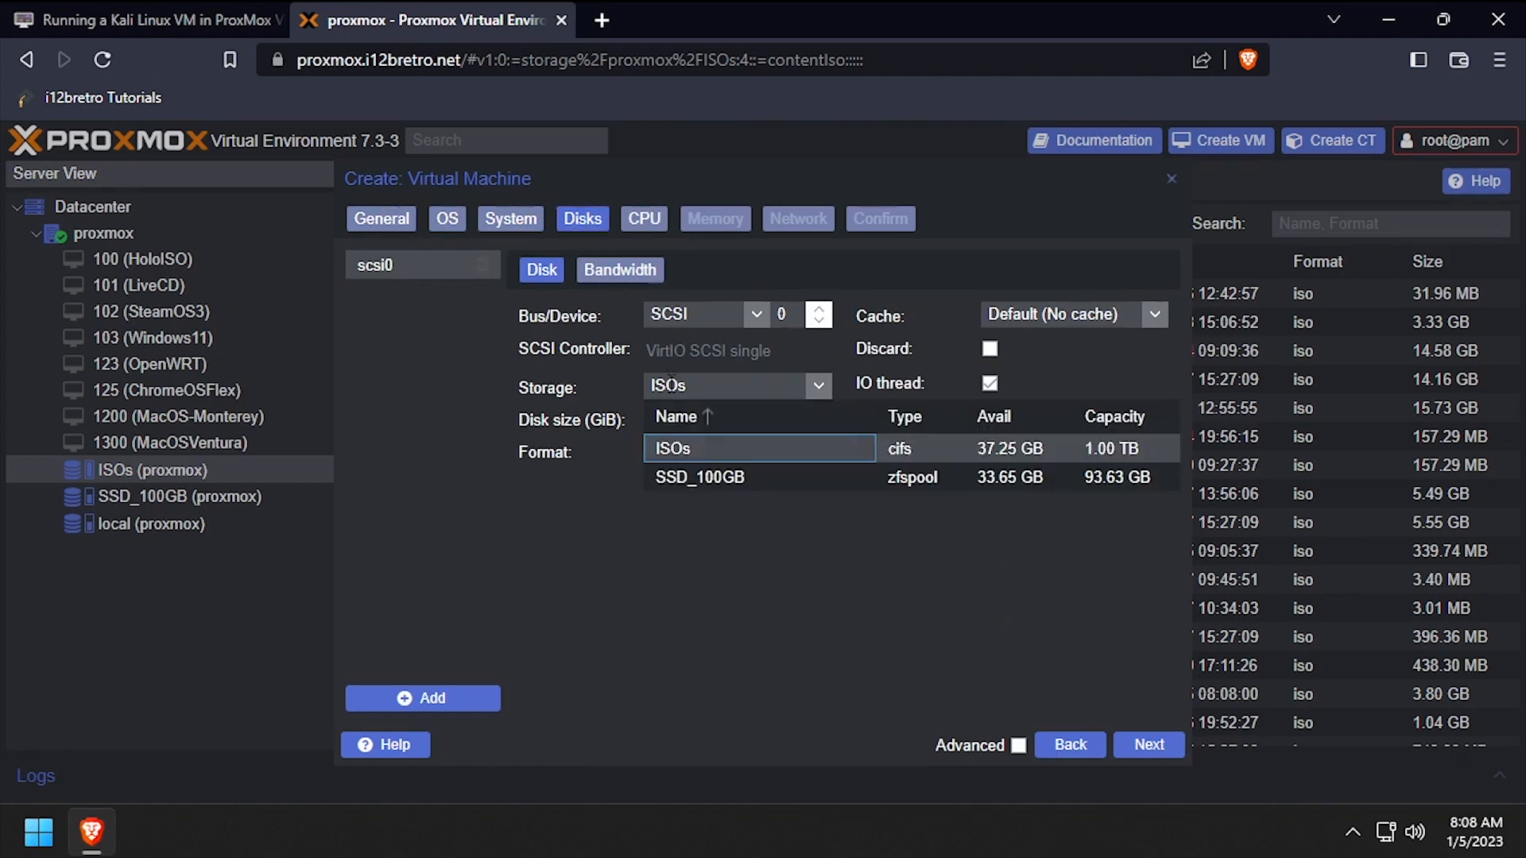
pyautogui.click(699, 477)
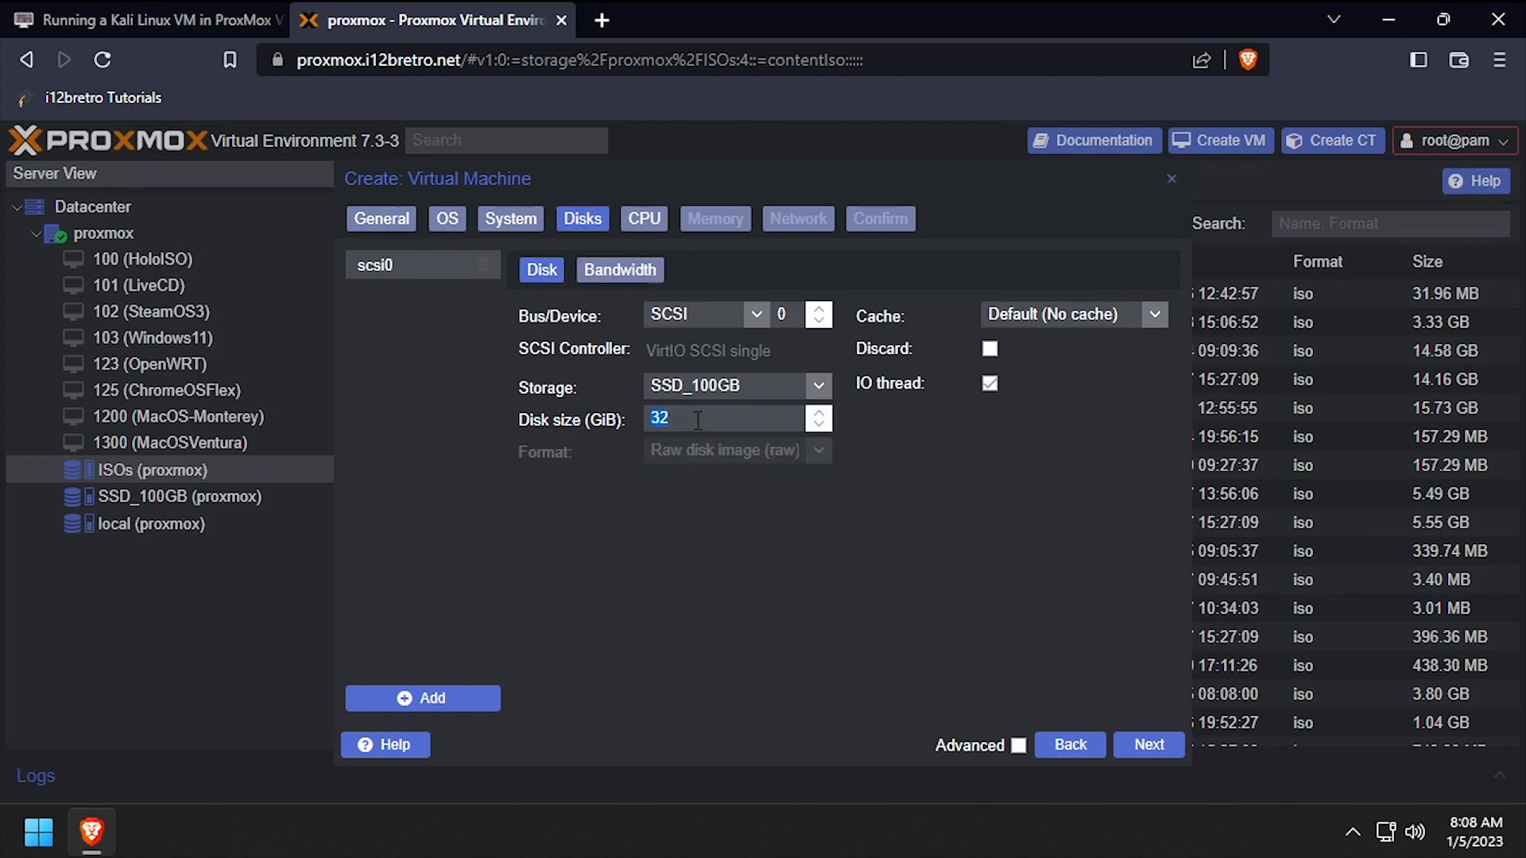
pyautogui.write('30')
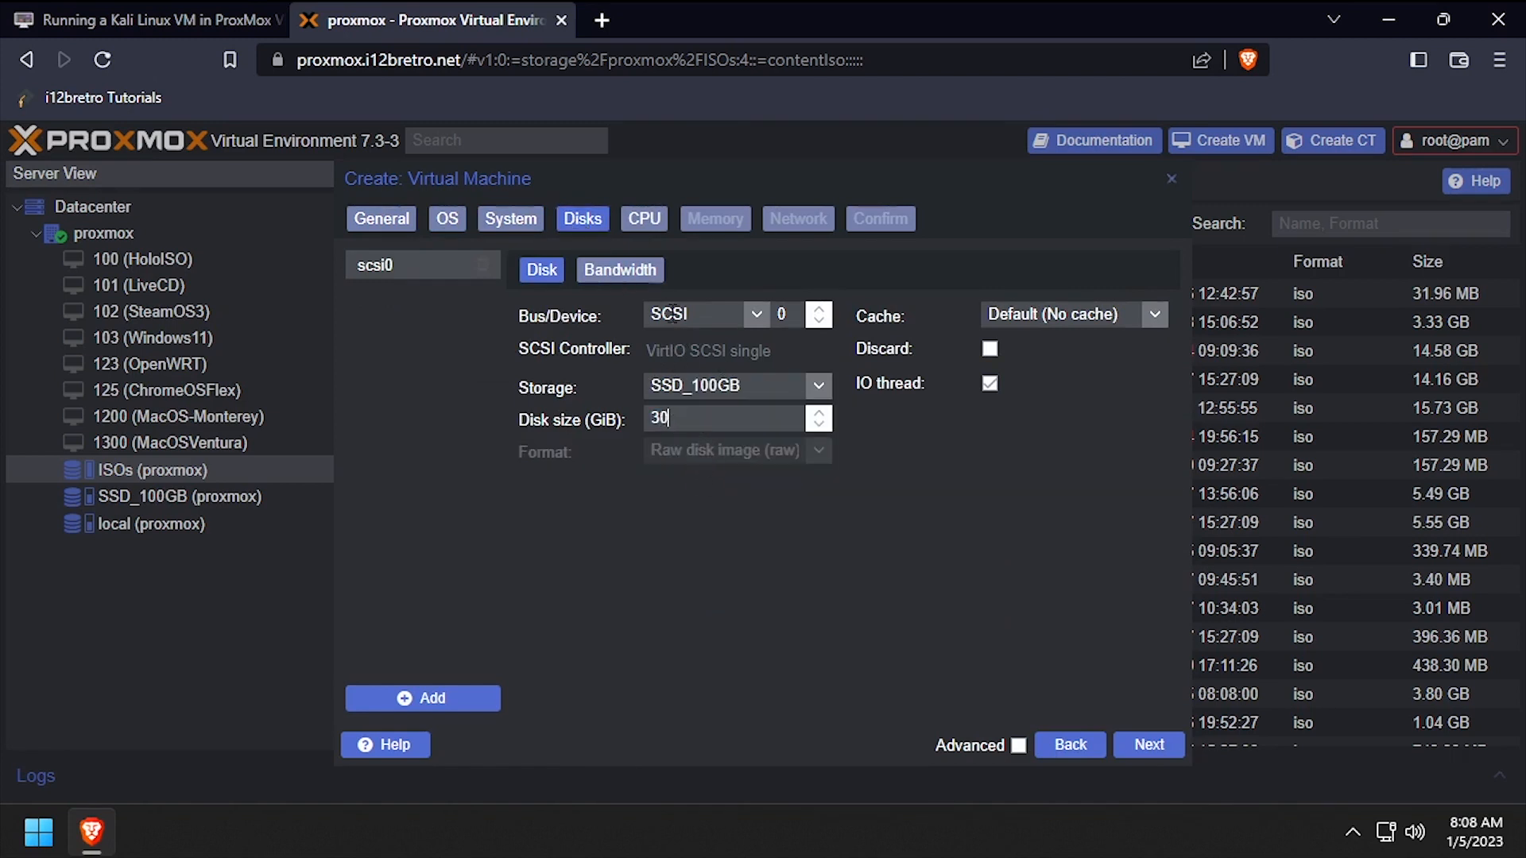
pyautogui.click(642, 217)
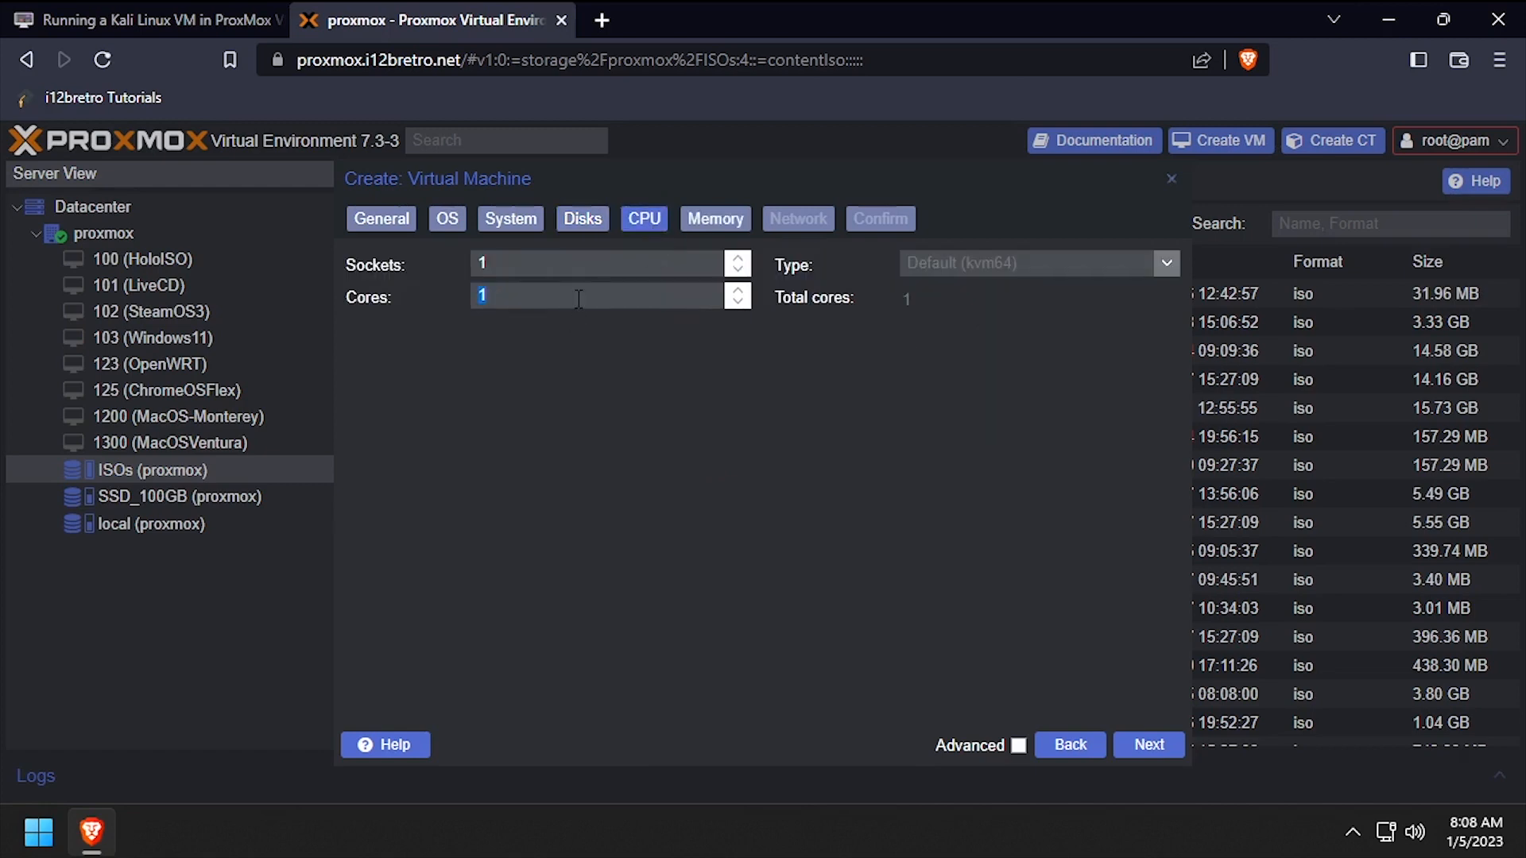
pyautogui.write('host')
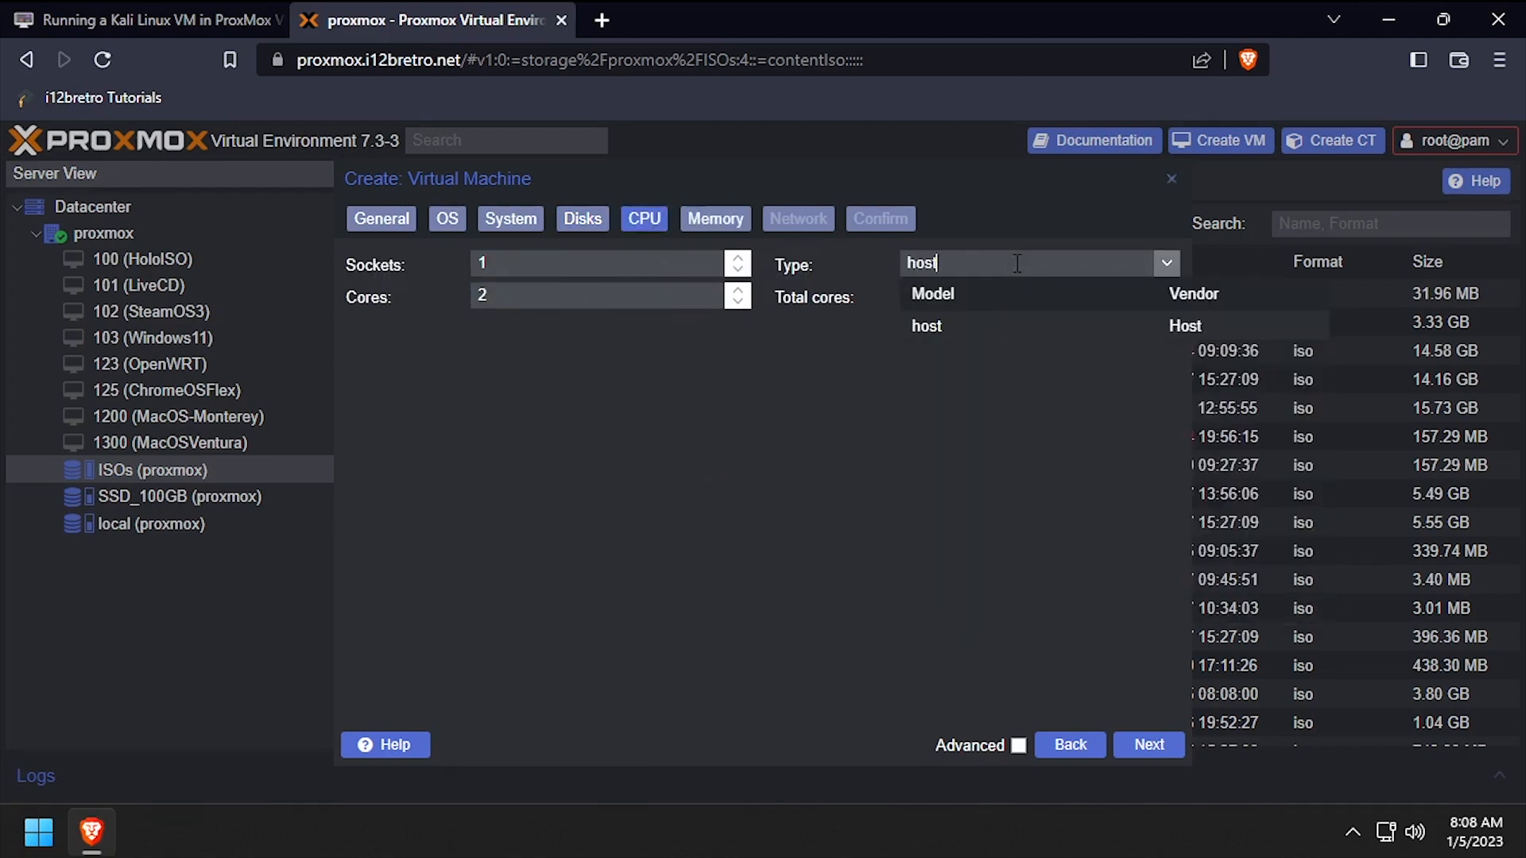
pyautogui.click(926, 326)
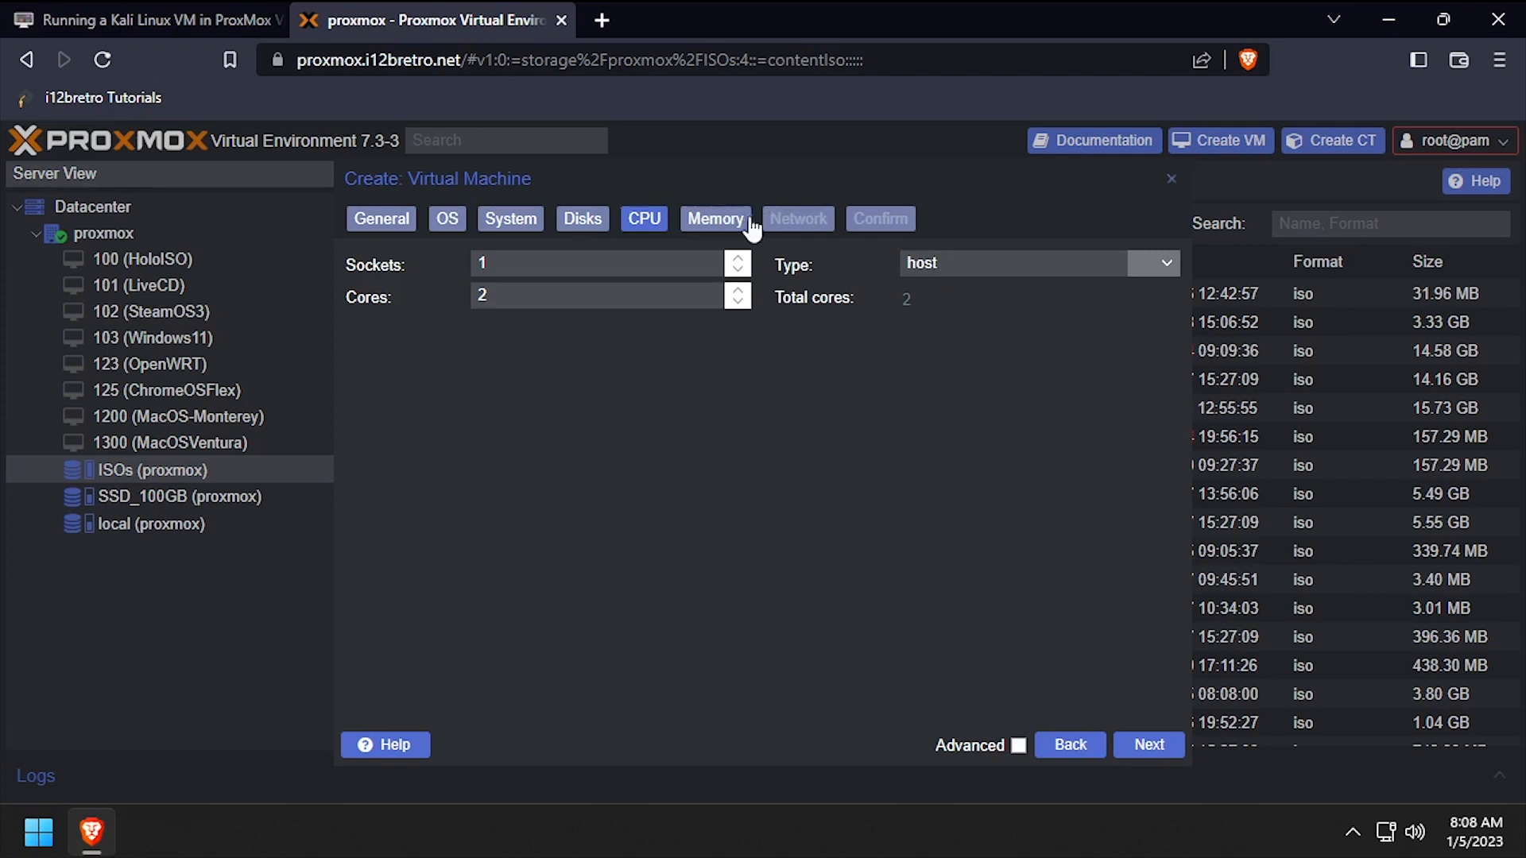
# Set 4096 MiB memory, keep VirtIO networking on vmbr0, and create VM 104.
pyautogui.click(715, 218)
pyautogui.write('4096')
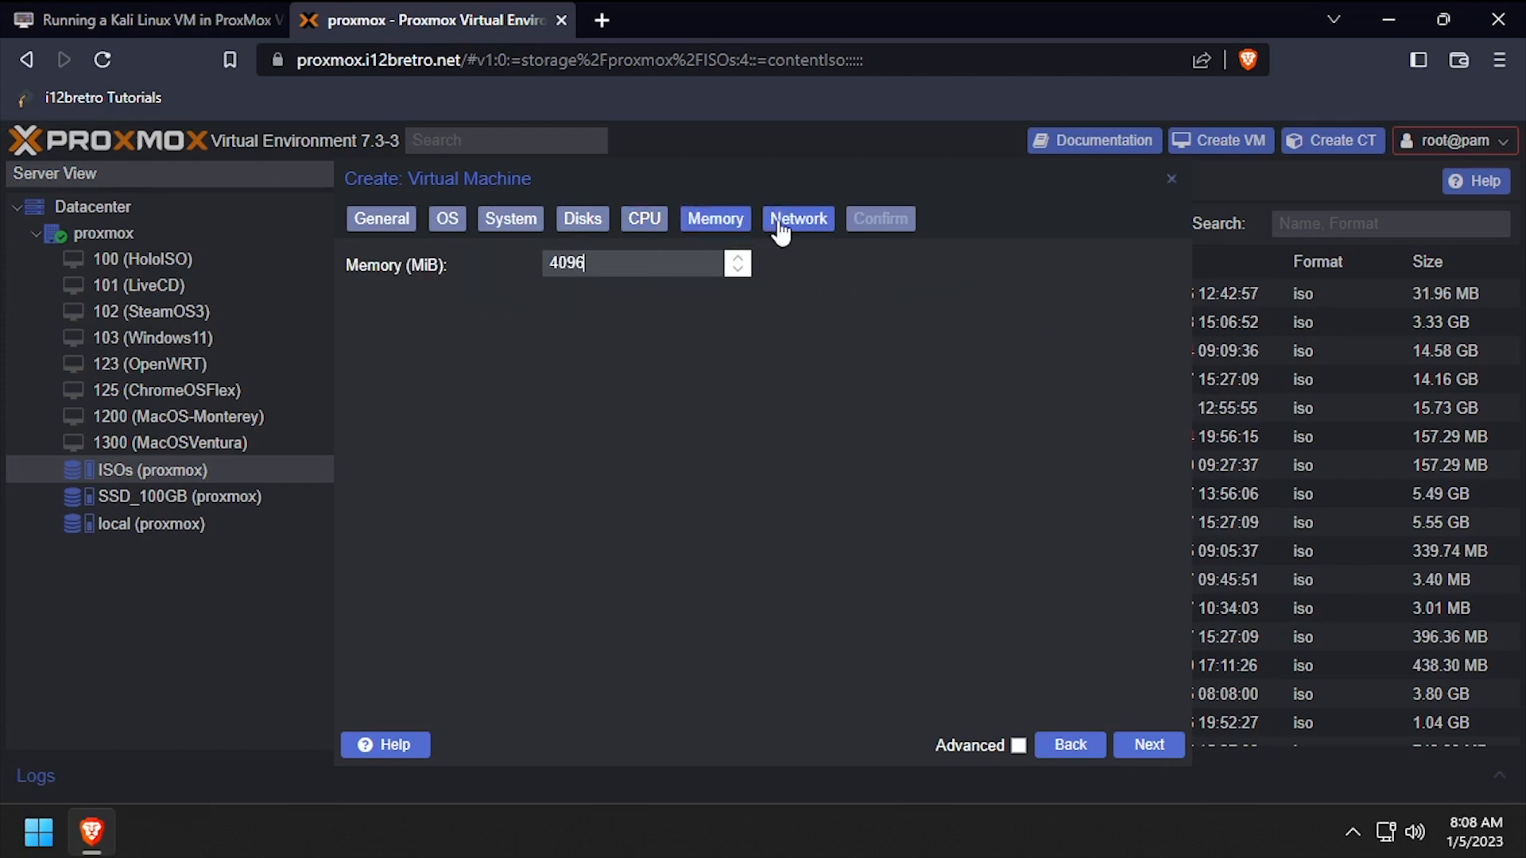
pyautogui.click(797, 218)
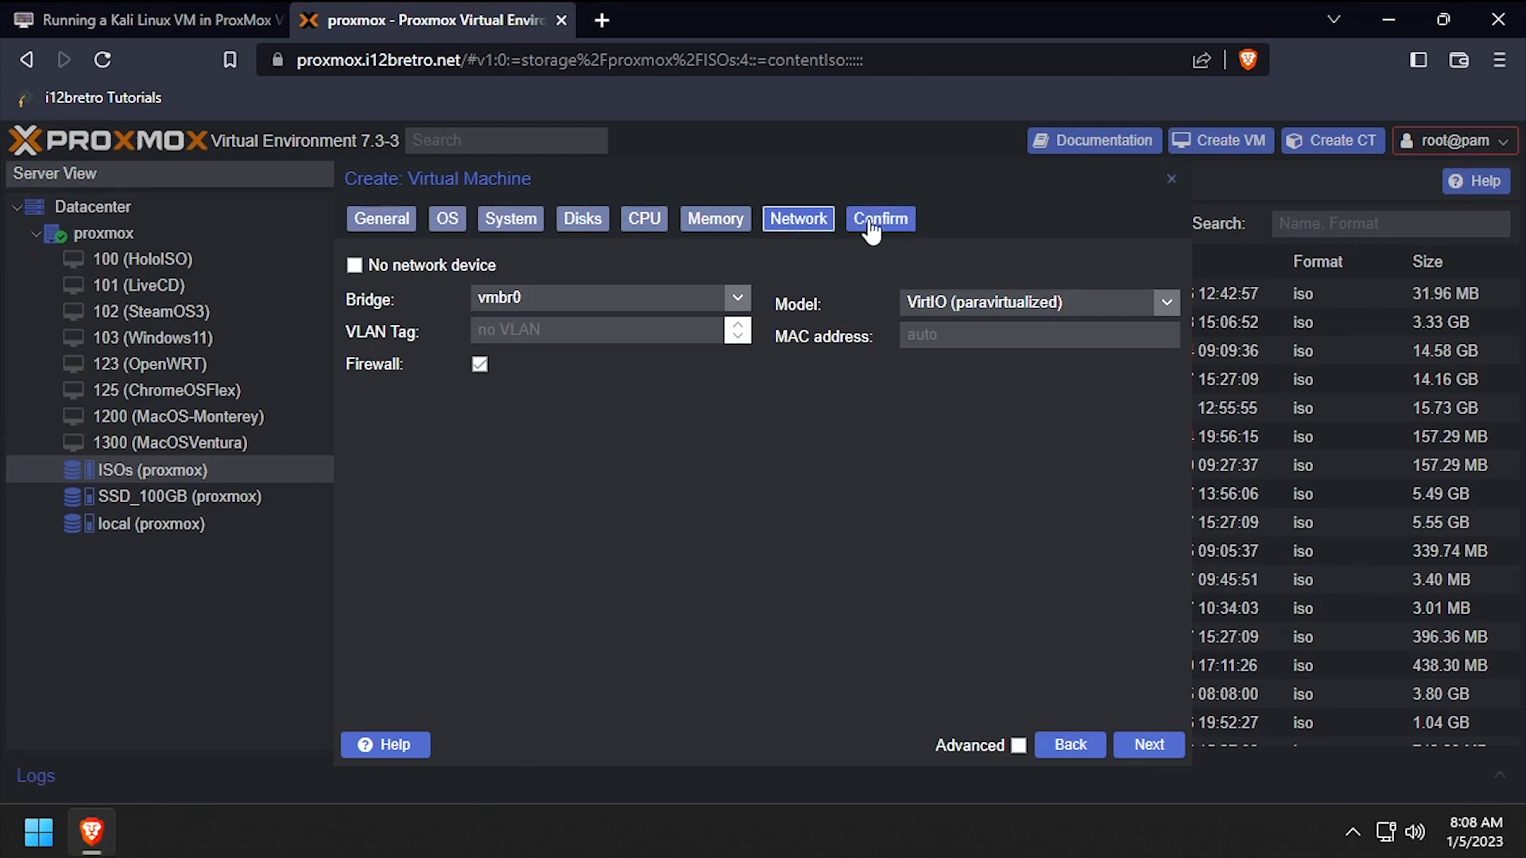
pyautogui.click(879, 218)
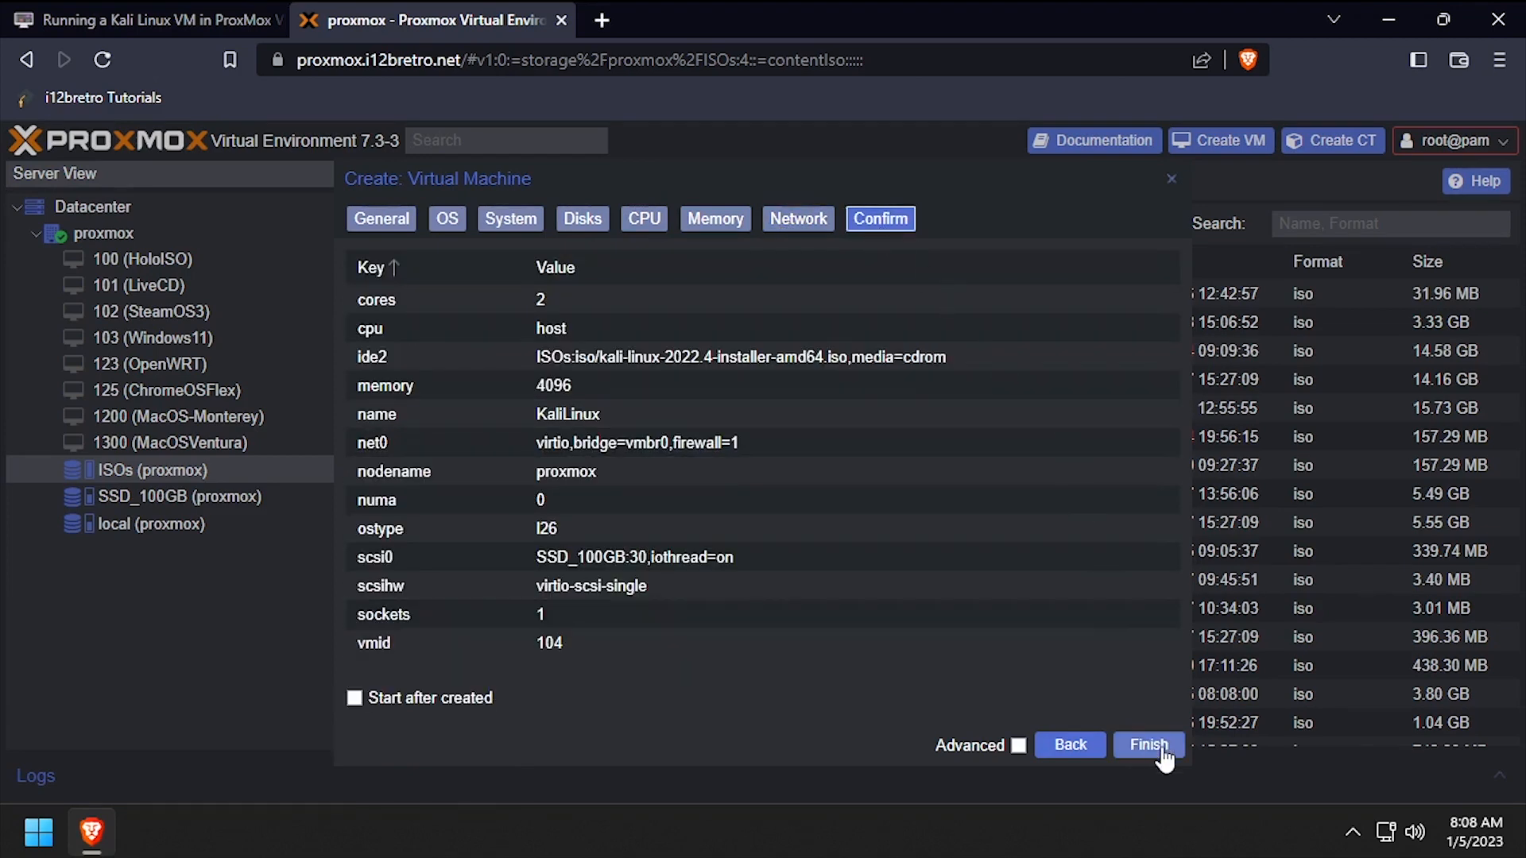
pyautogui.click(1148, 745)
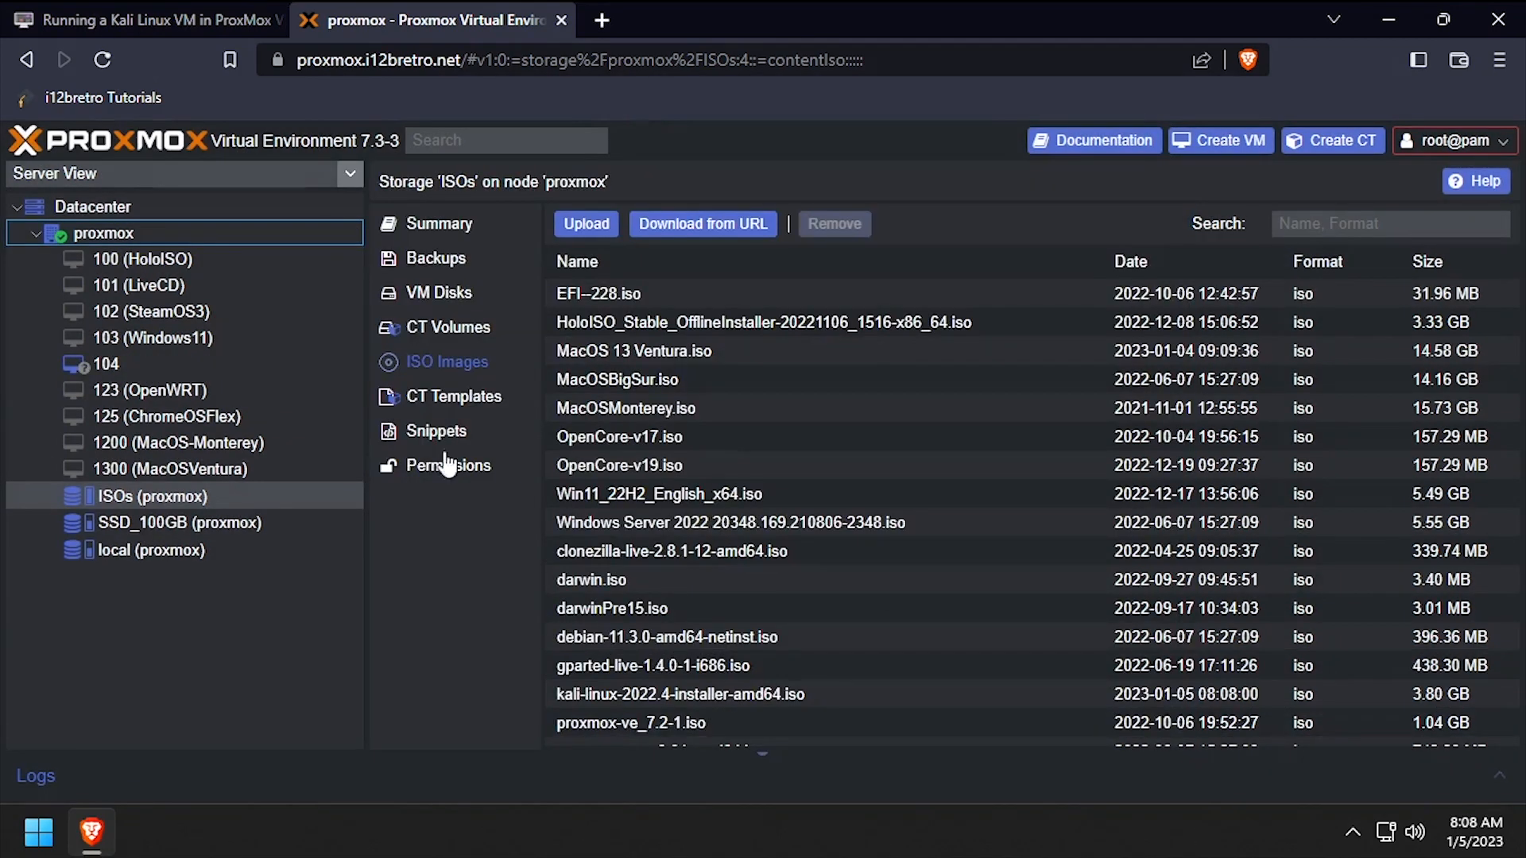
# Boot VM 104 KaliLinux and view its console at the installer's language screen.
pyautogui.click(103, 363)
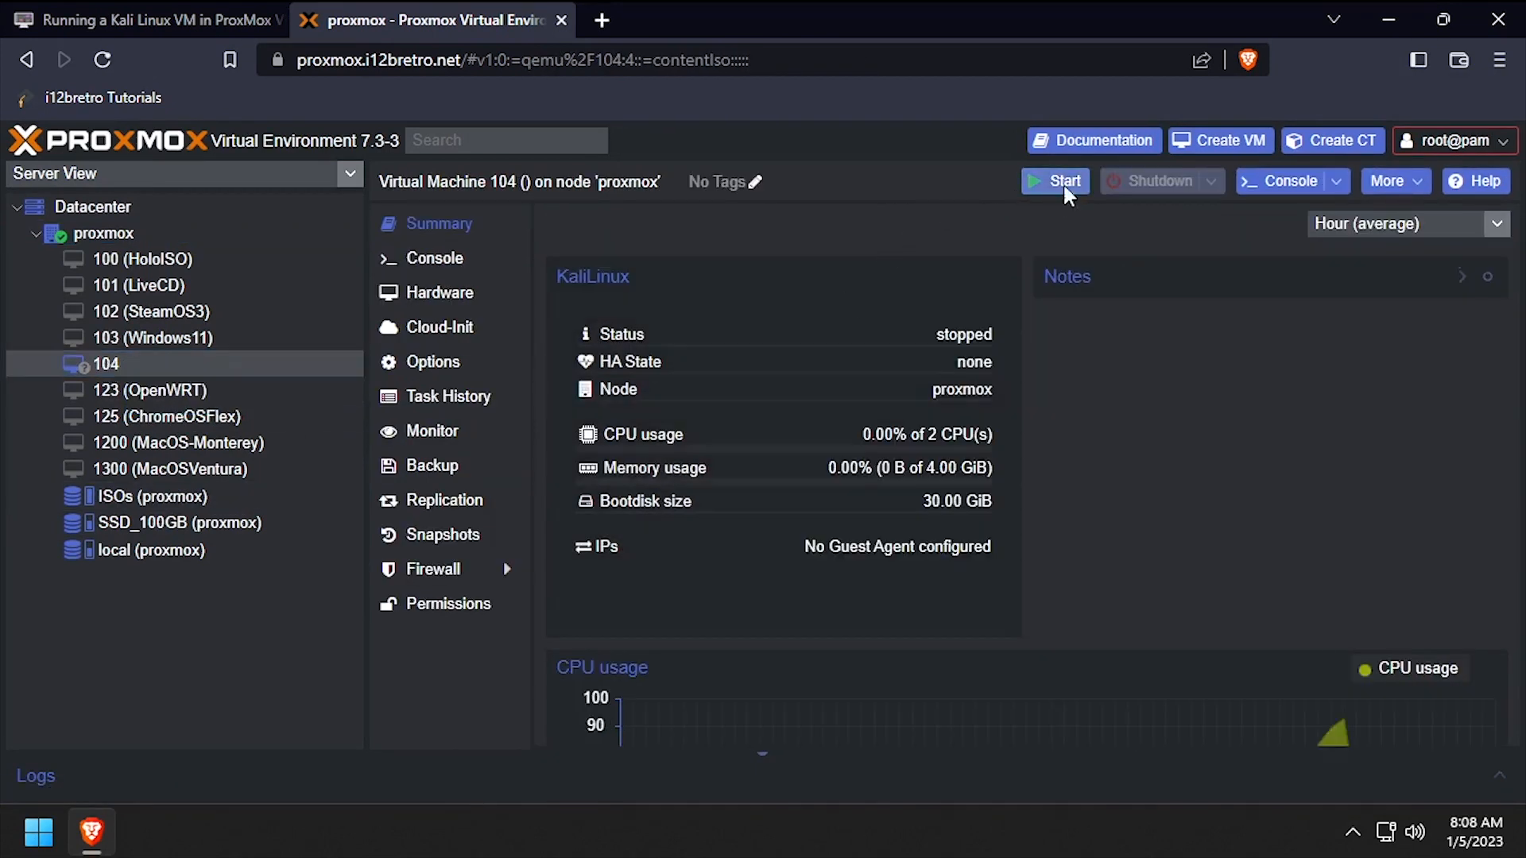
pyautogui.click(1056, 182)
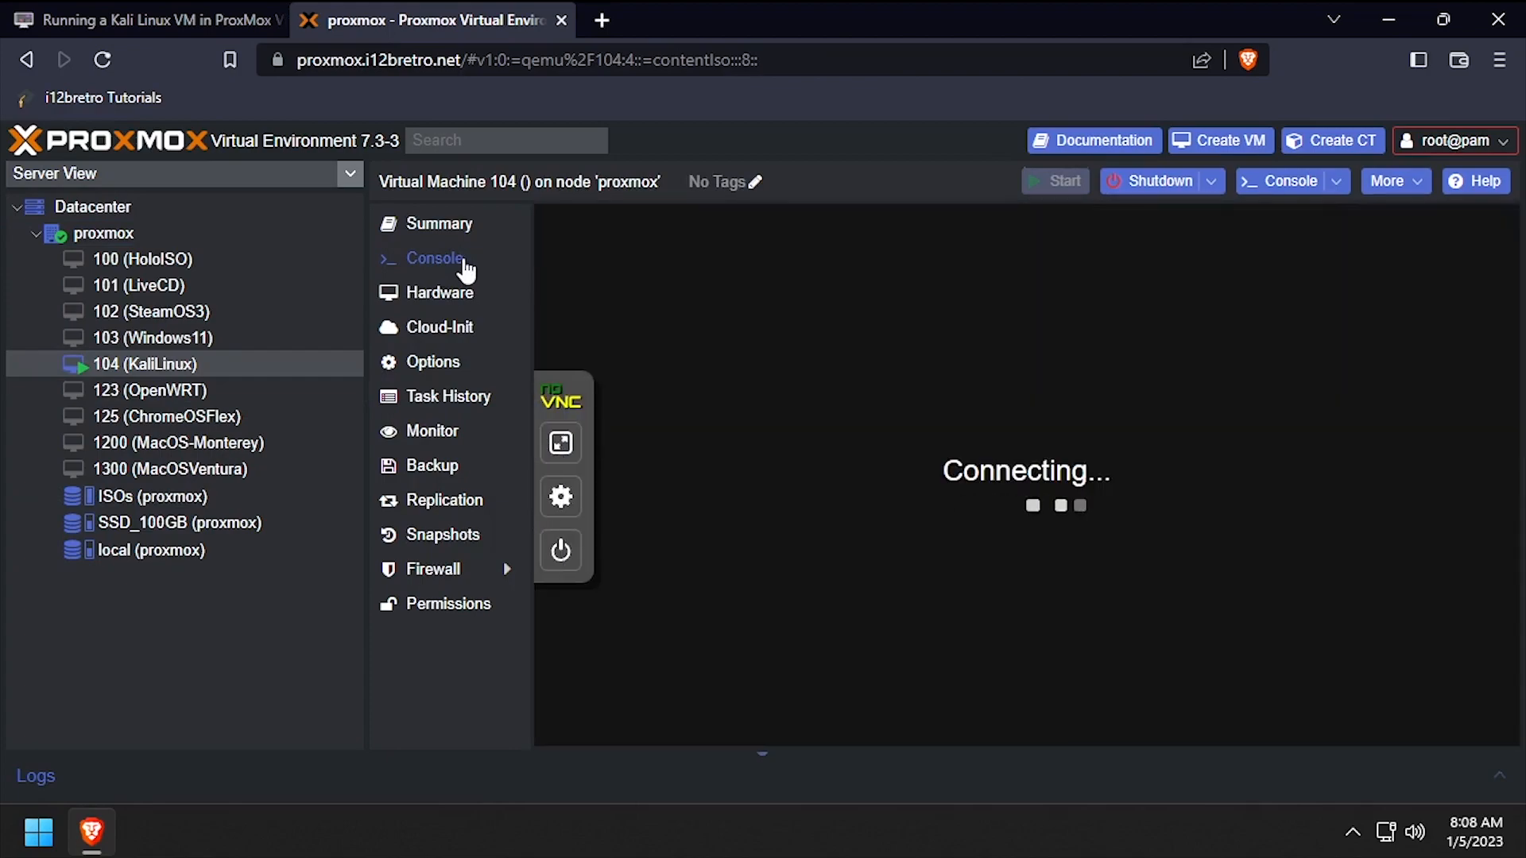
pyautogui.click(432, 257)
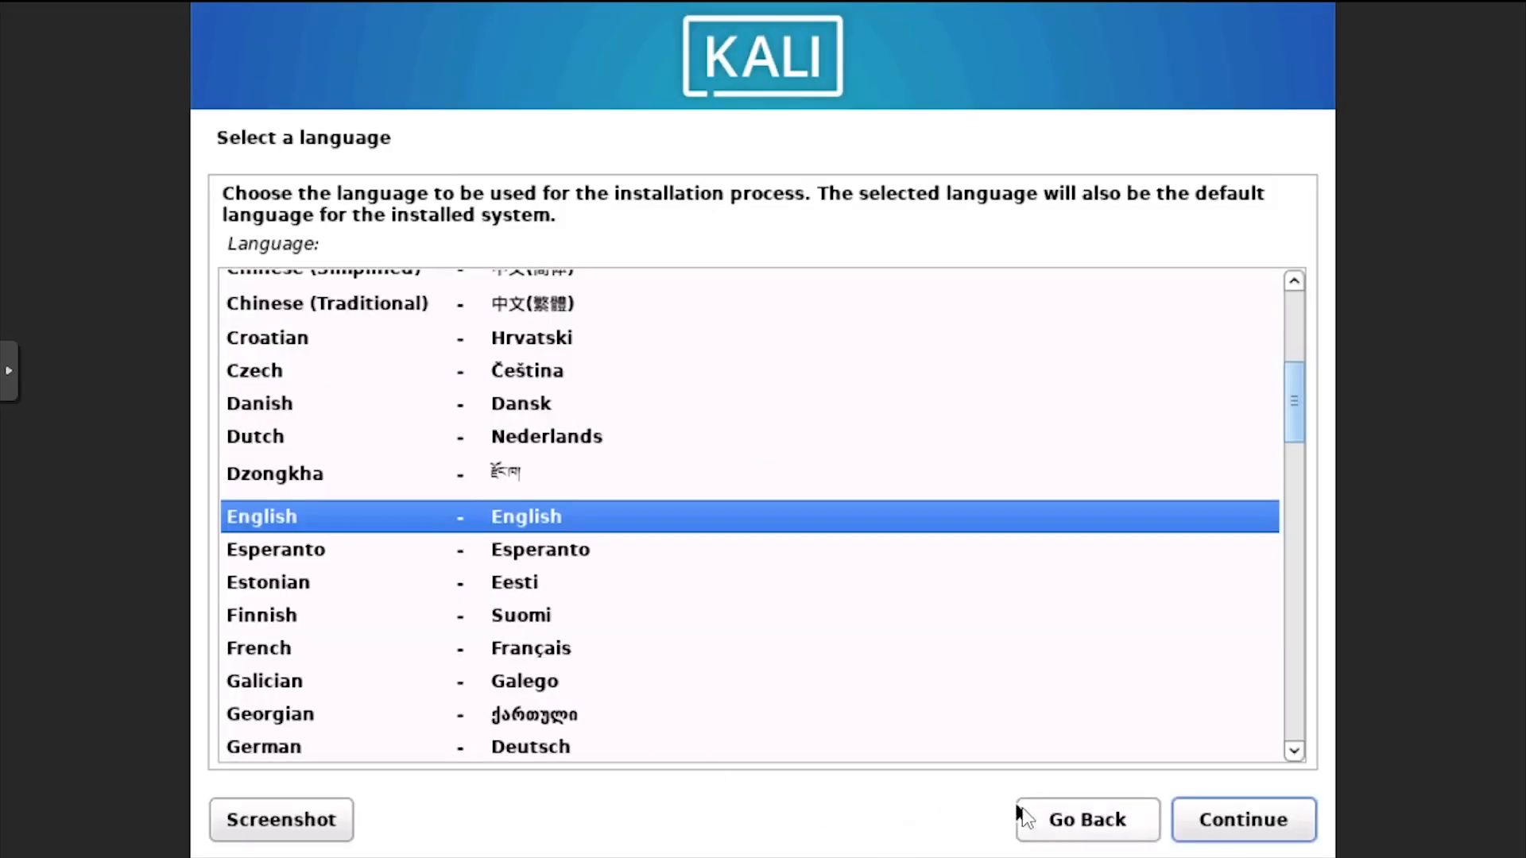
# Accept English language, United States location and the American English keymap.
pyautogui.click(1243, 820)
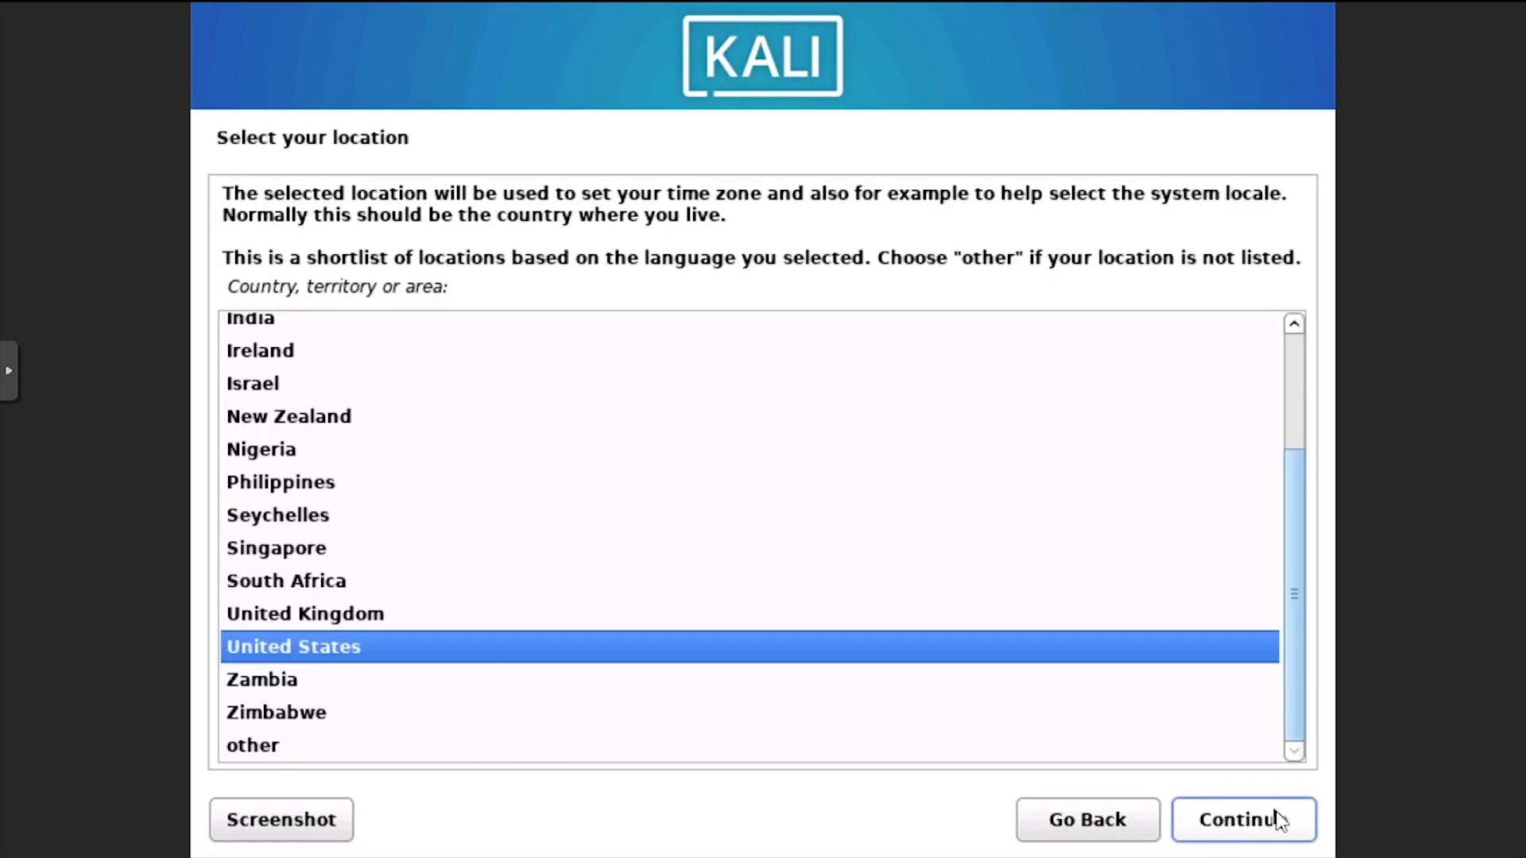
pyautogui.click(1243, 819)
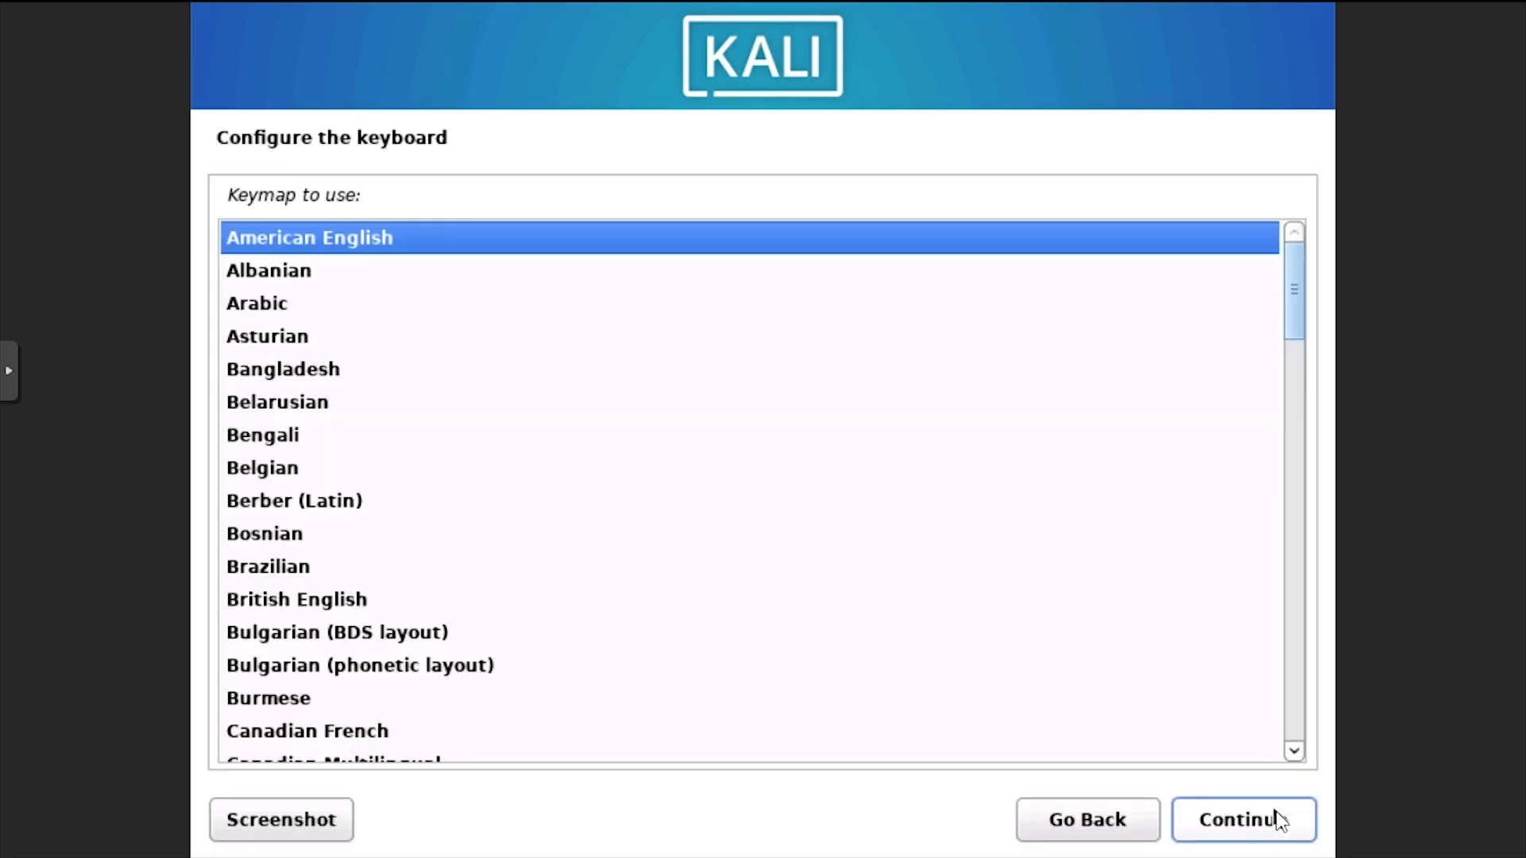
pyautogui.click(1243, 819)
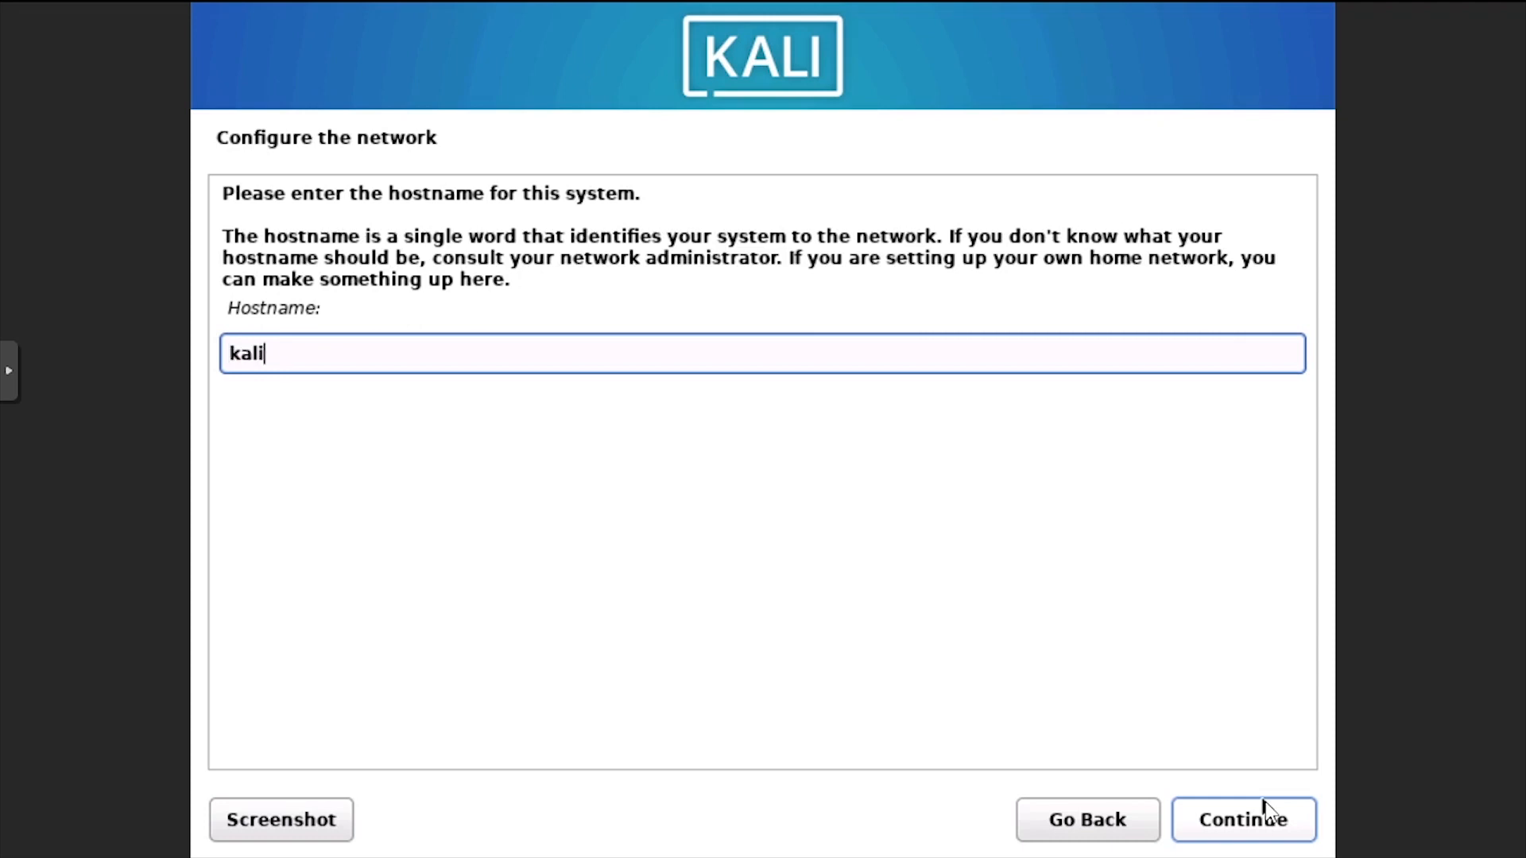
# Set the hostname to kali-pve and leave the domain name blank.
pyautogui.write('-pve')
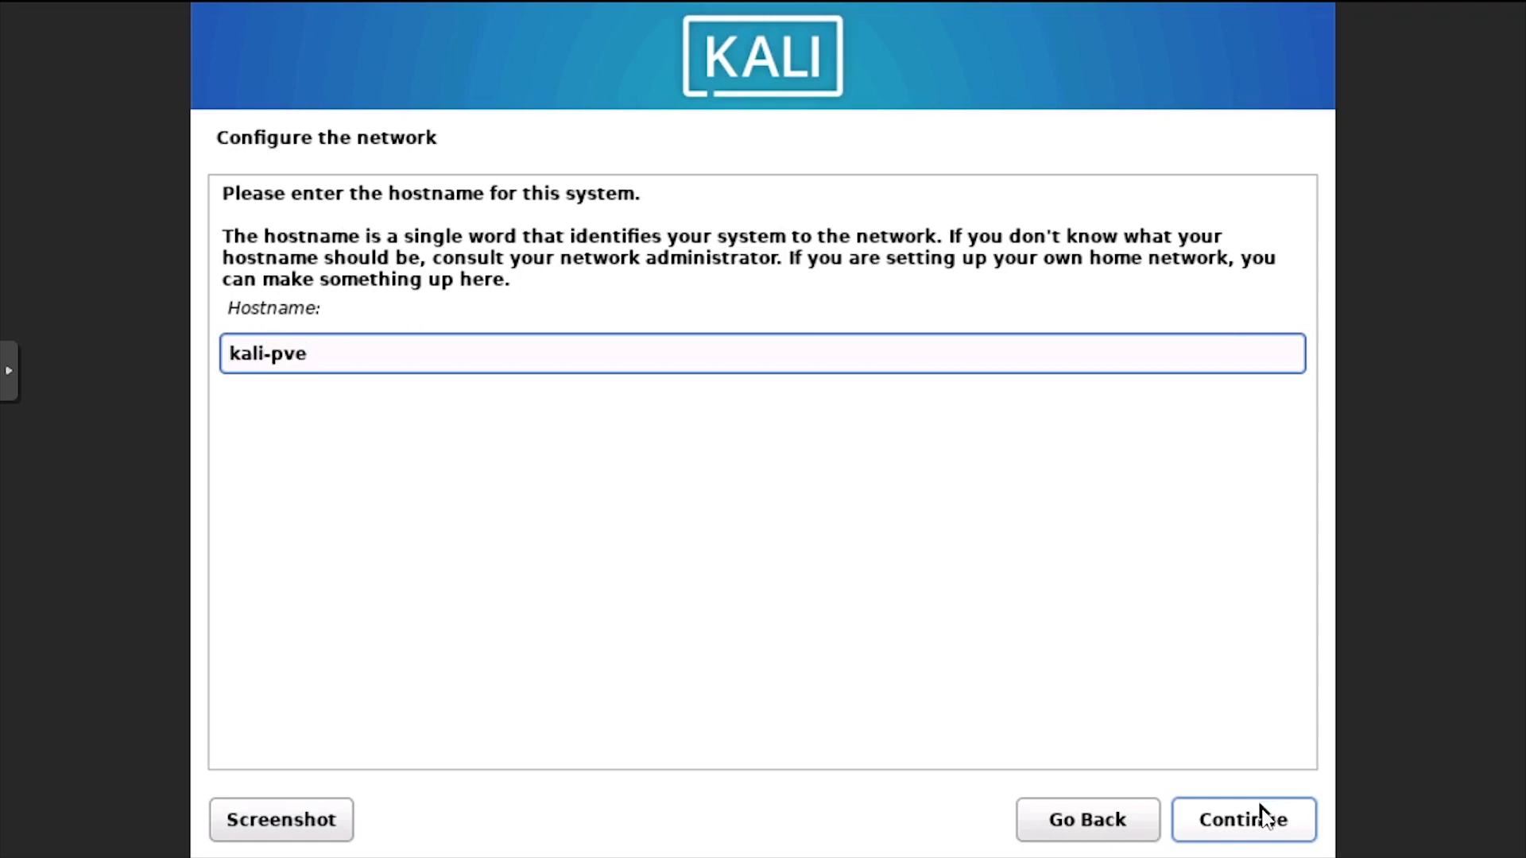
pyautogui.click(1243, 820)
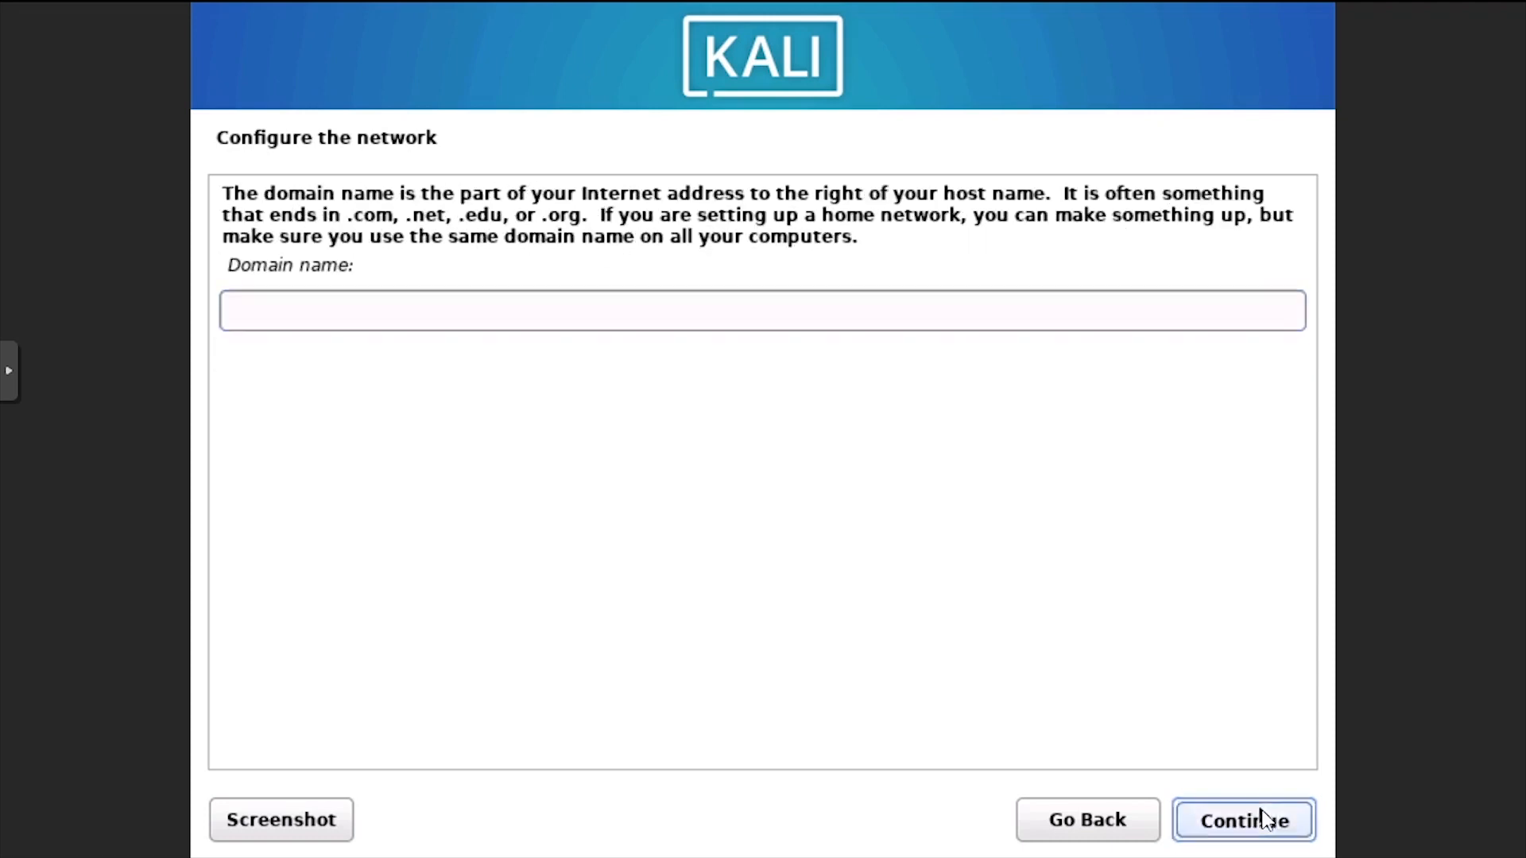
pyautogui.click(1243, 819)
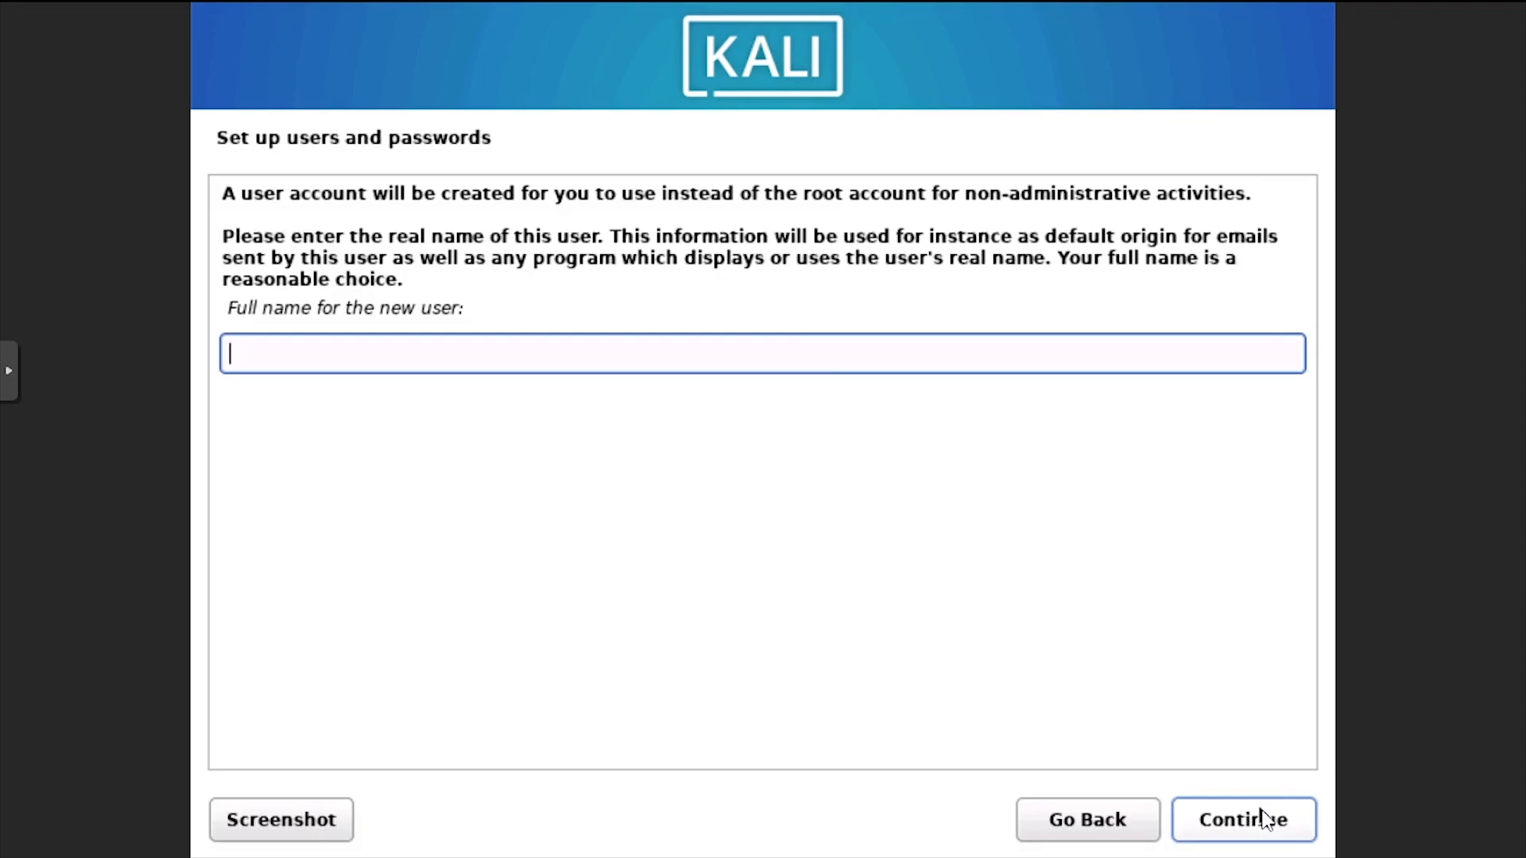
# Create user i12bretro with the suggested username and a confirmed password.
pyautogui.write('i12bretro')
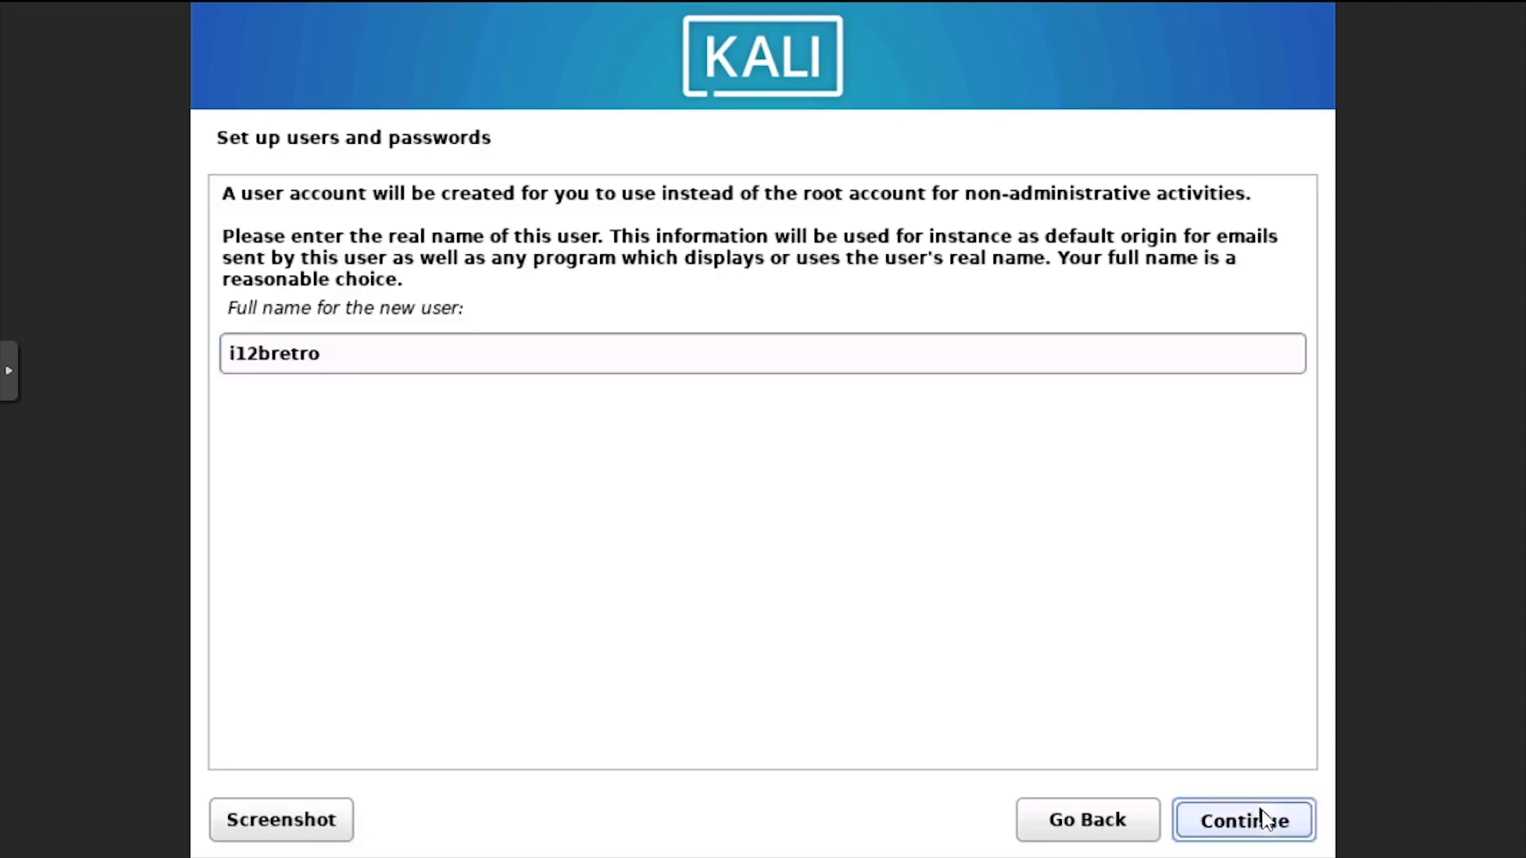
pyautogui.click(1242, 819)
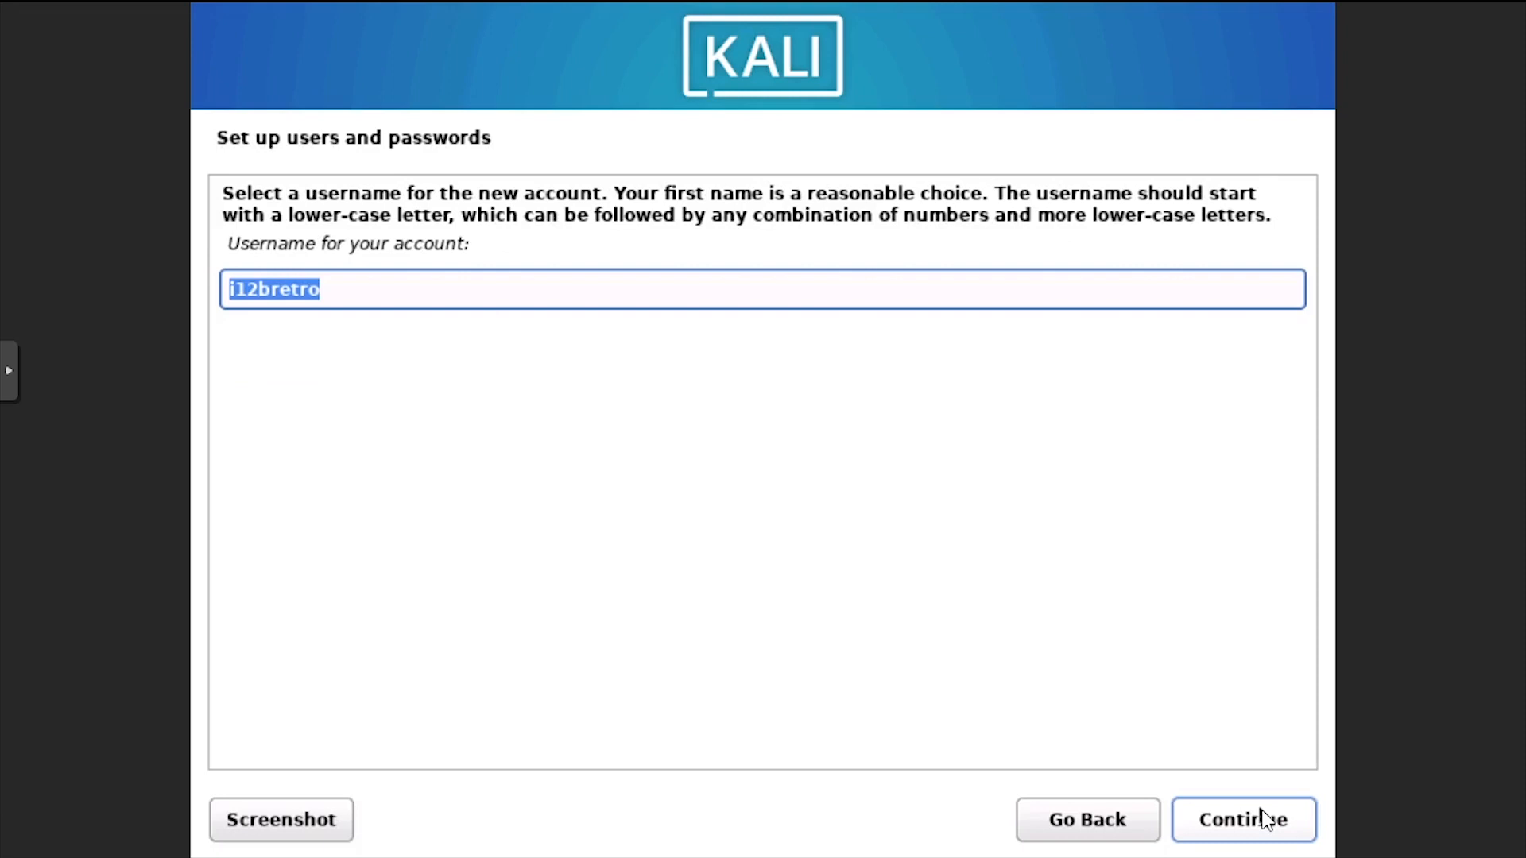
pyautogui.click(1243, 819)
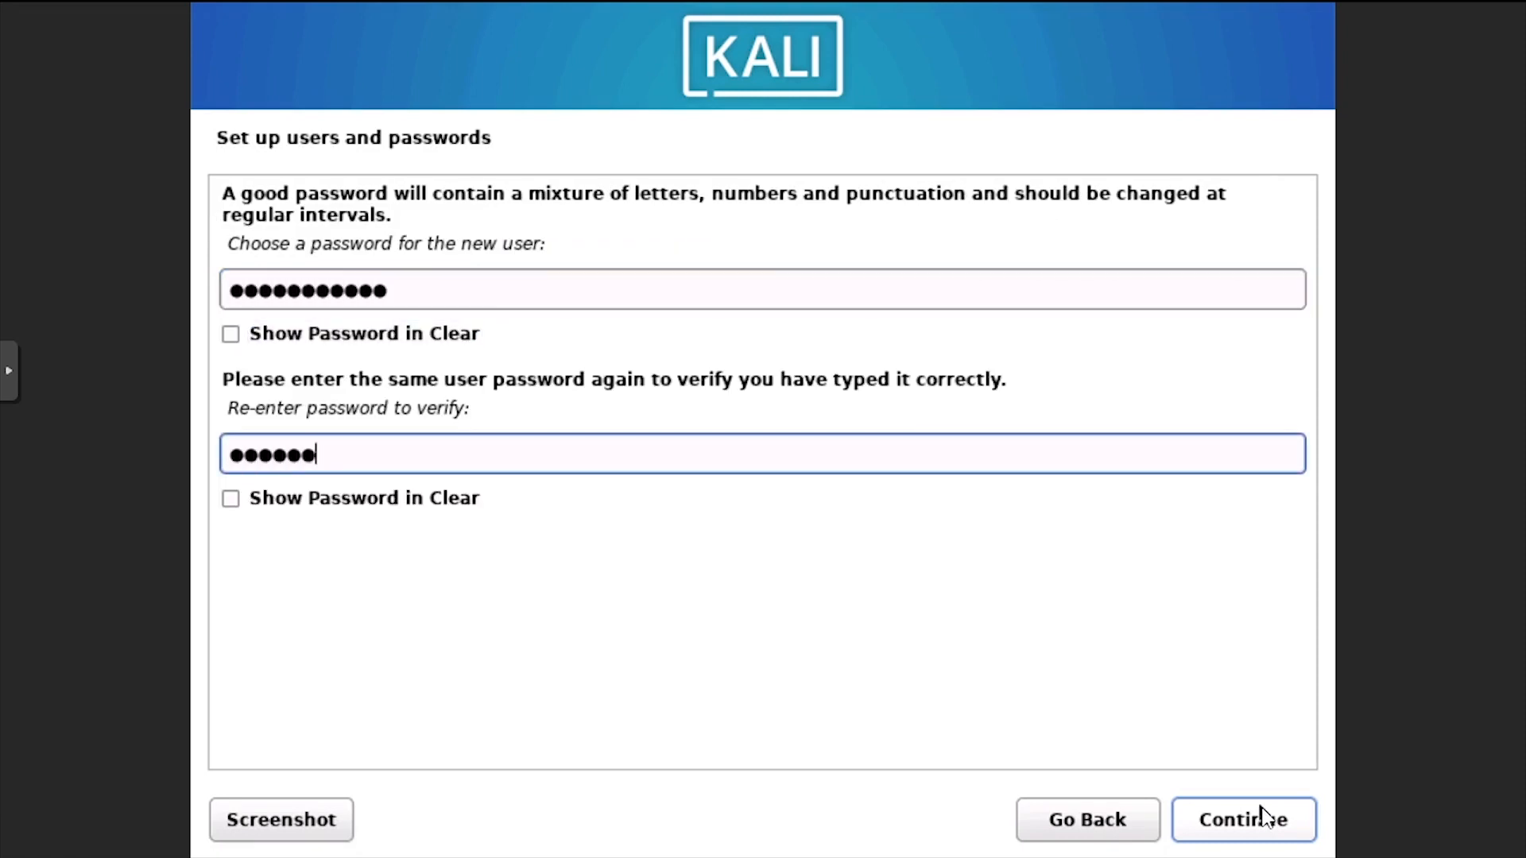
pyautogui.click(1244, 820)
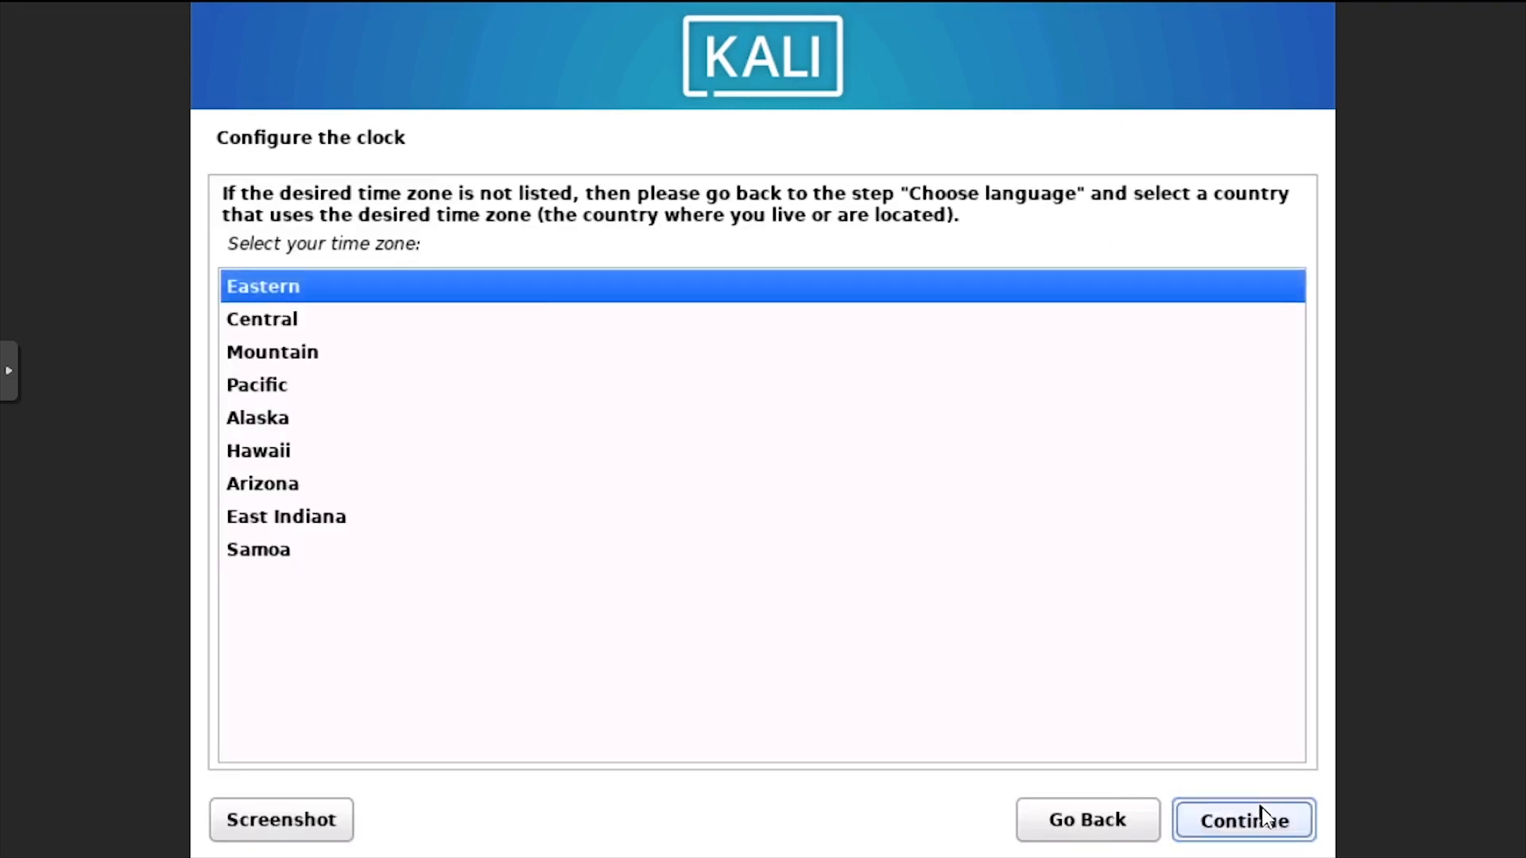
# Accept Eastern time zone and guided partitioning of the 32.2 GB disk in one partition.
pyautogui.click(1243, 819)
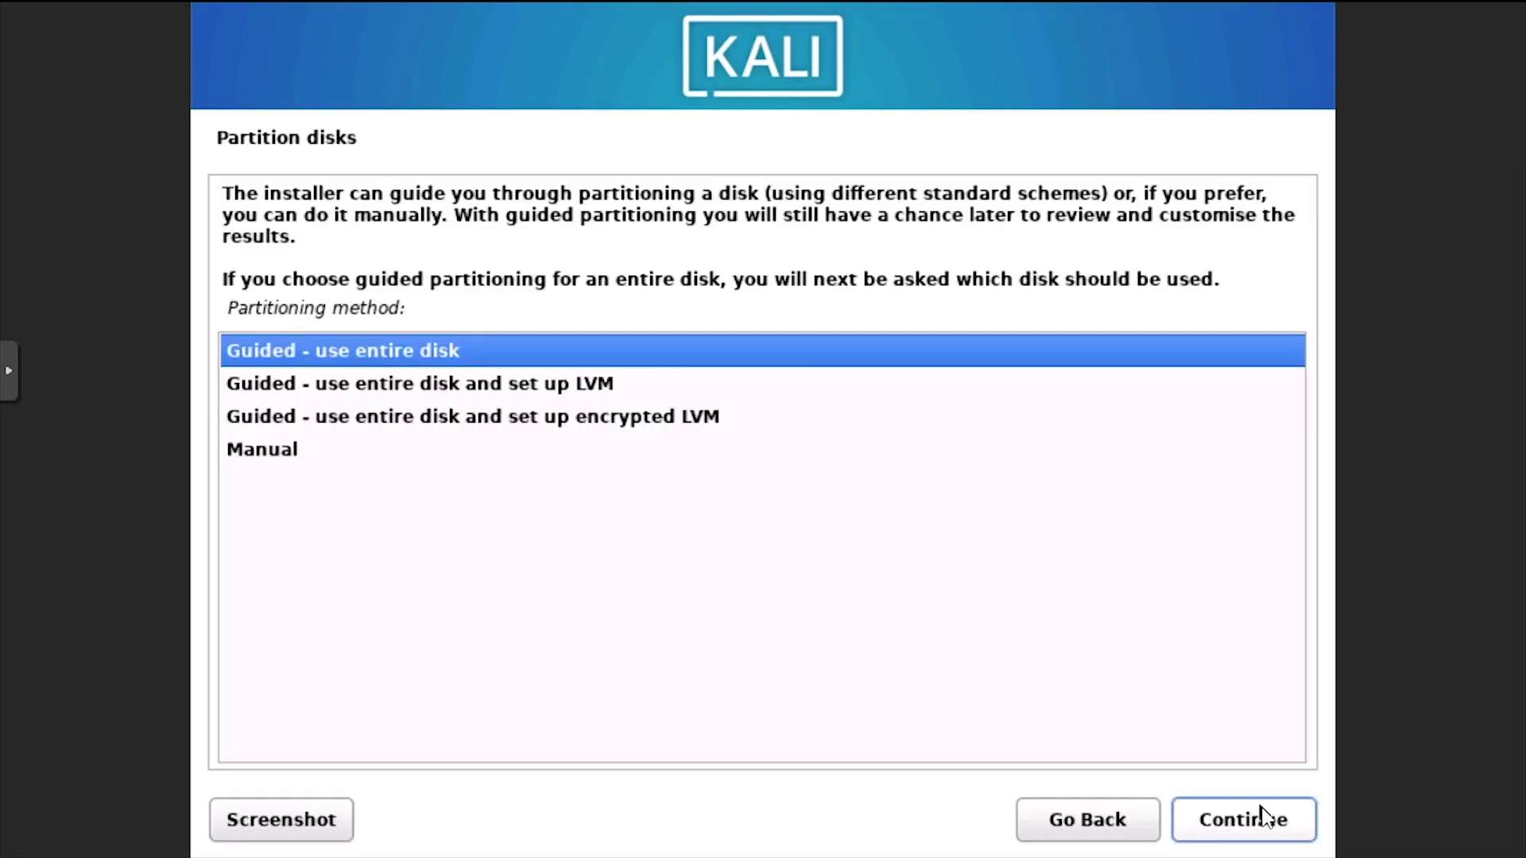
pyautogui.click(1243, 819)
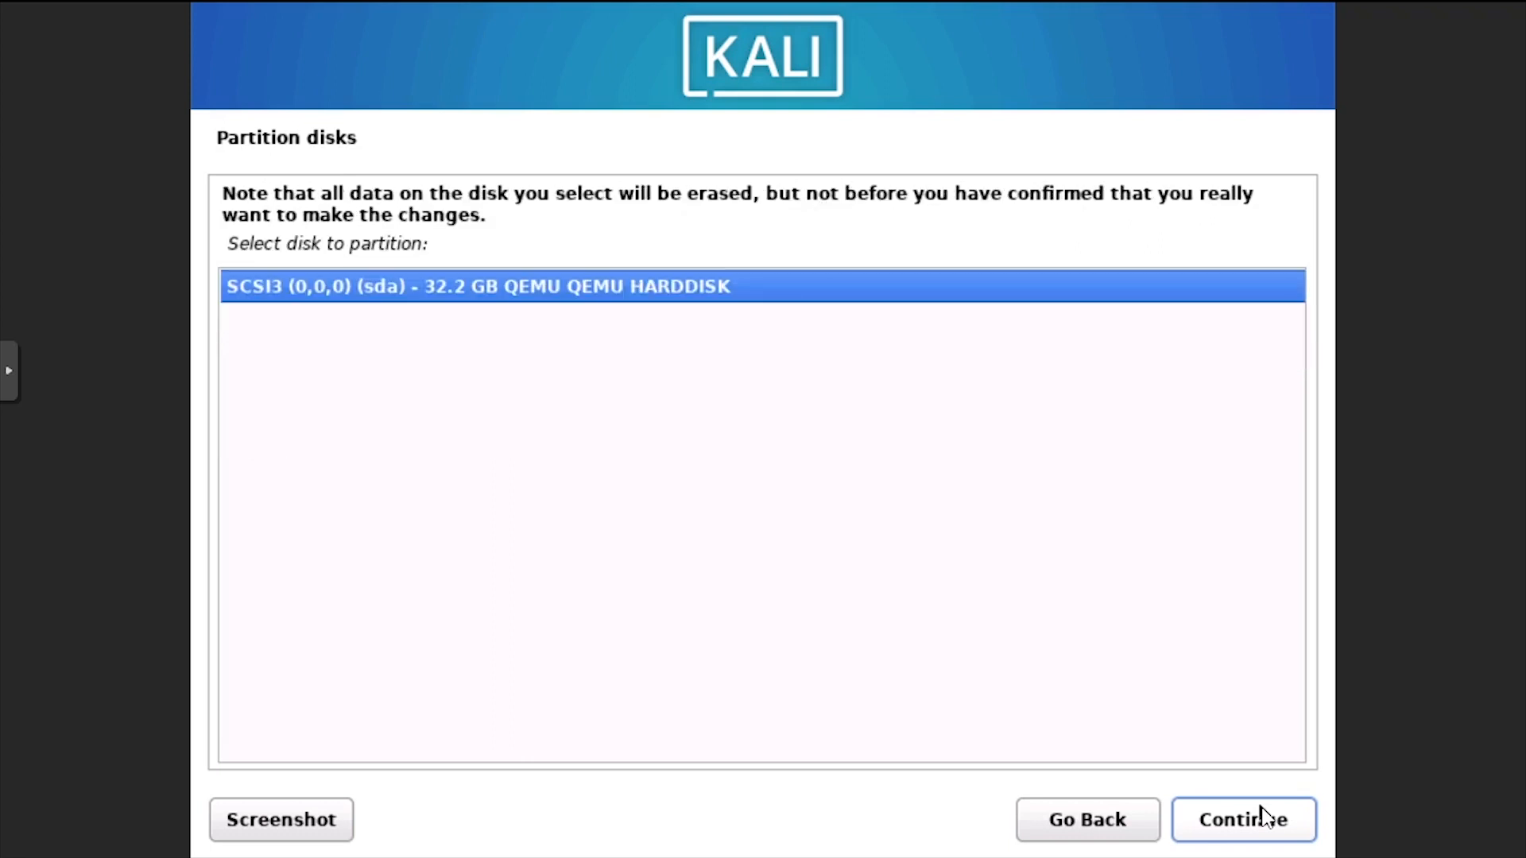
pyautogui.click(1243, 819)
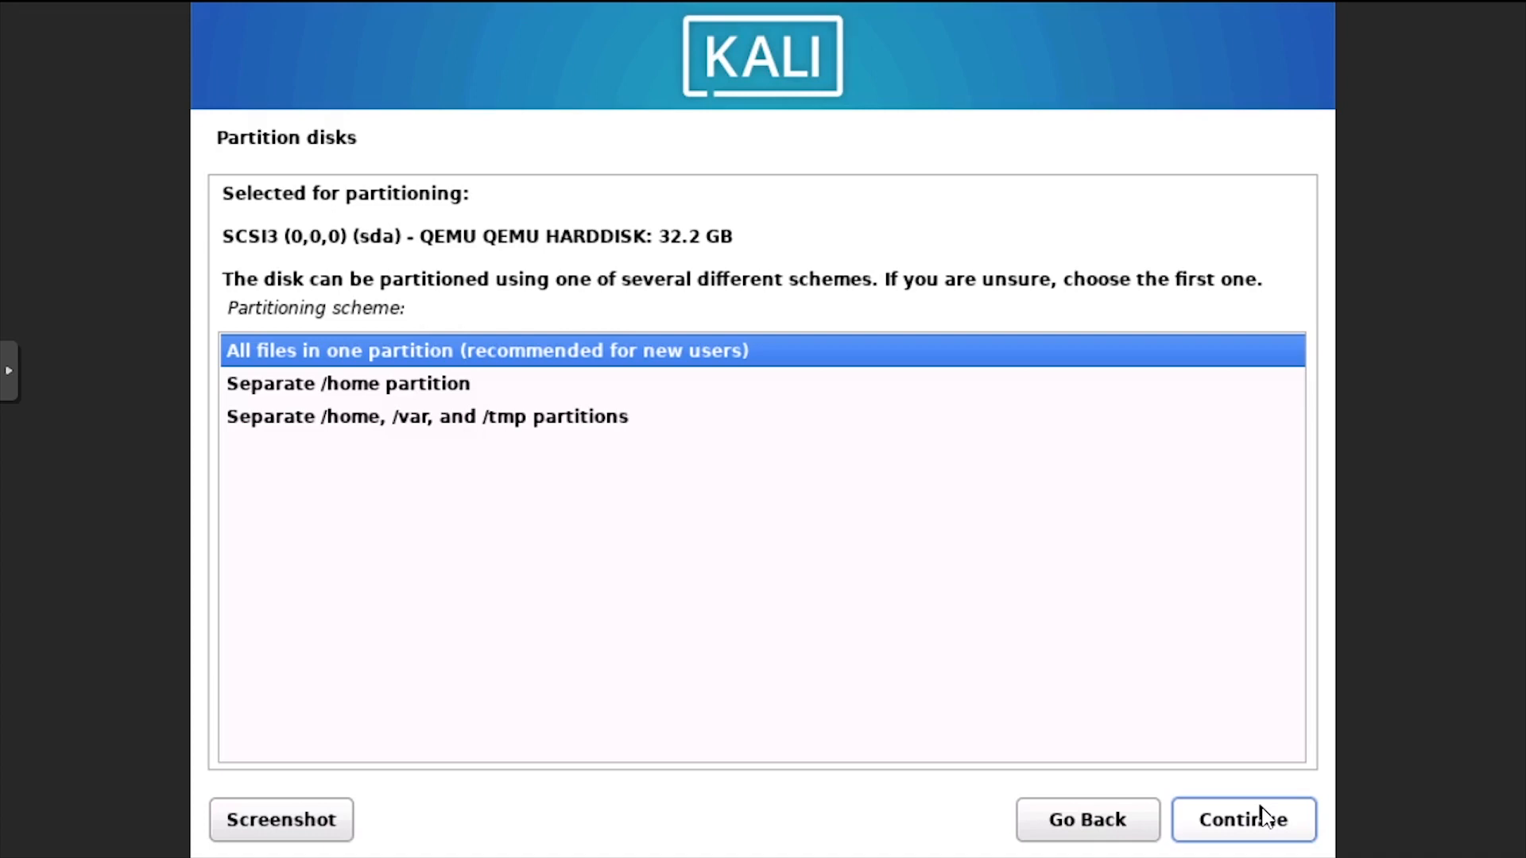
pyautogui.click(1243, 820)
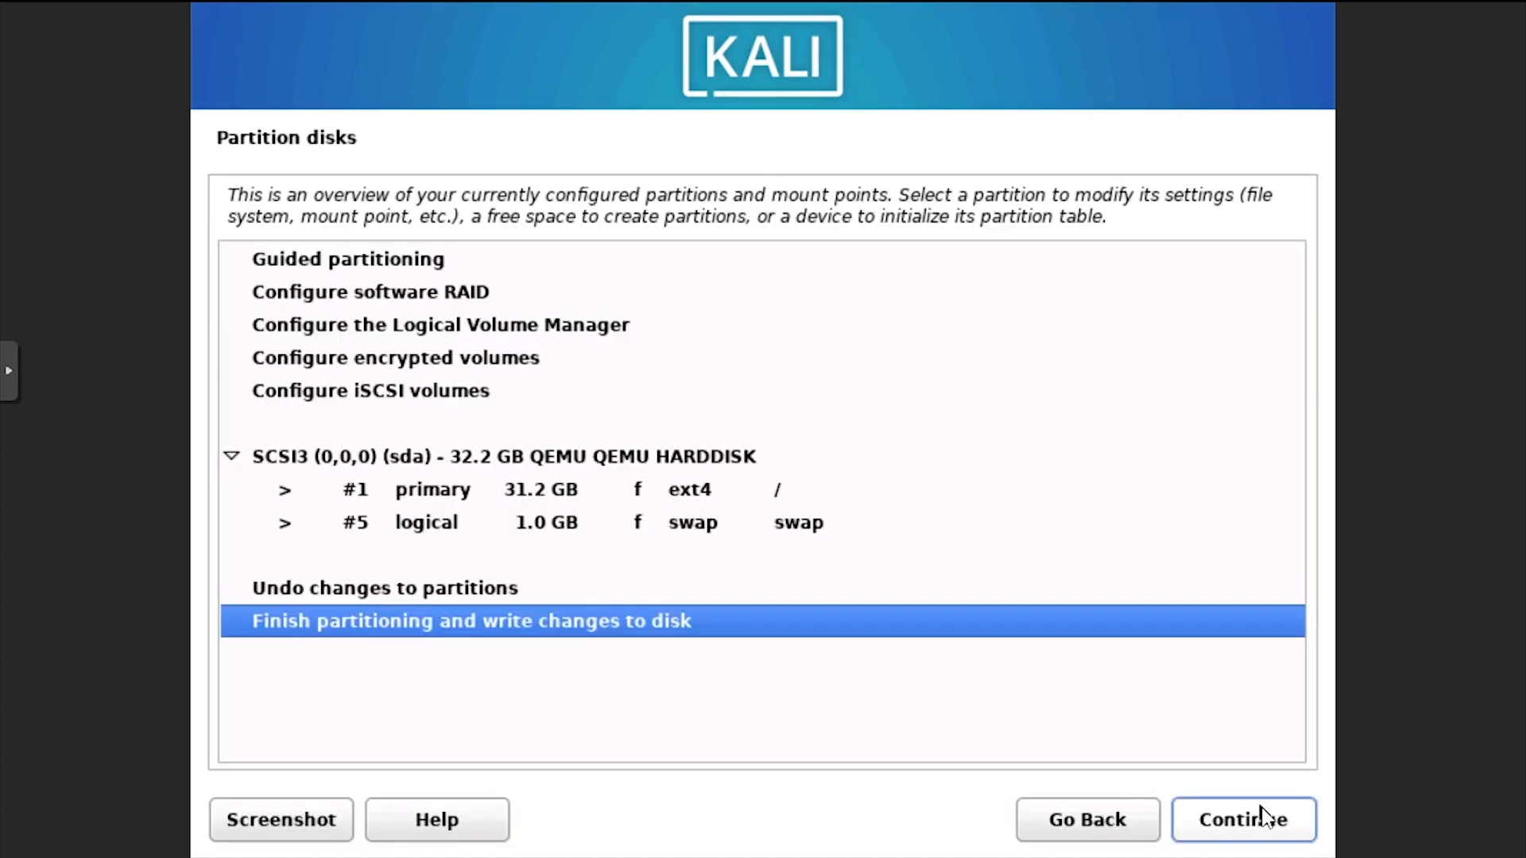
# Finish partitioning and approve writing the ext4 and swap partitions to disk.
pyautogui.click(1243, 820)
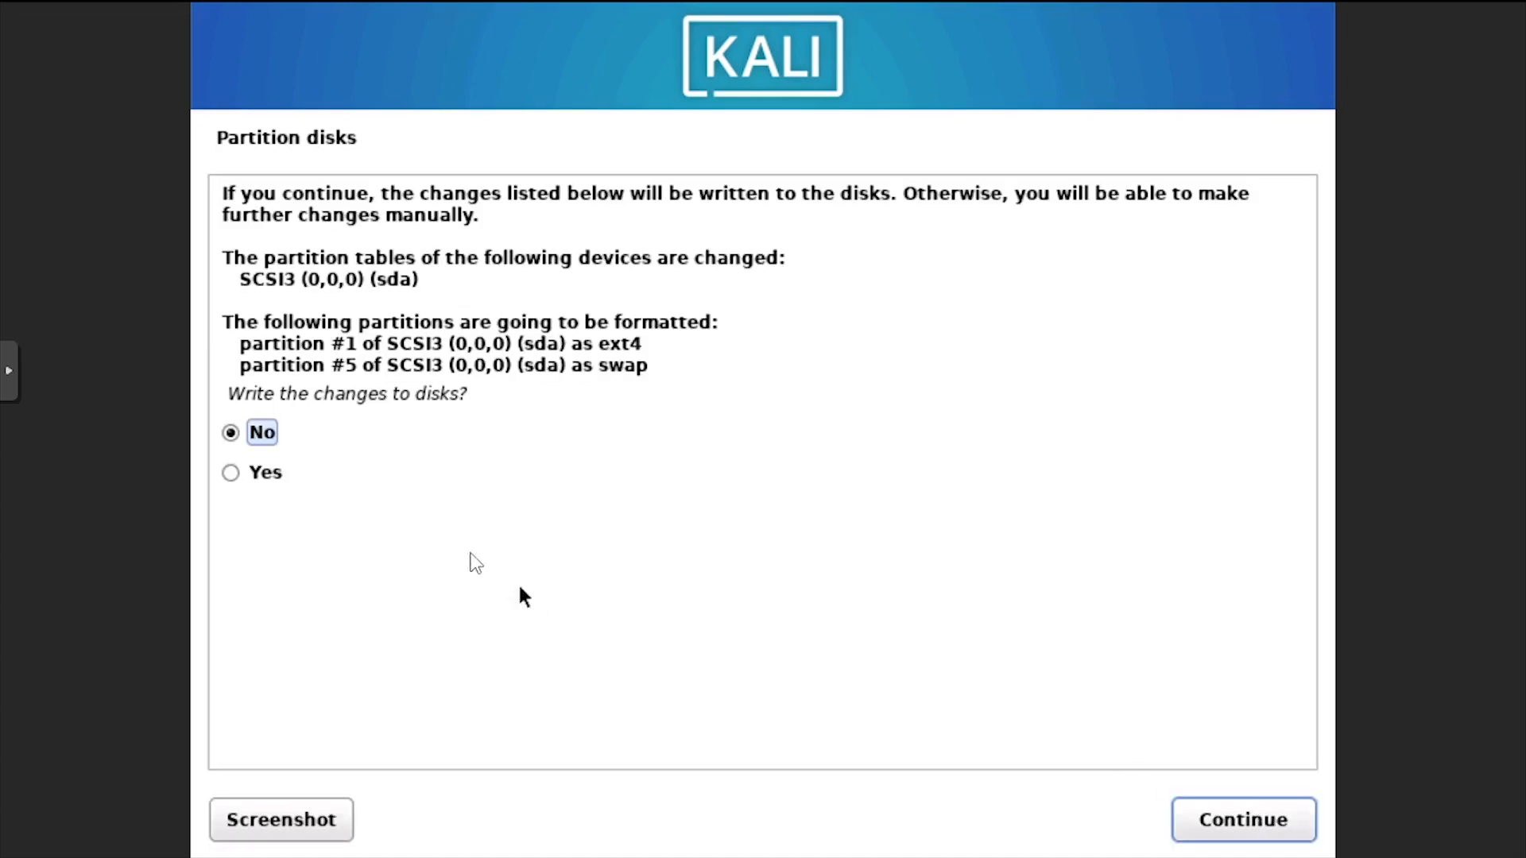
pyautogui.click(230, 472)
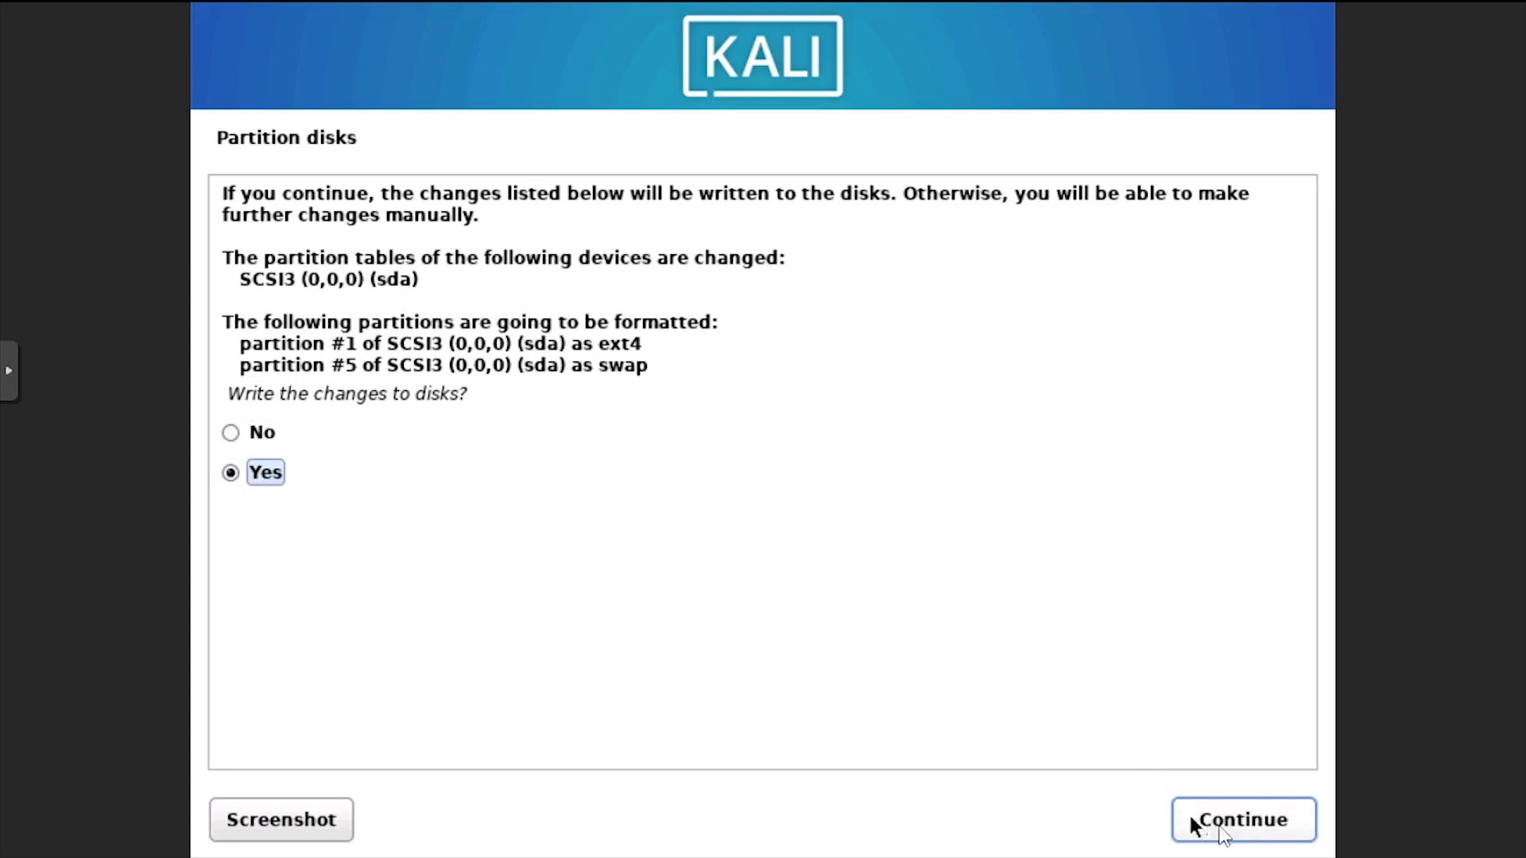
pyautogui.click(1243, 819)
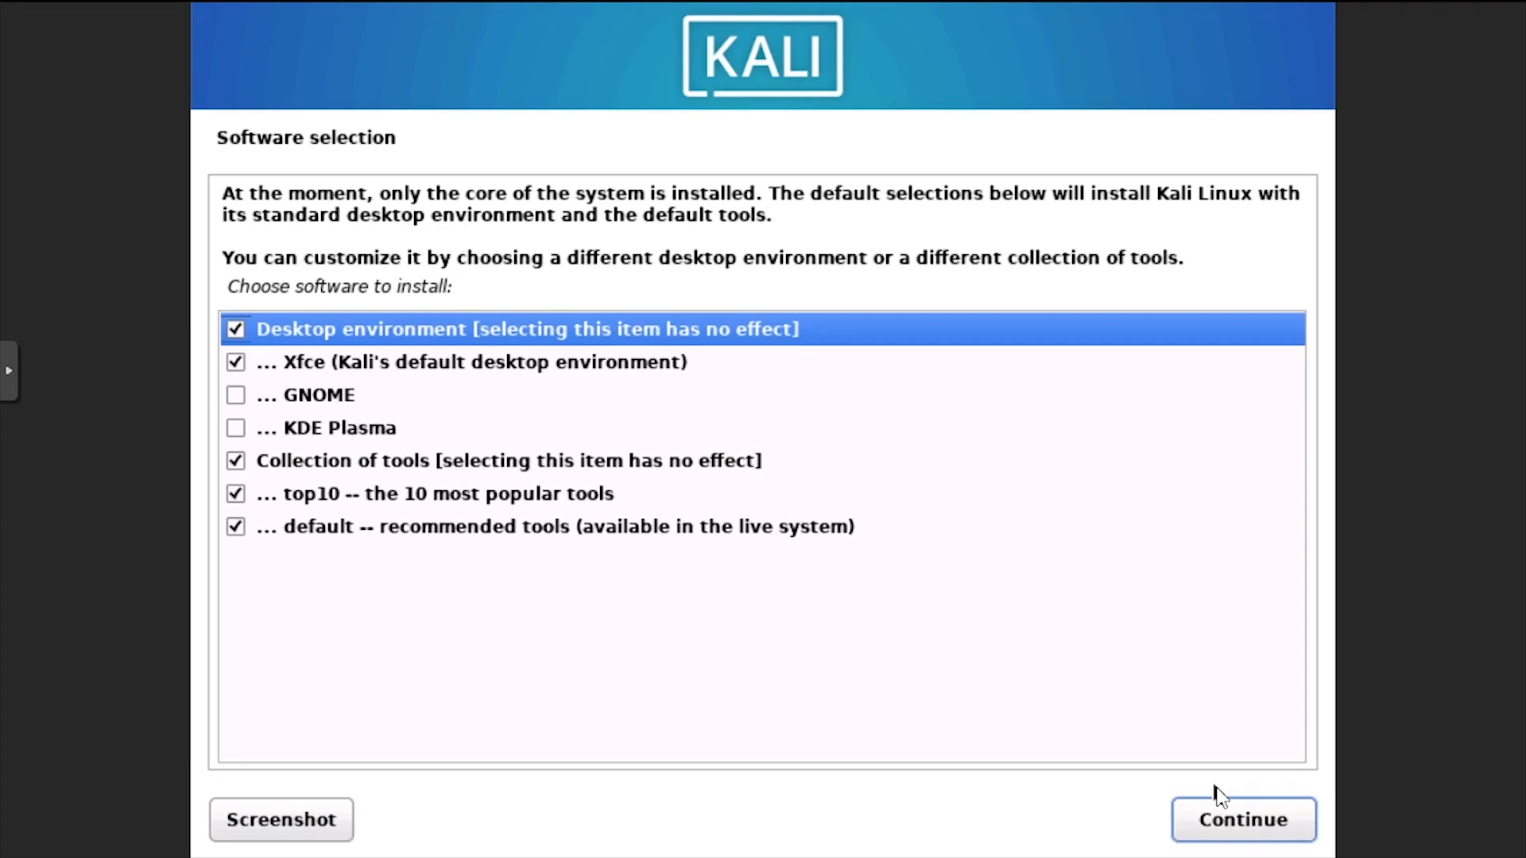
# Keep the default Xfce desktop and tools, install GRUB on /dev/sda, and reboot.
pyautogui.click(1243, 819)
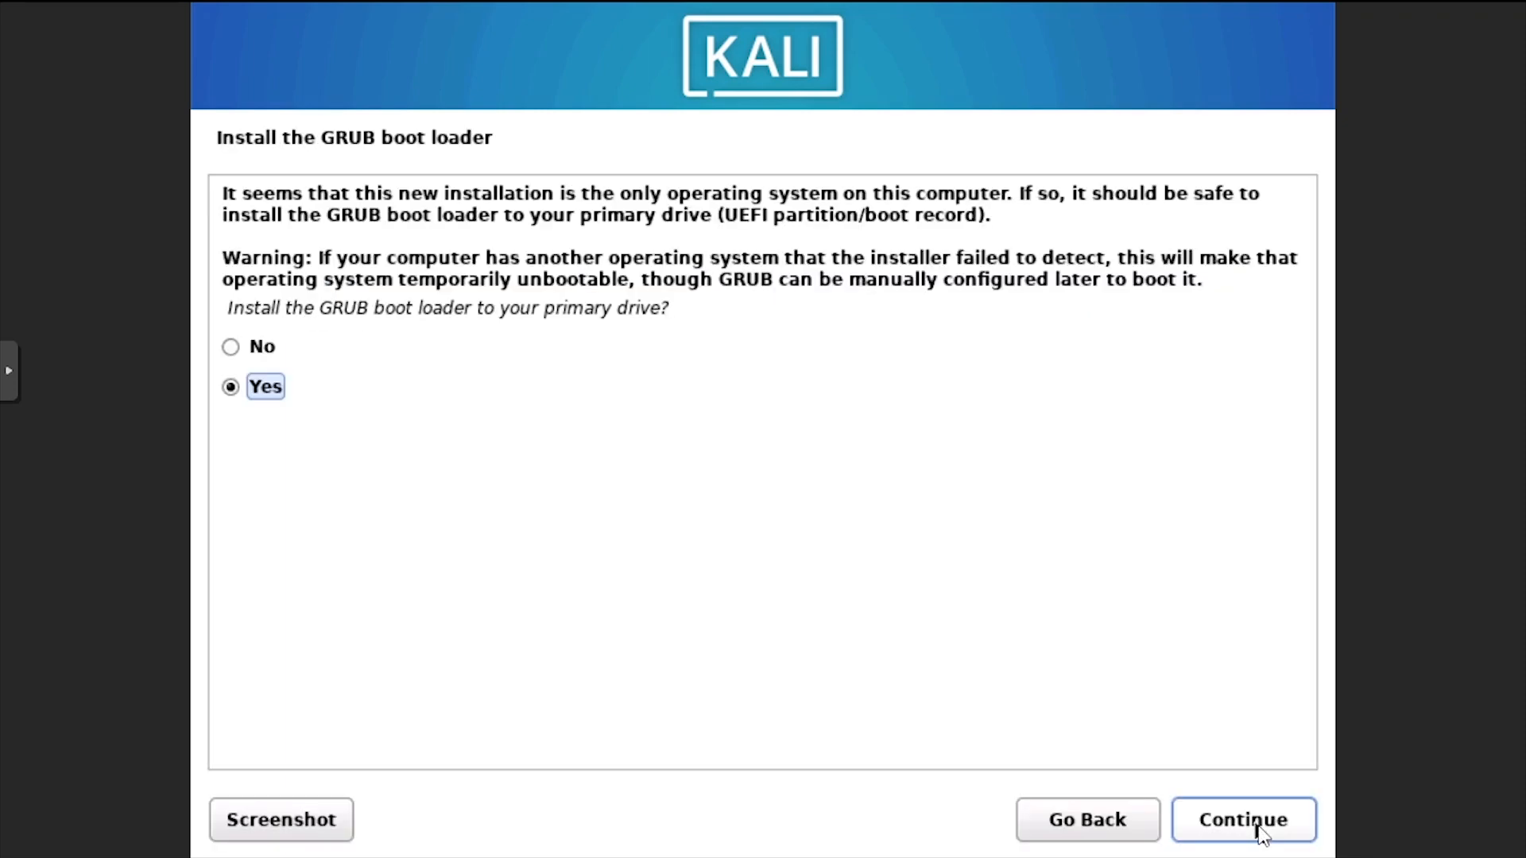
pyautogui.click(1243, 820)
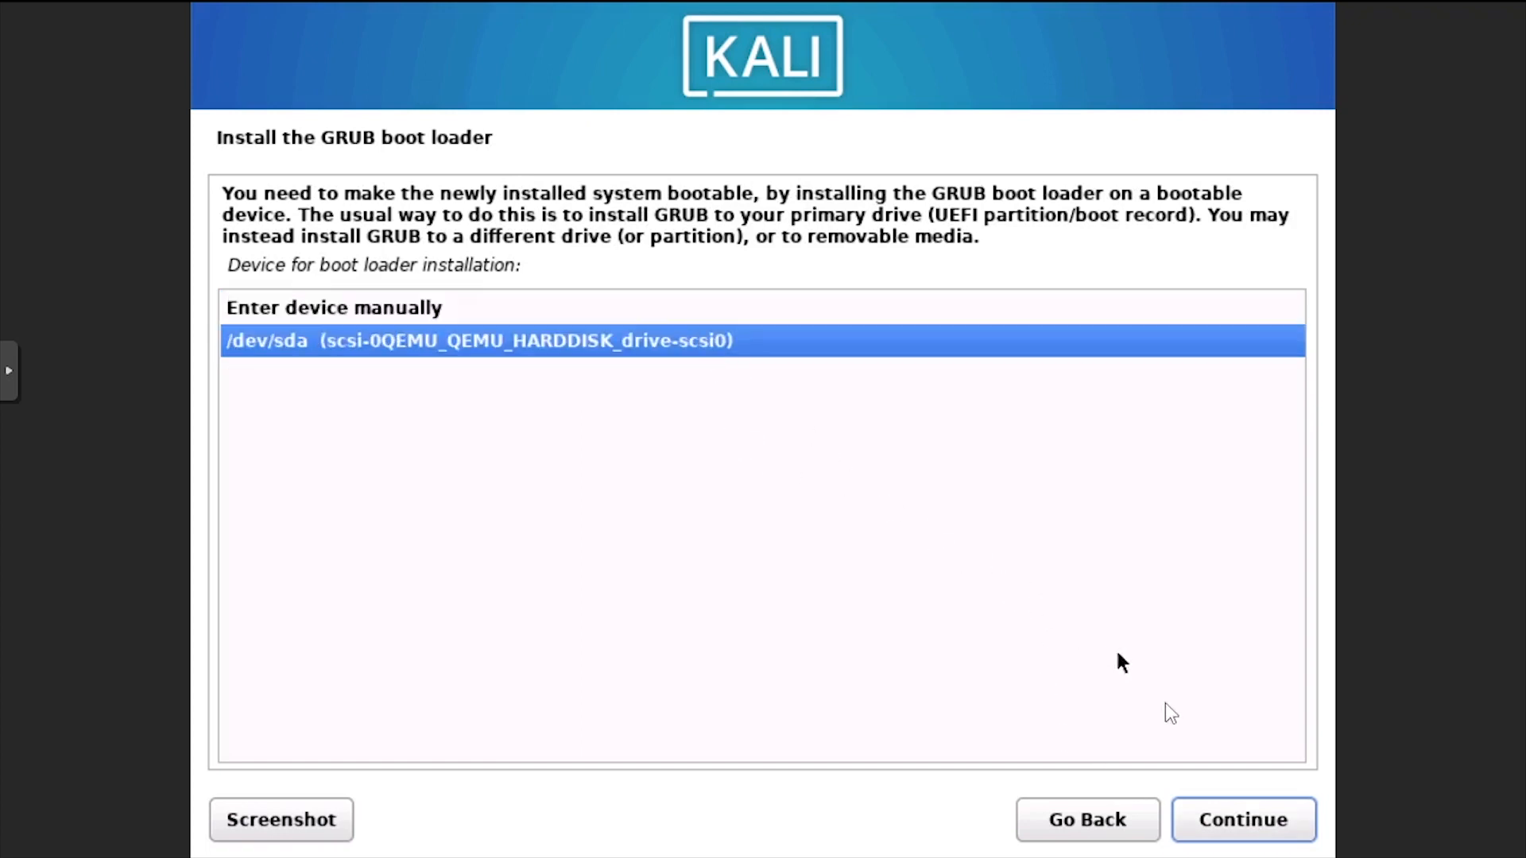
pyautogui.click(1243, 820)
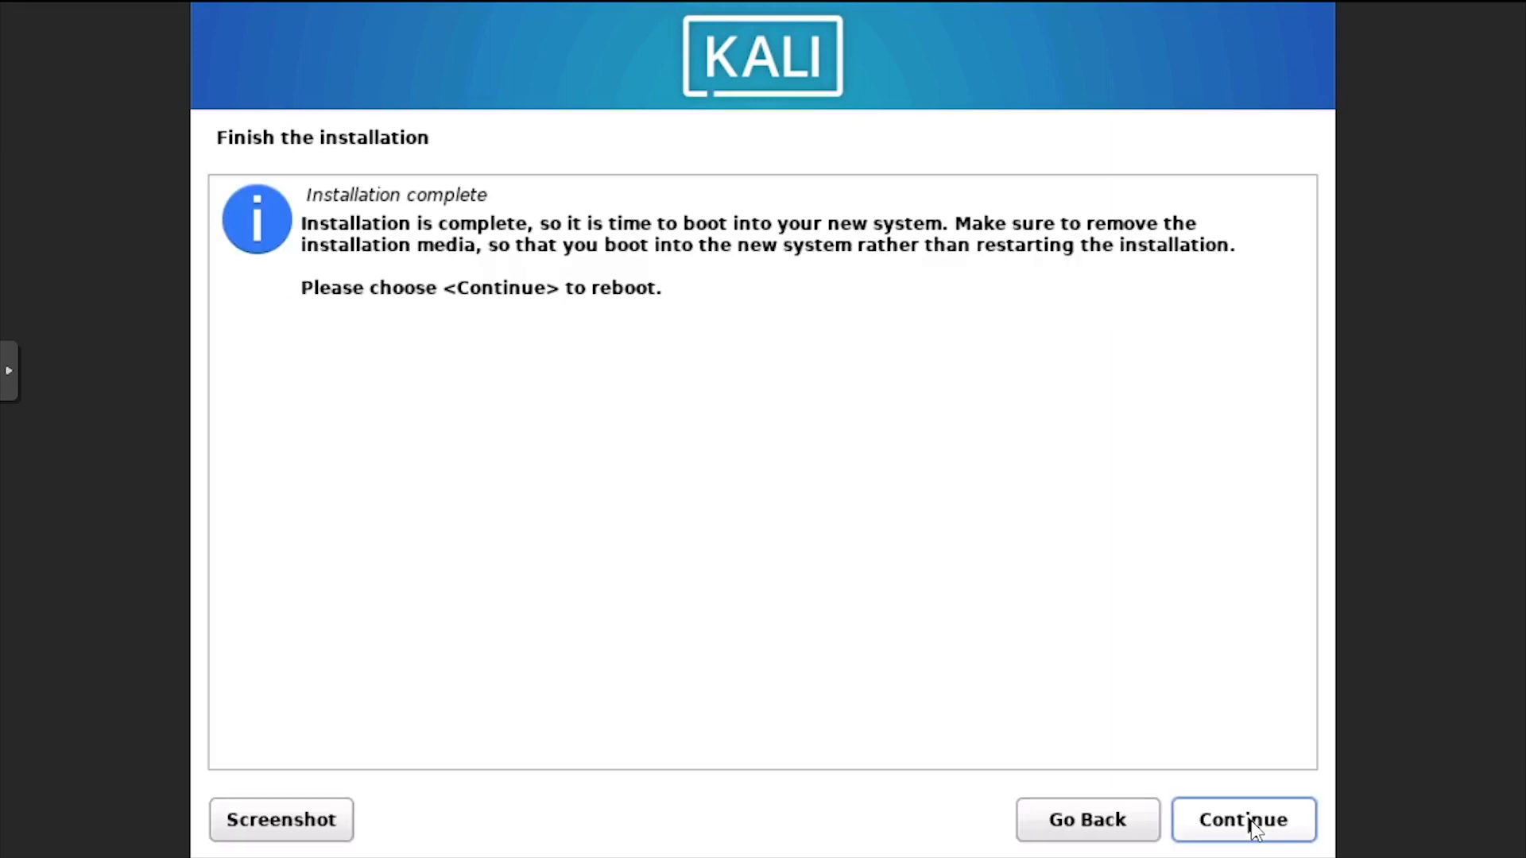
pyautogui.click(1243, 820)
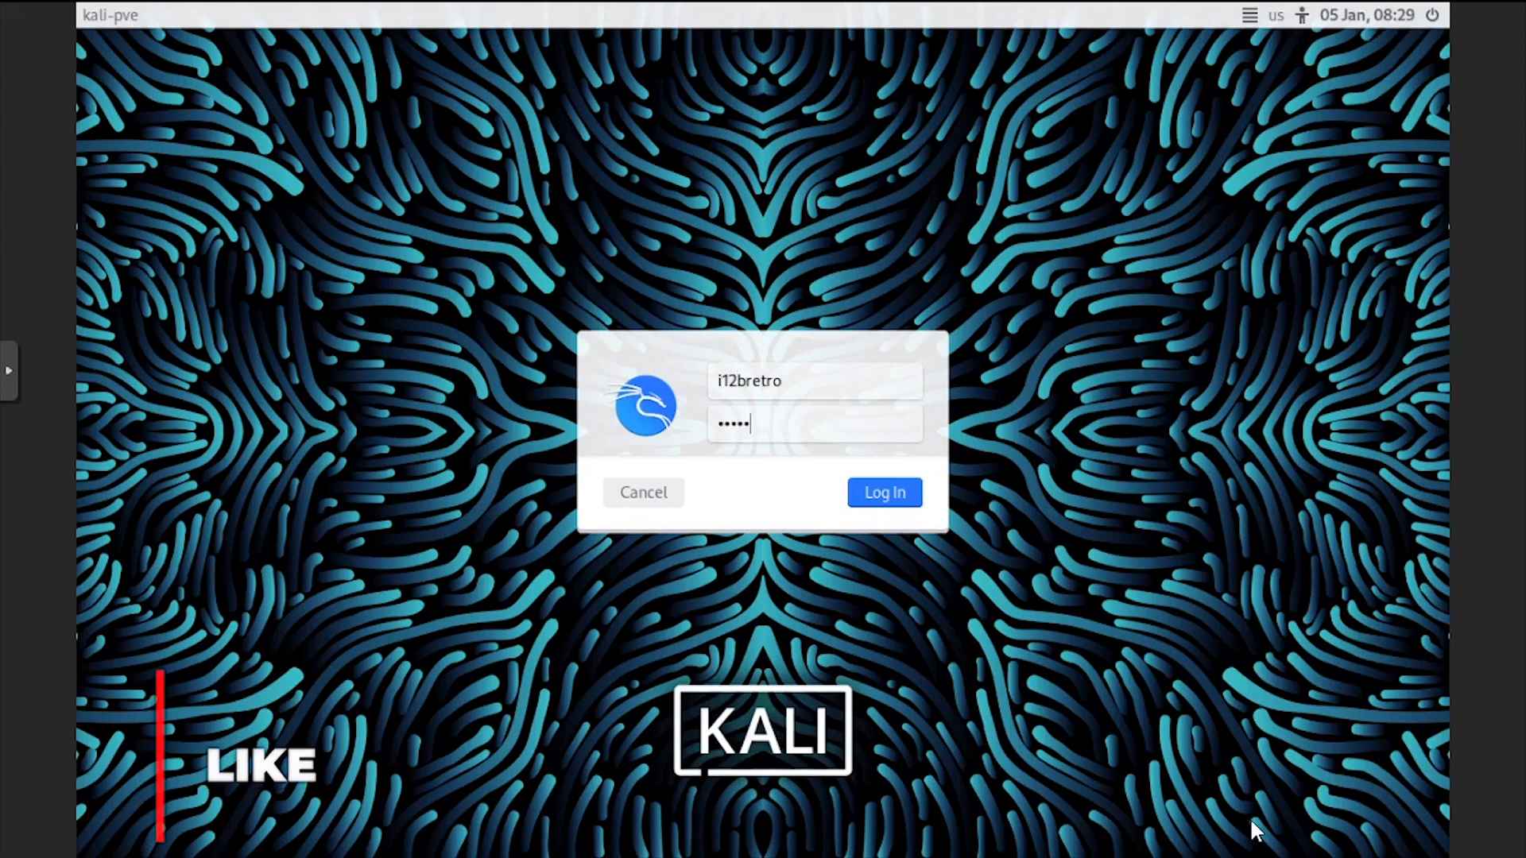
# Log in at the Kali login screen to reach the Xfce desktop.
pyautogui.click(882, 492)
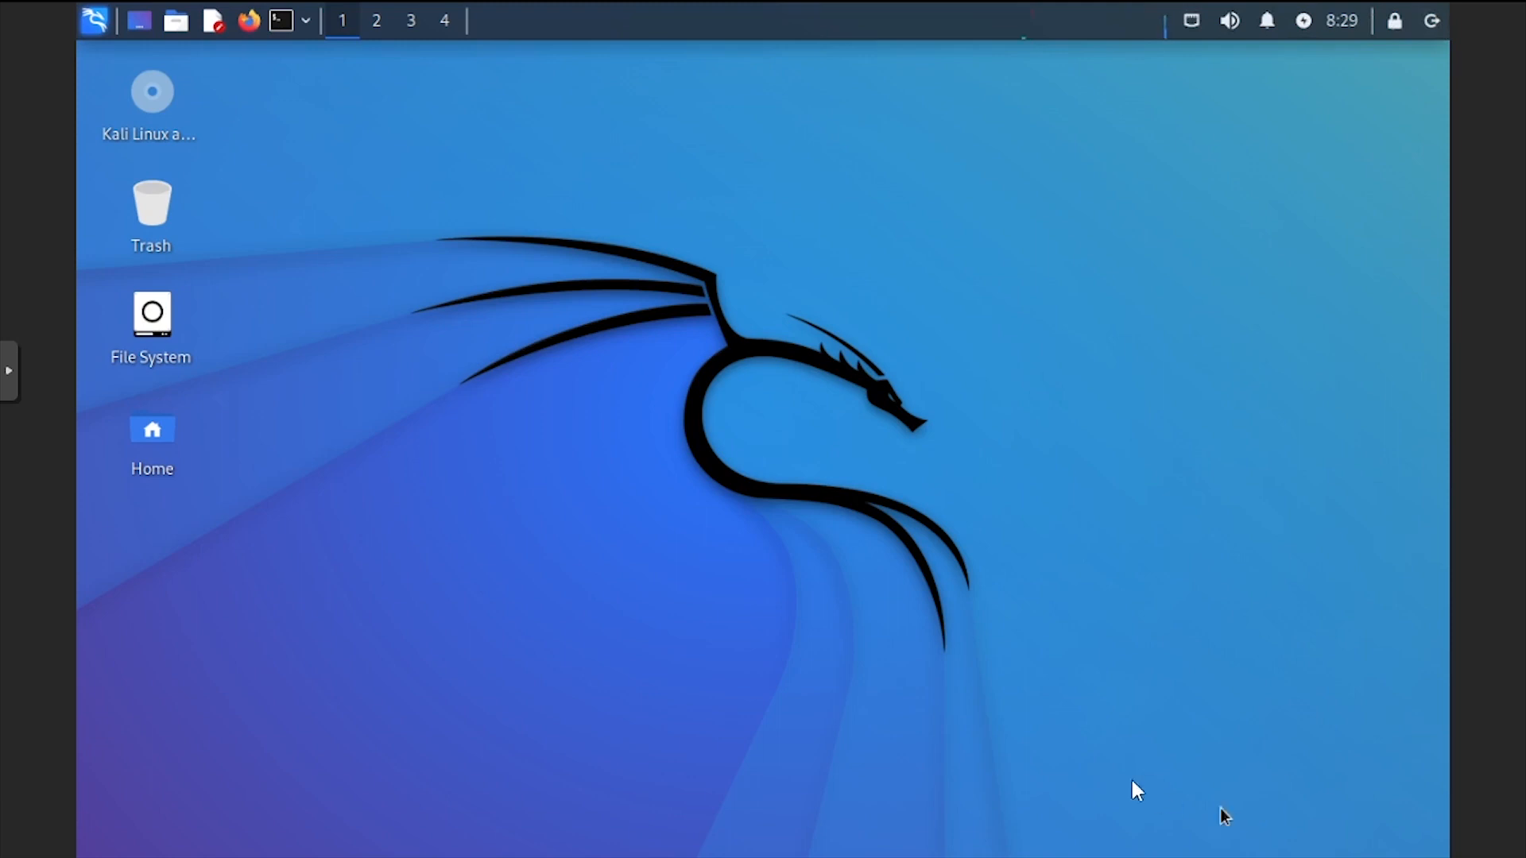
# In a terminal, run apt update, install qemu-guest-agent, and shut down the system.
pyautogui.click(280, 19)
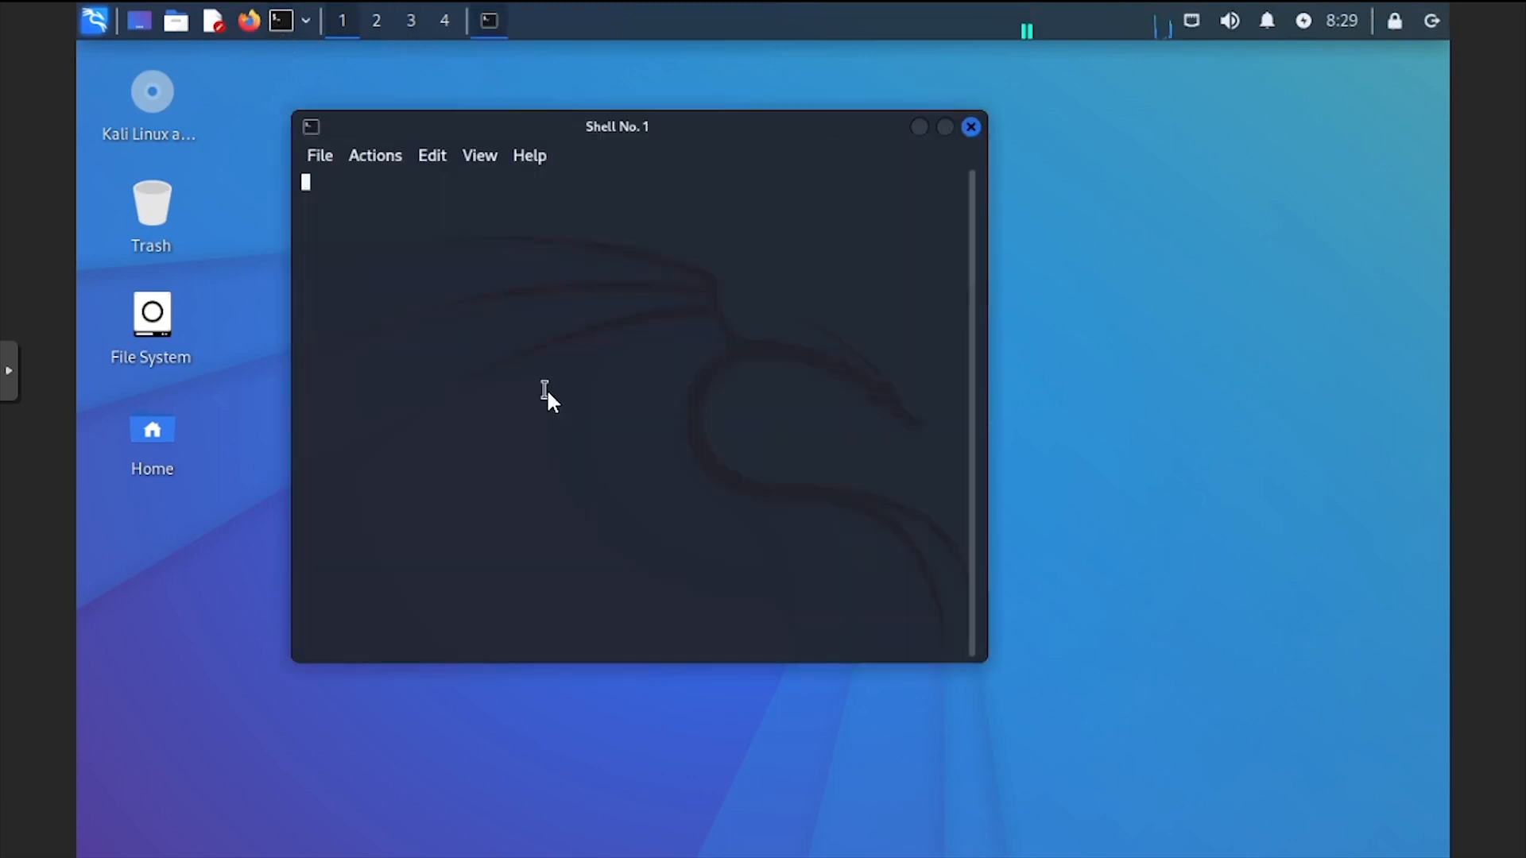
pyautogui.write('sudo apt')
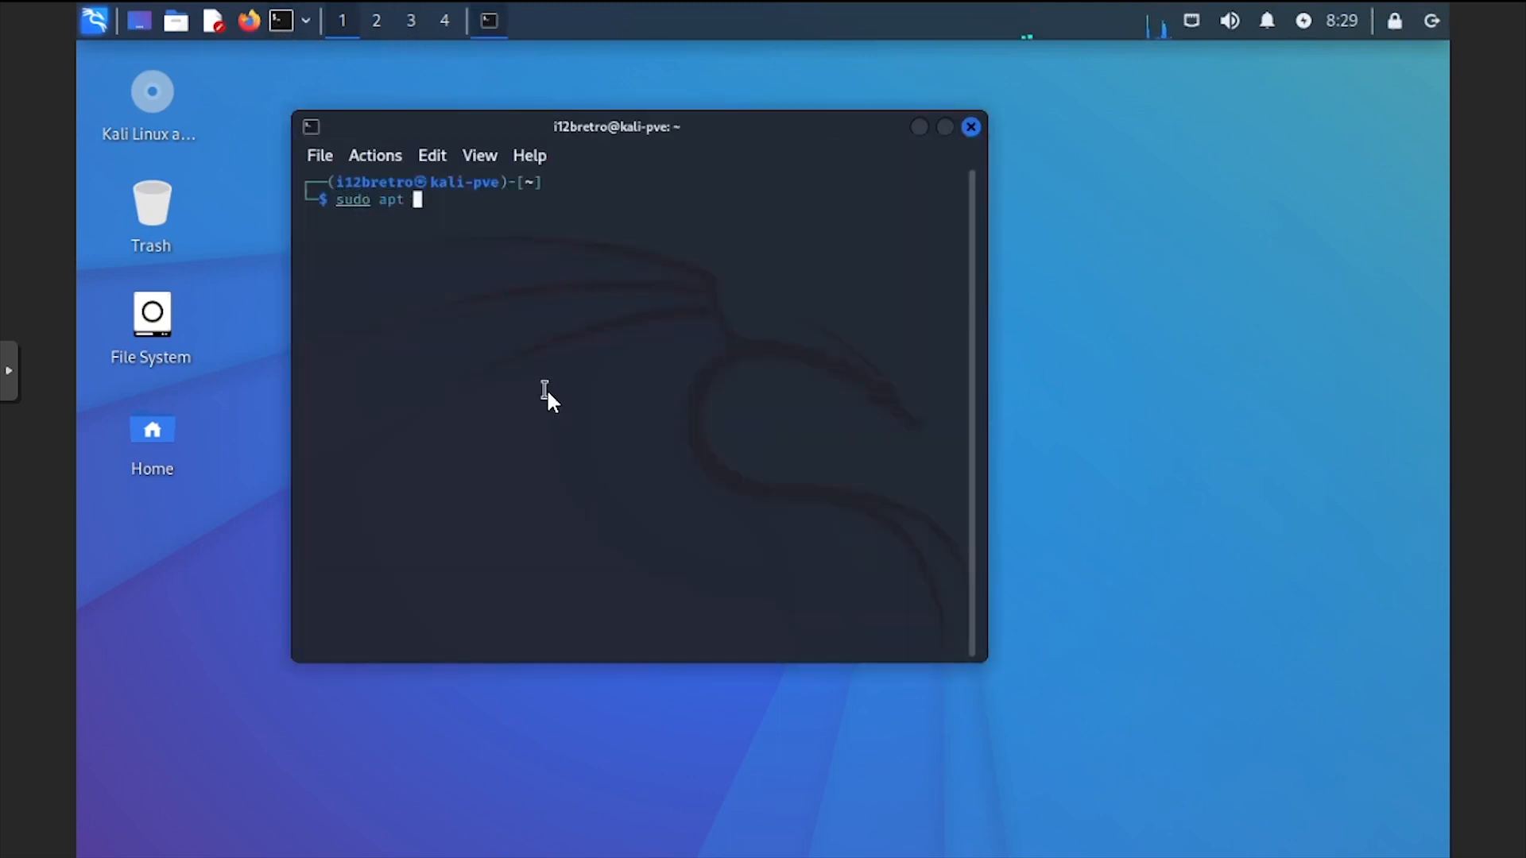
pyautogui.press('Return')
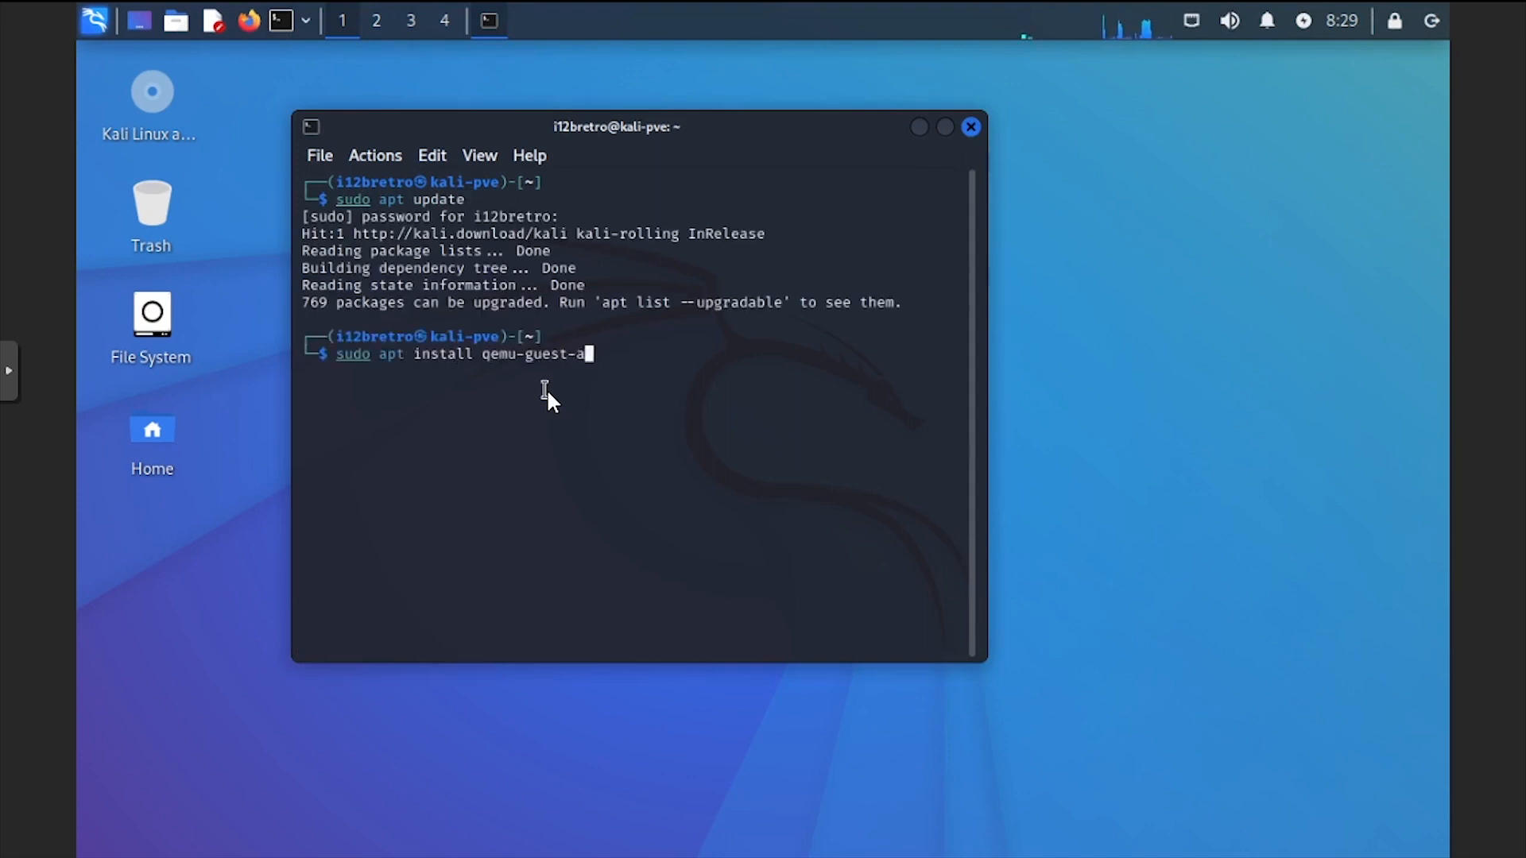
pyautogui.press('Return')
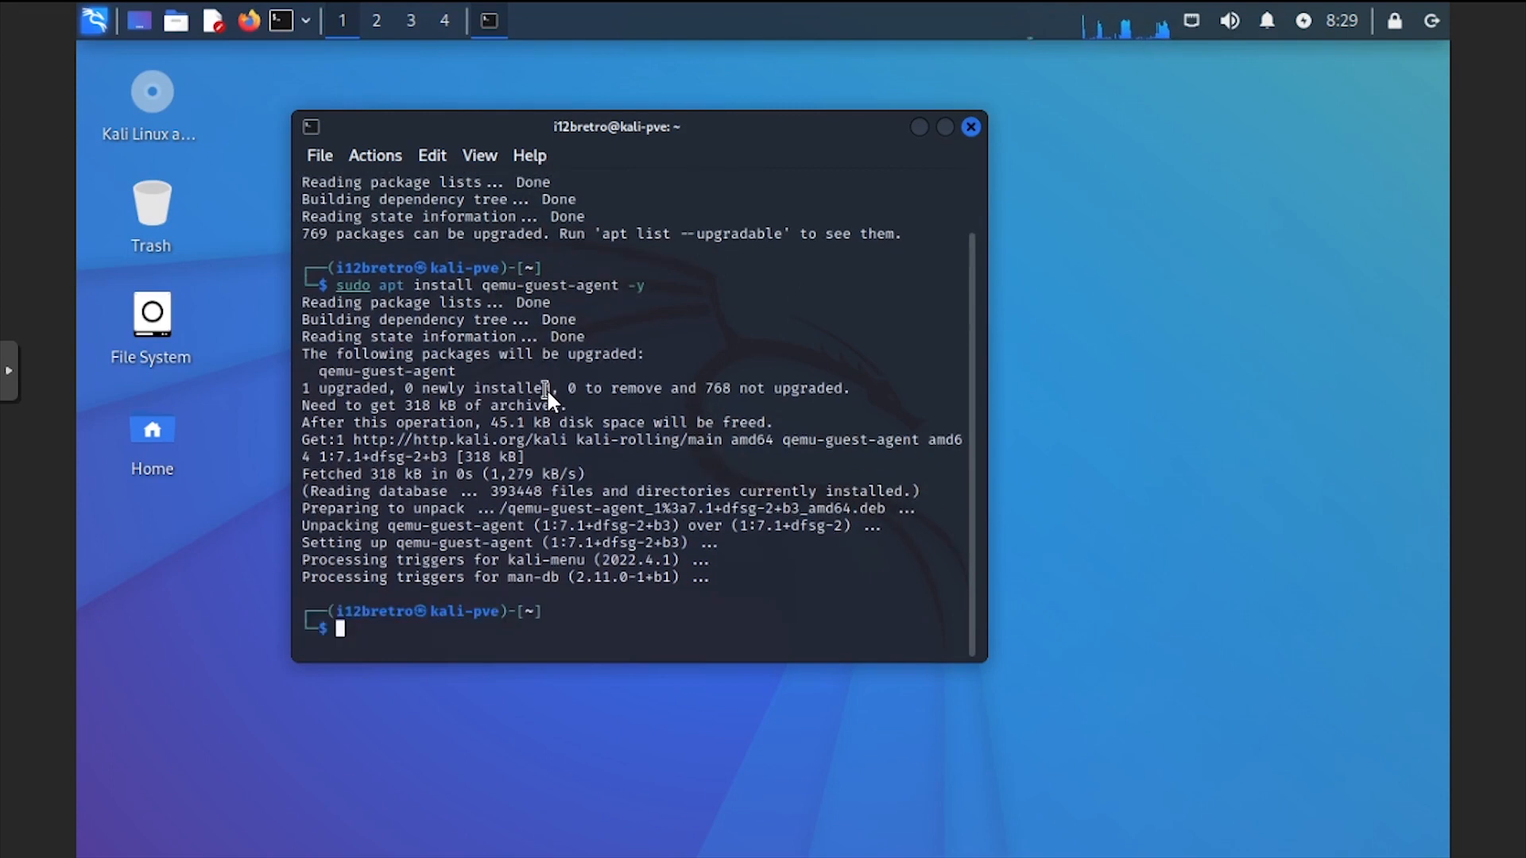
pyautogui.write('sudo shutdown now')
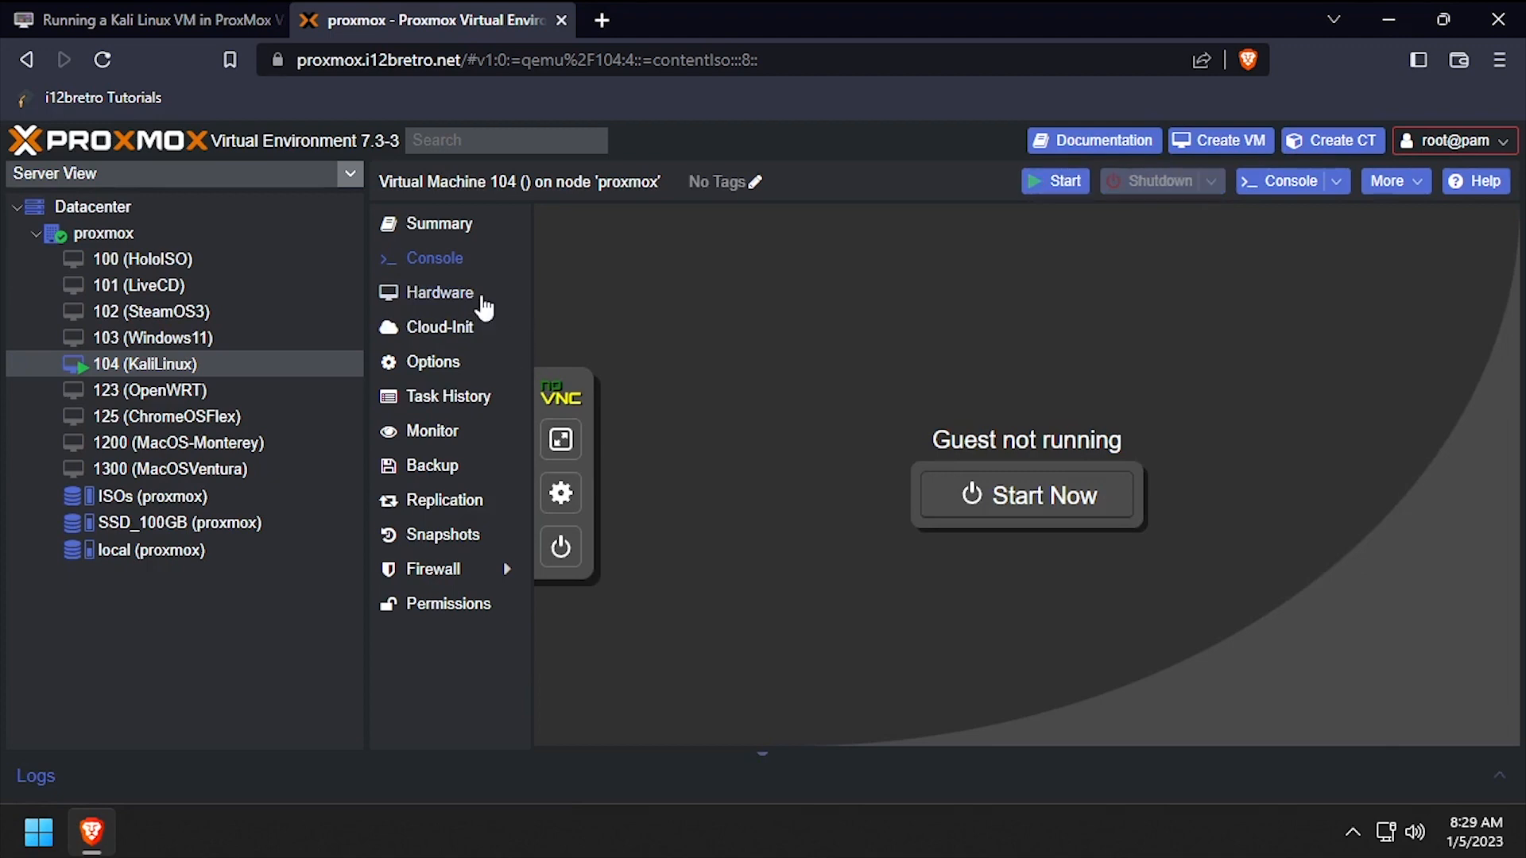
# Set VM 104's CD/DVD drive to 'Do not use any media', enable QEMU Guest Agent, and start the VM.
pyautogui.click(439, 291)
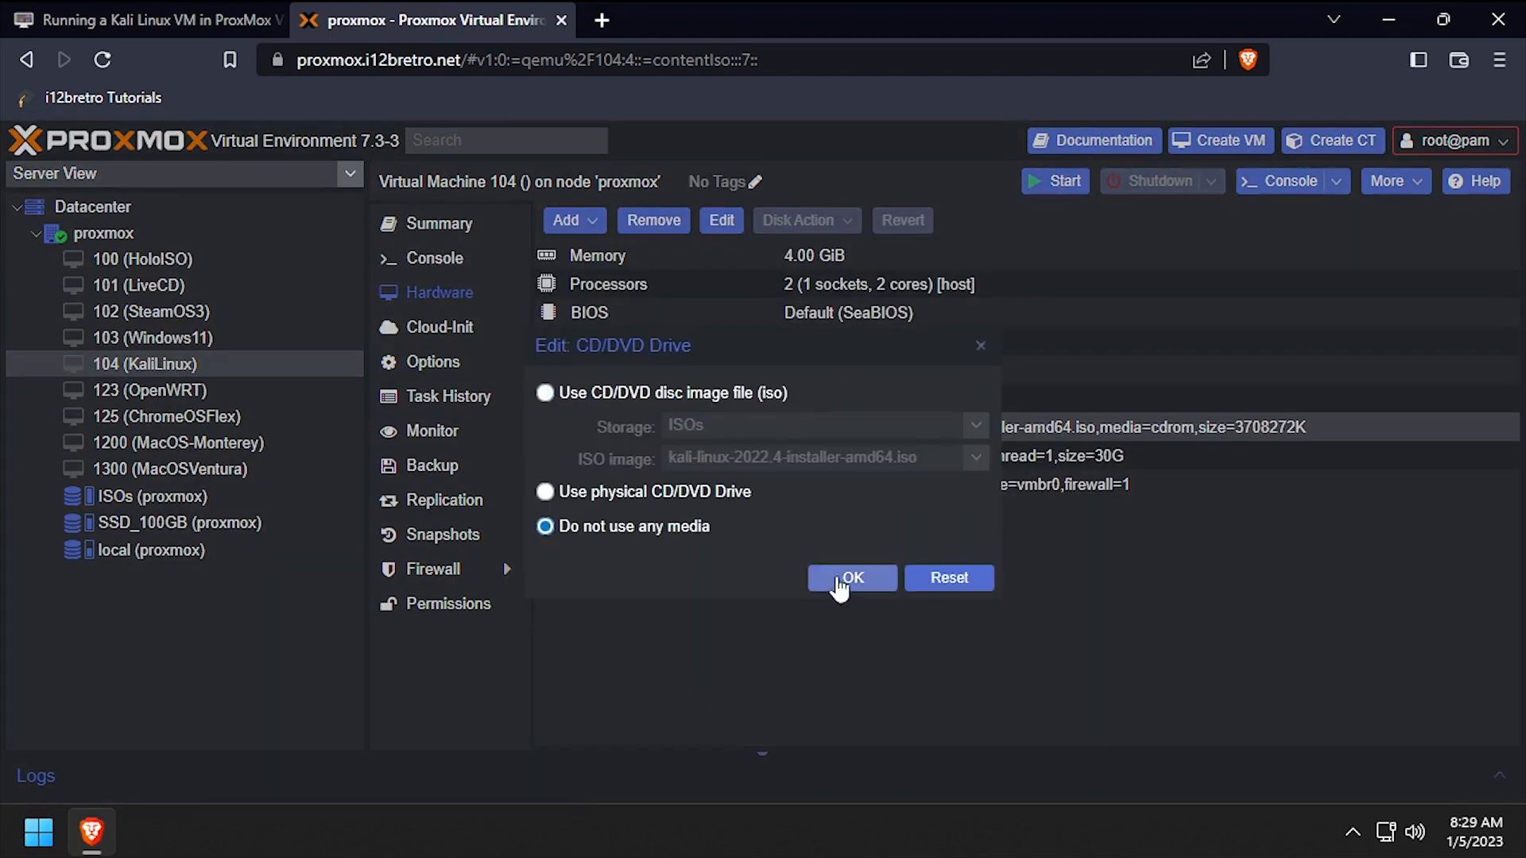
pyautogui.click(851, 578)
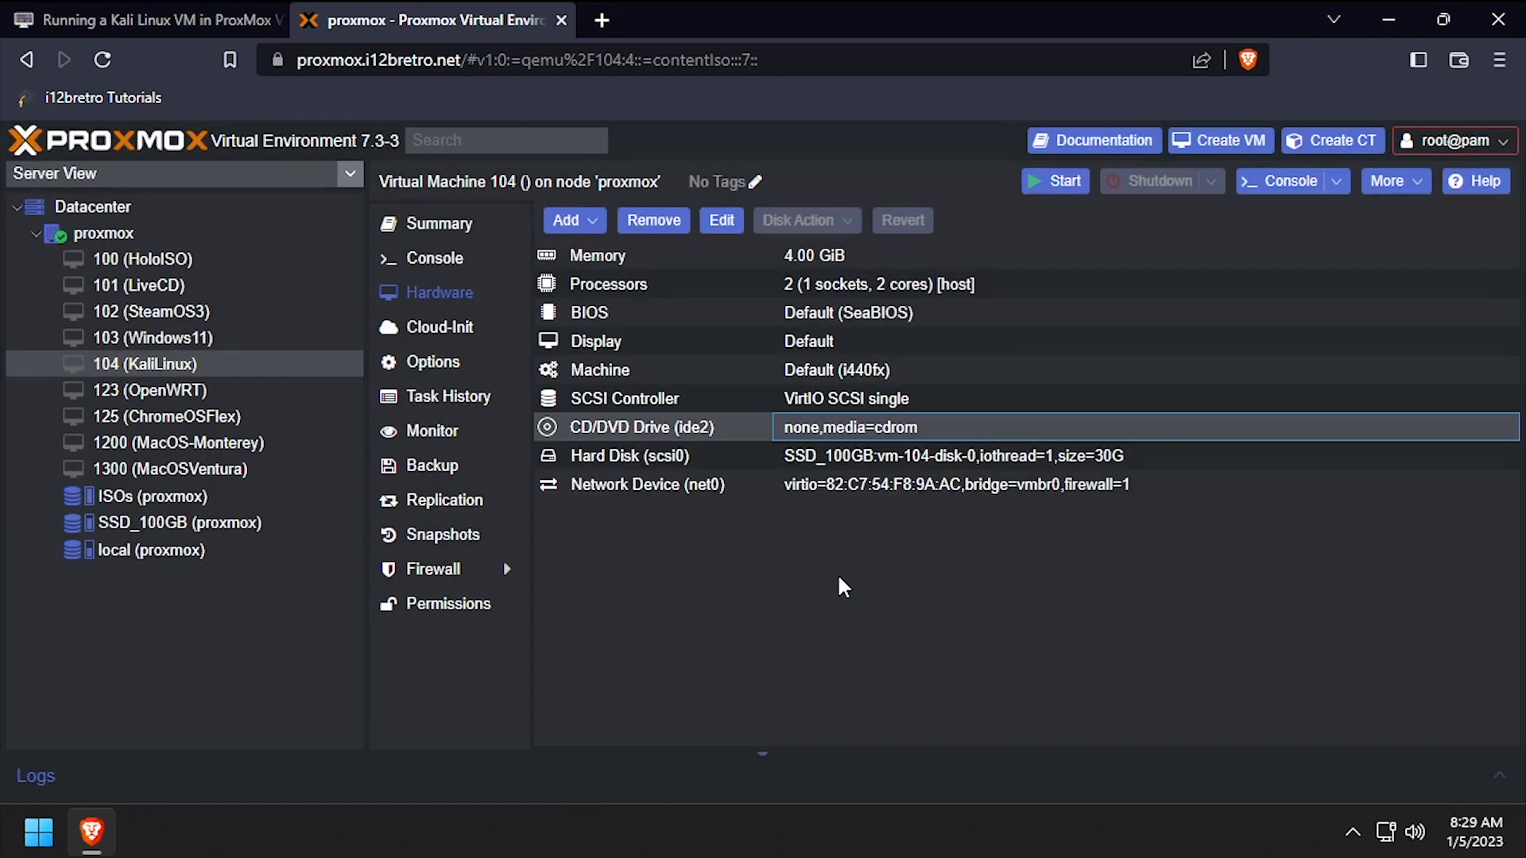
pyautogui.click(433, 361)
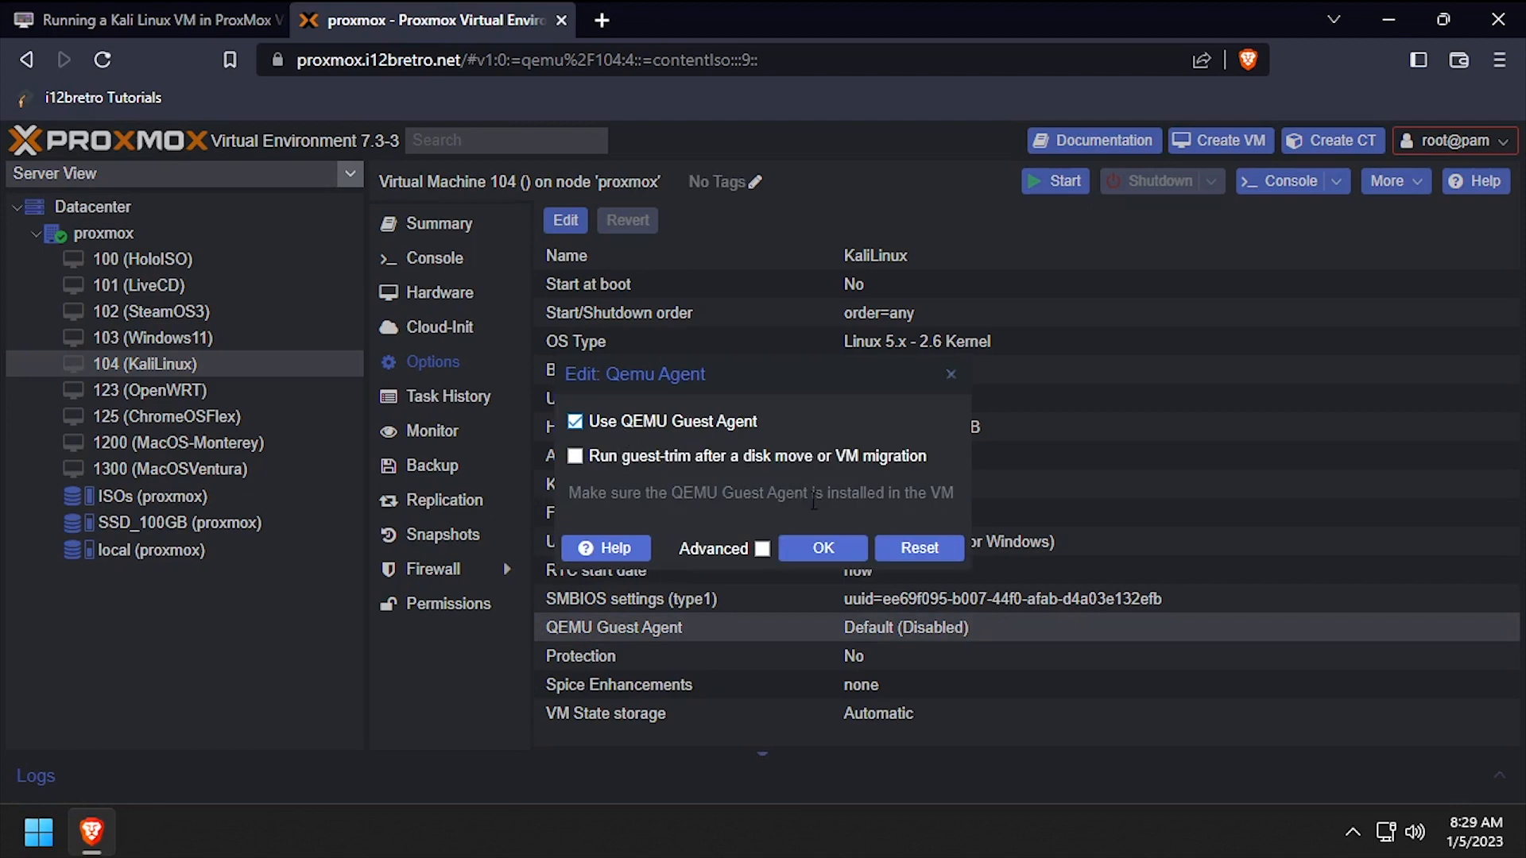
pyautogui.click(821, 548)
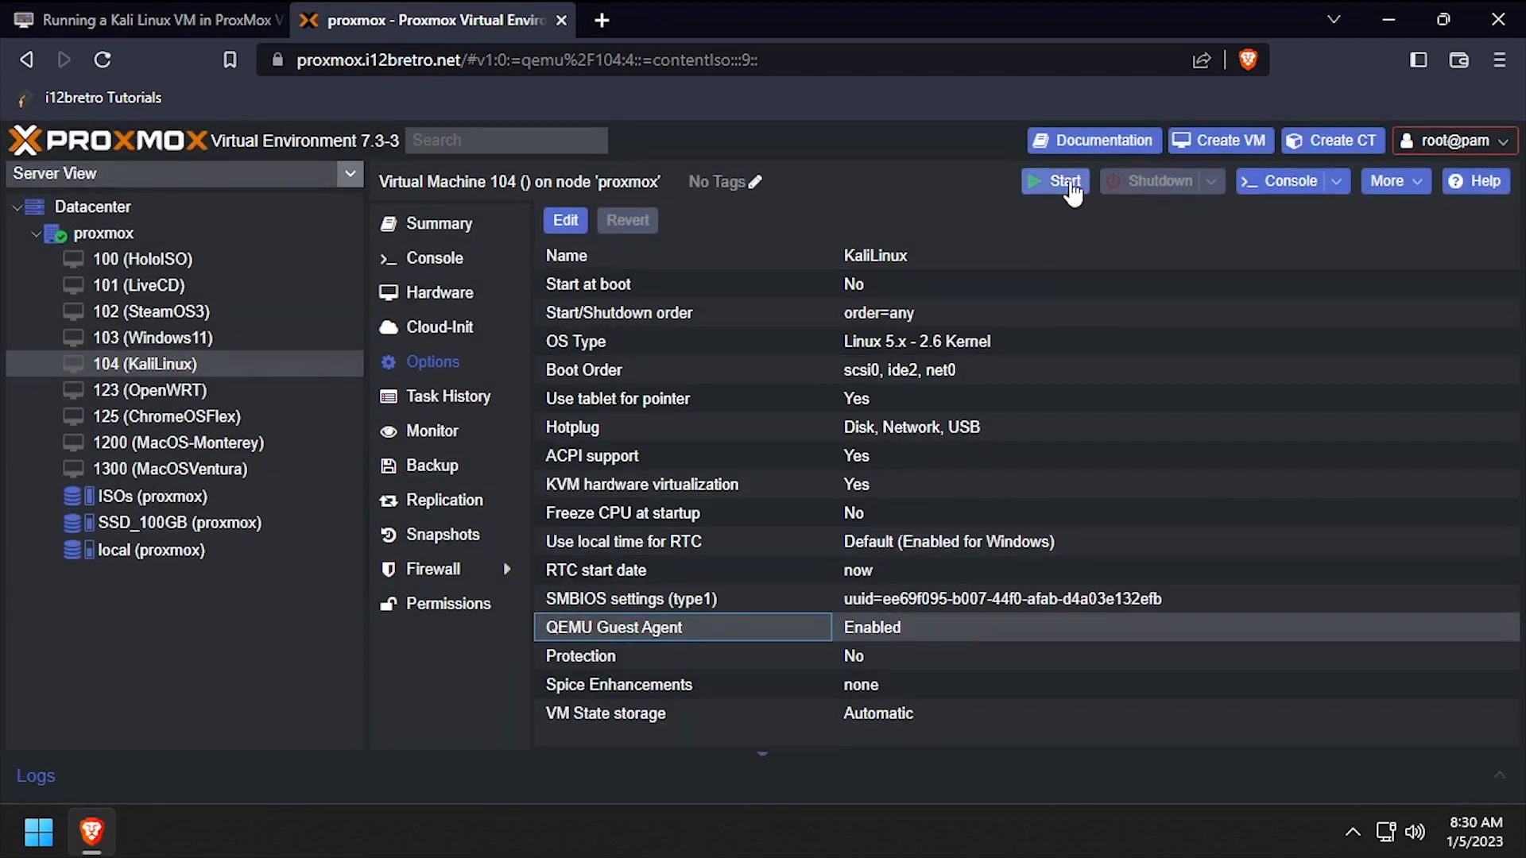
pyautogui.click(1056, 181)
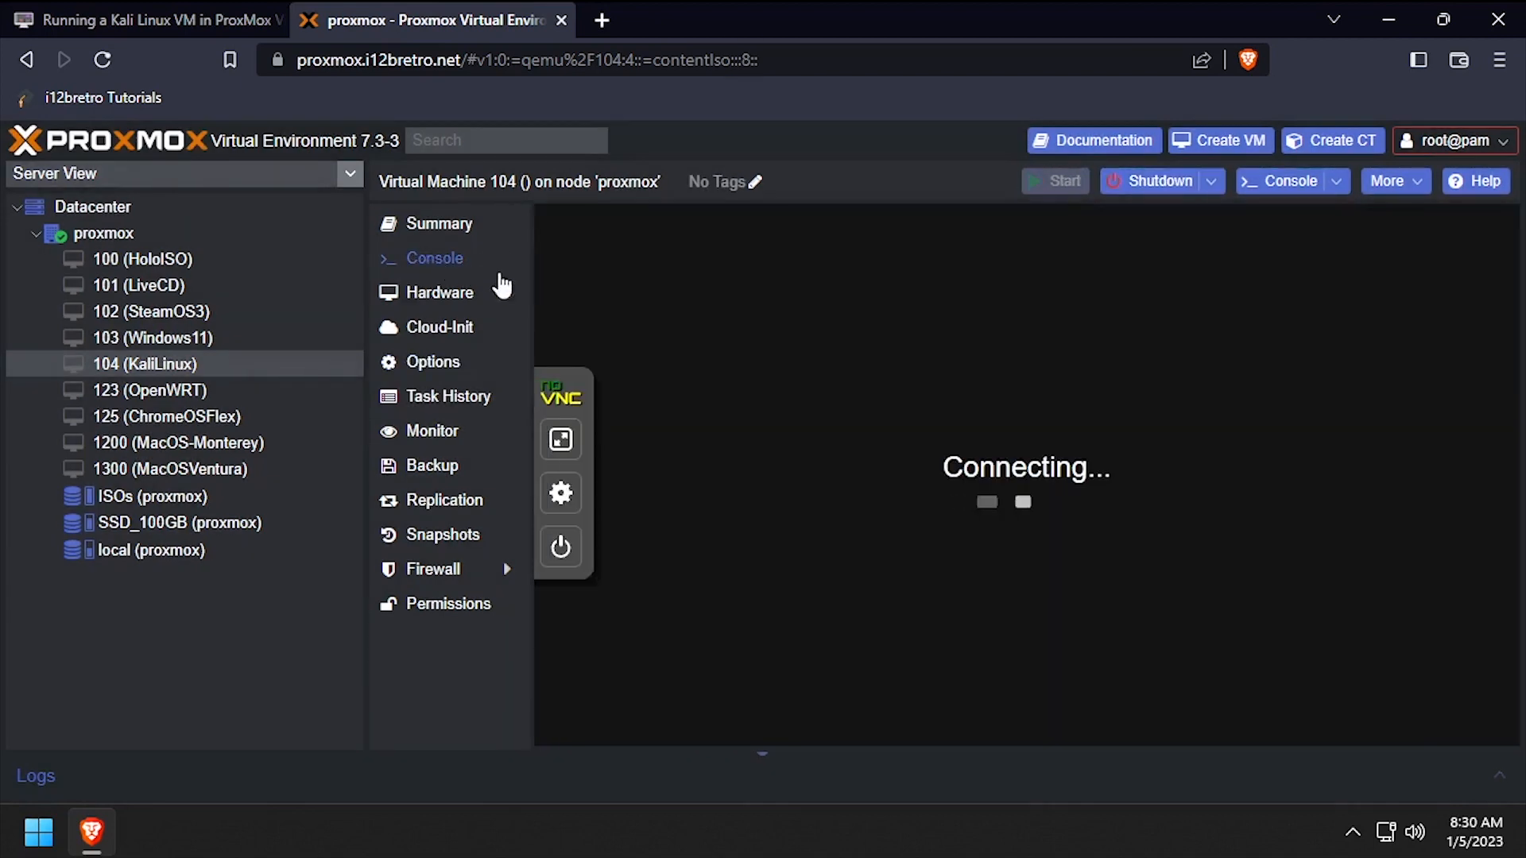
# Log in to the Kali console as i12bretro and open a terminal.
pyautogui.click(561, 439)
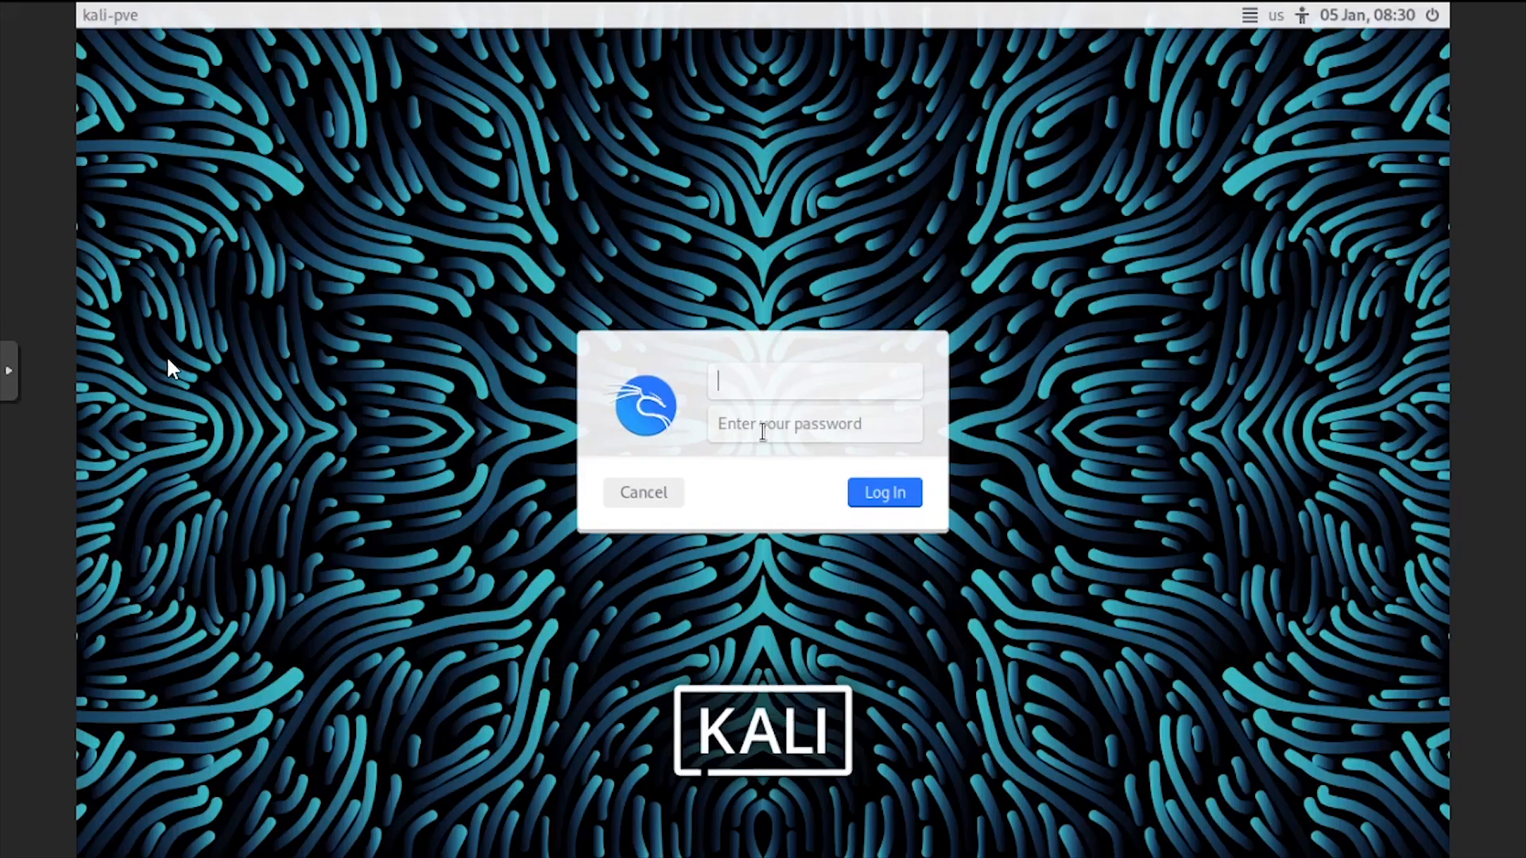
pyautogui.write('i12bretro')
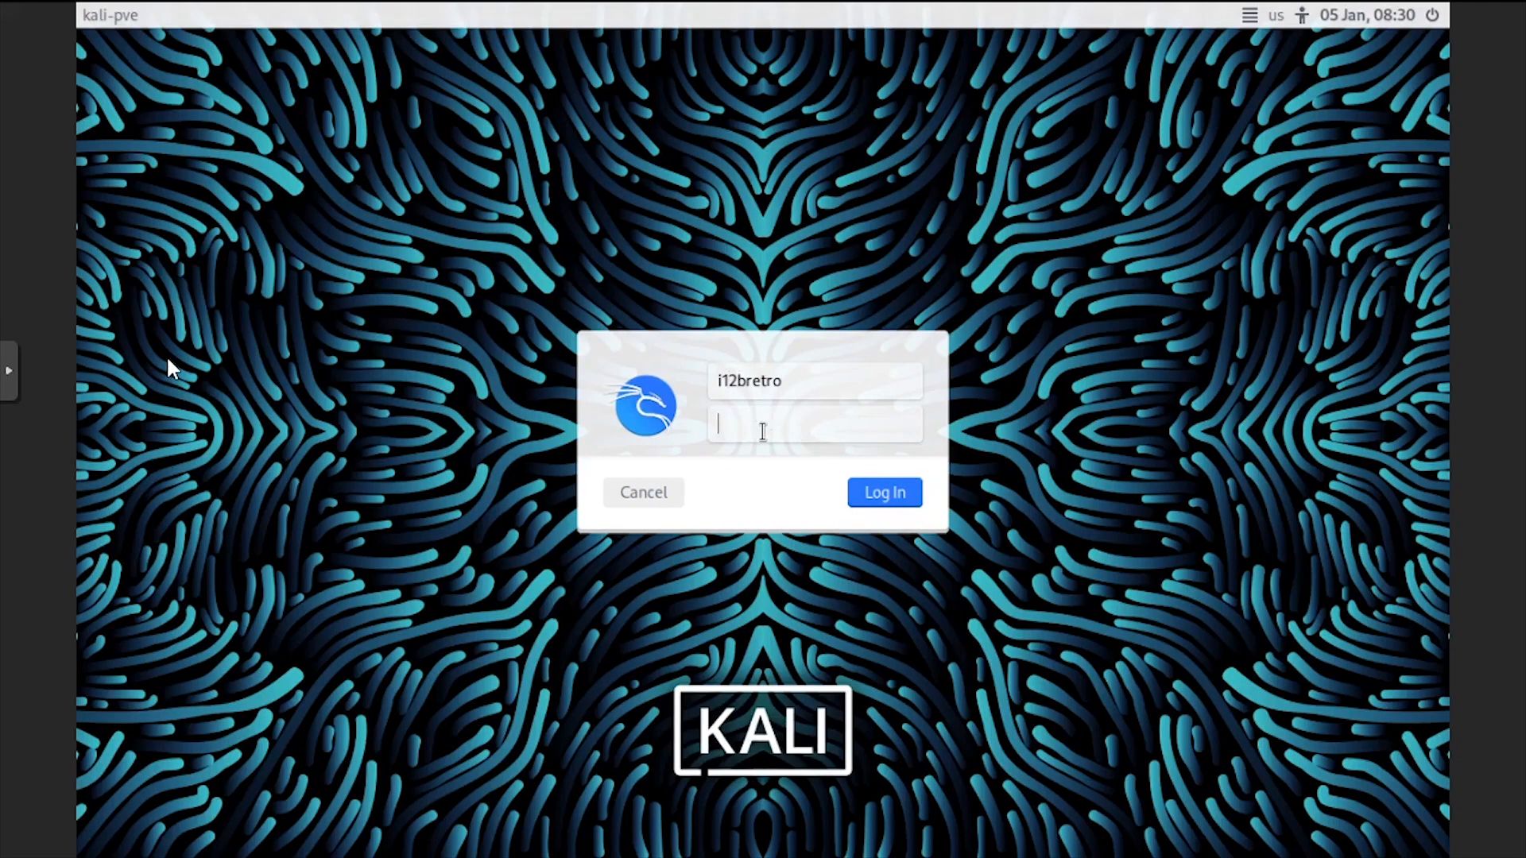
pyautogui.click(881, 491)
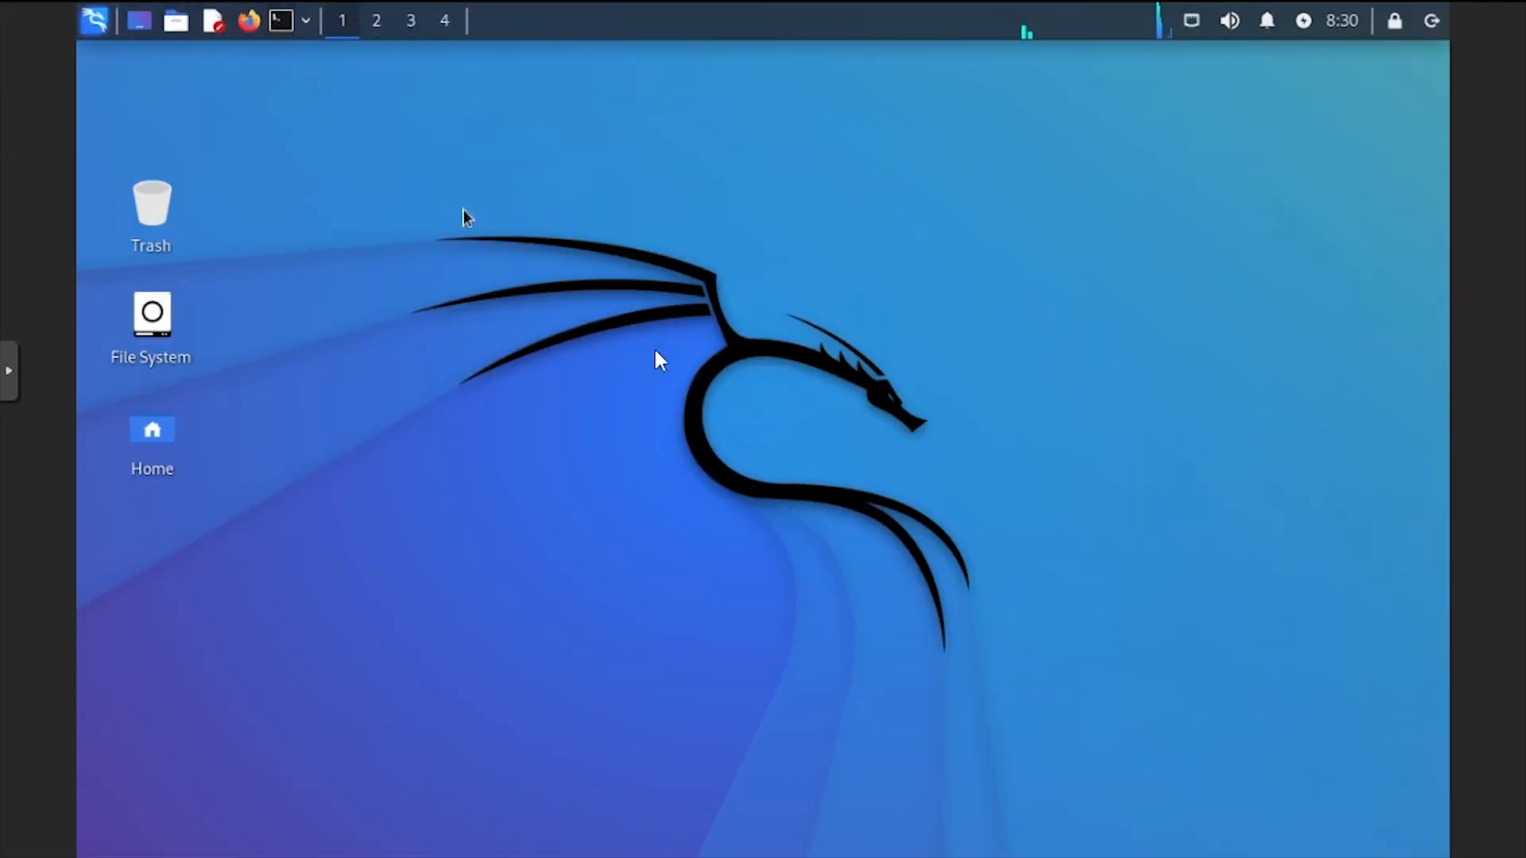
pyautogui.click(281, 19)
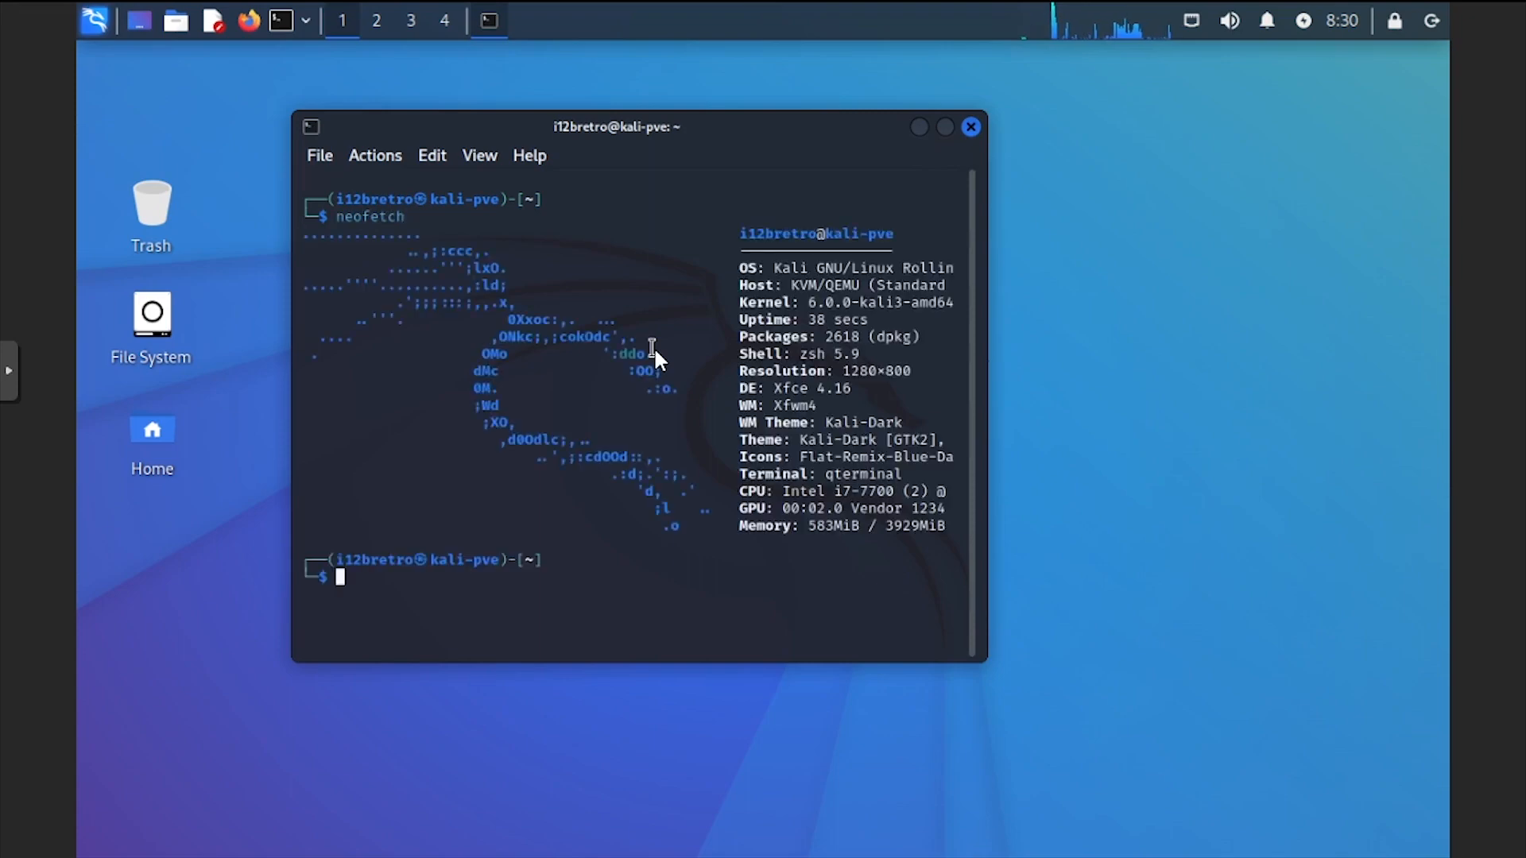